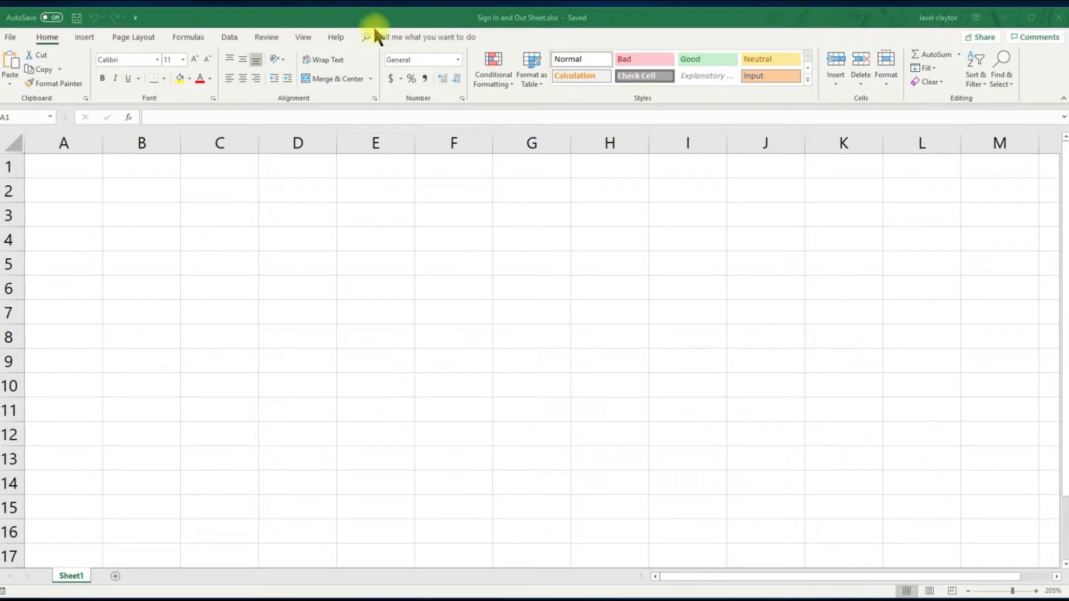
pyautogui.moveTo(513, 33)
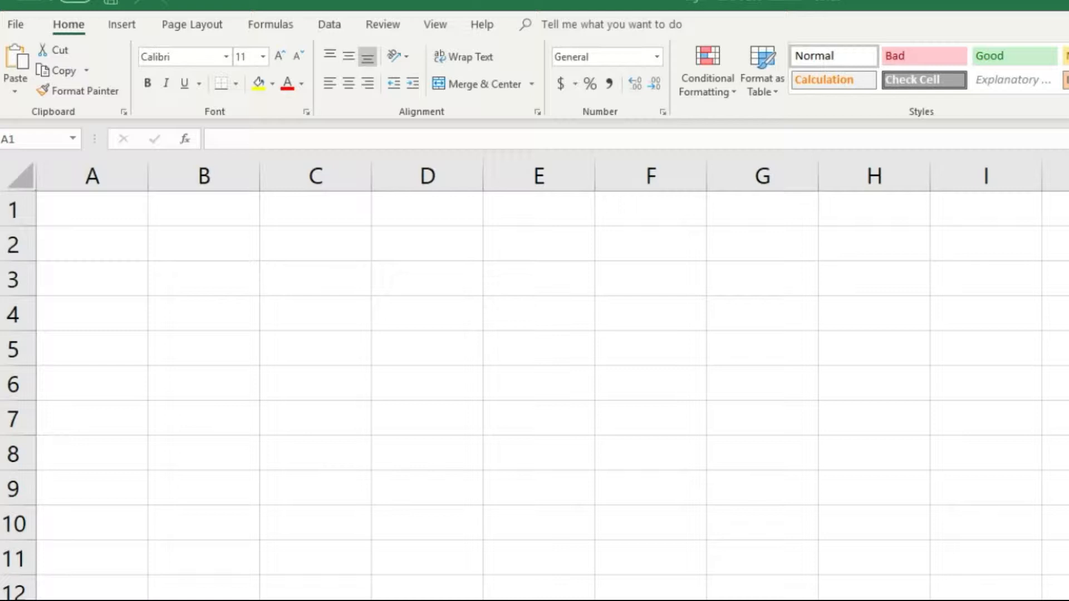
# Paste the camp title into A2 and Summer 2019 into A3.
pyautogui.click(91, 242)
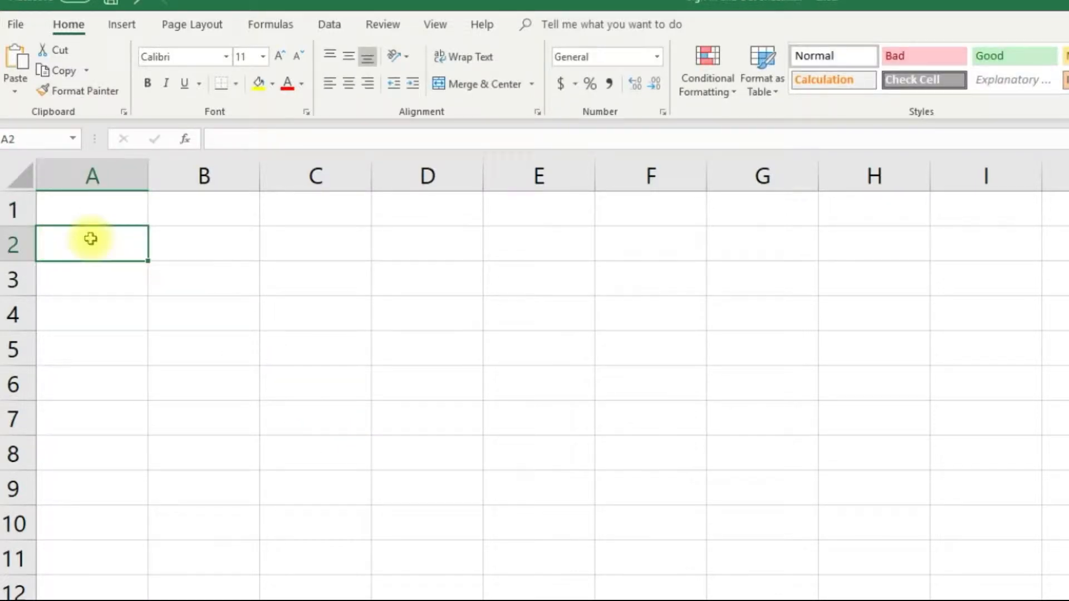
pyautogui.press('ctrl+v')
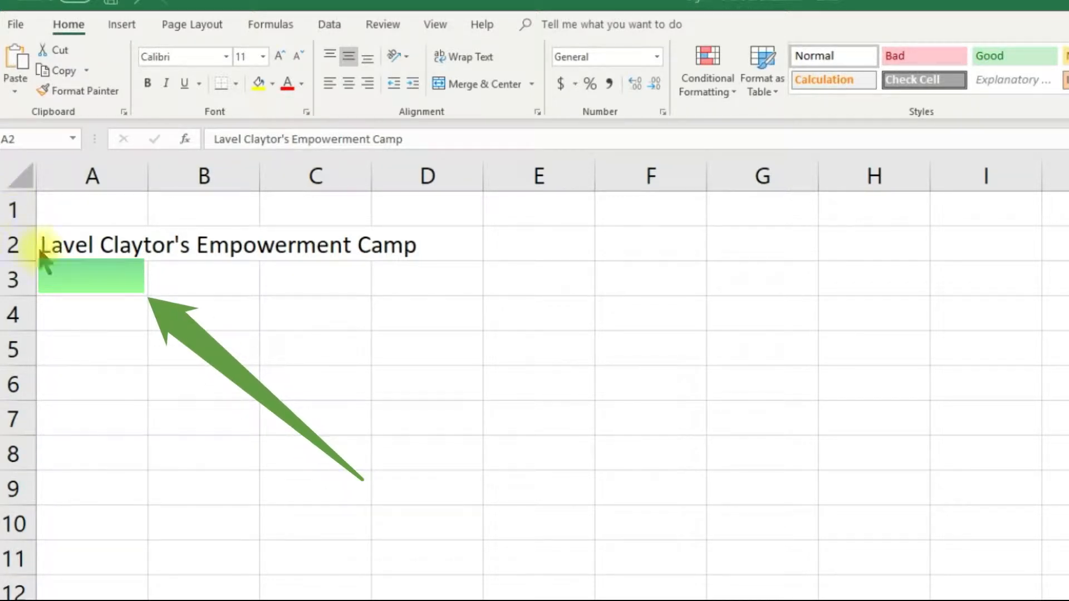
pyautogui.click(69, 280)
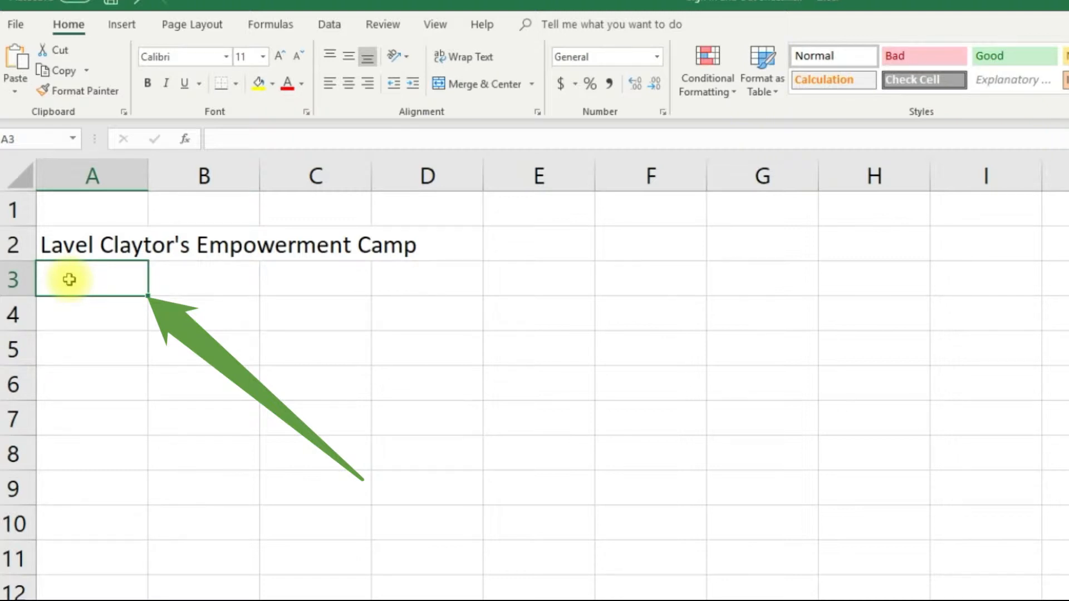
pyautogui.press('ctrl+v')
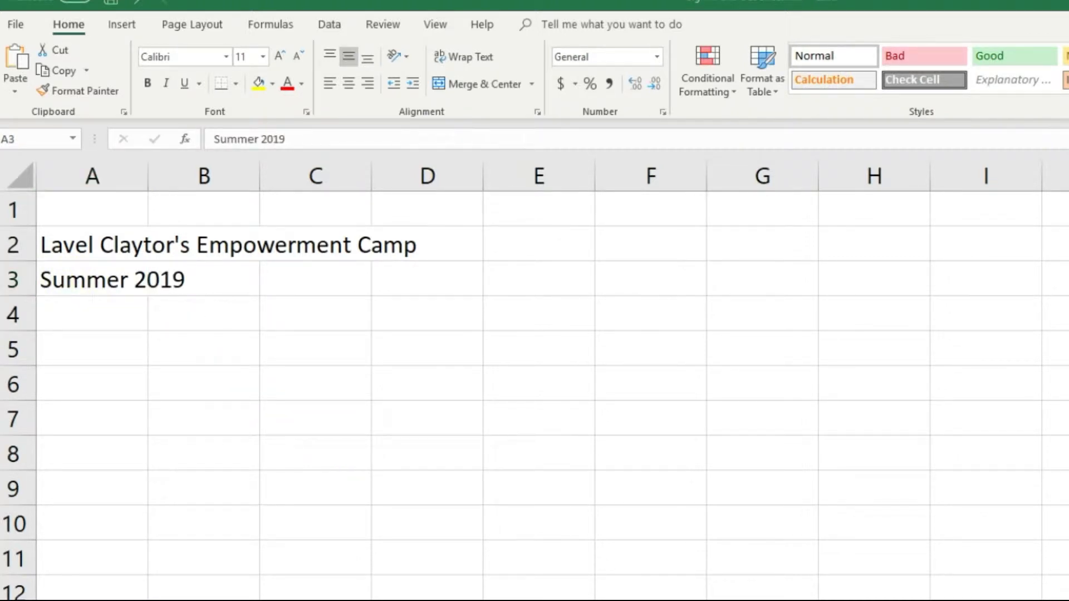
# Enter Front Daily Sign In Sheet as the subtitle in A4.
pyautogui.click(89, 314)
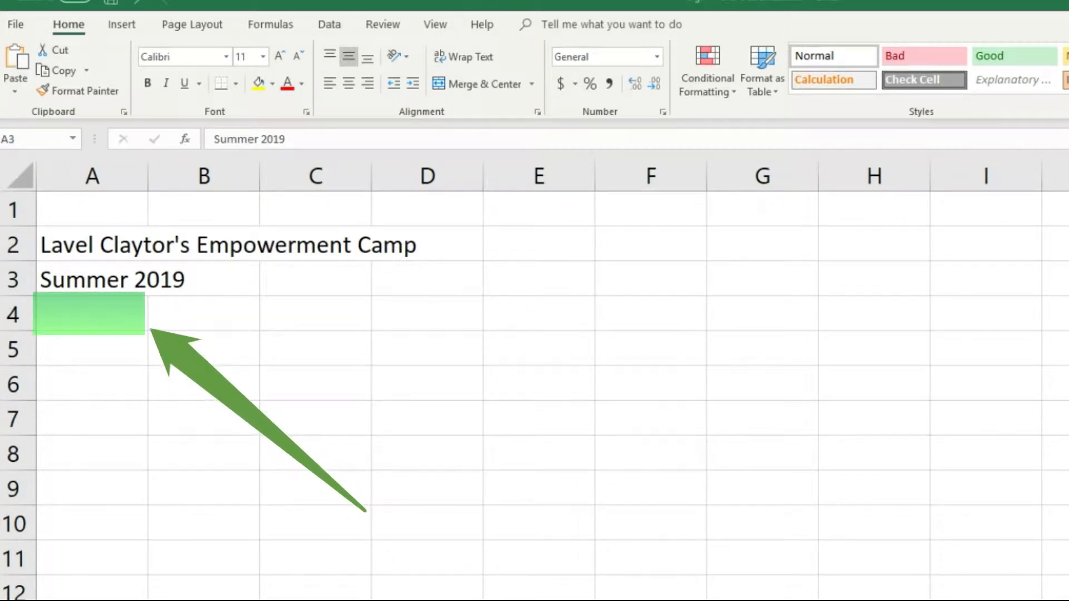
pyautogui.click(62, 311)
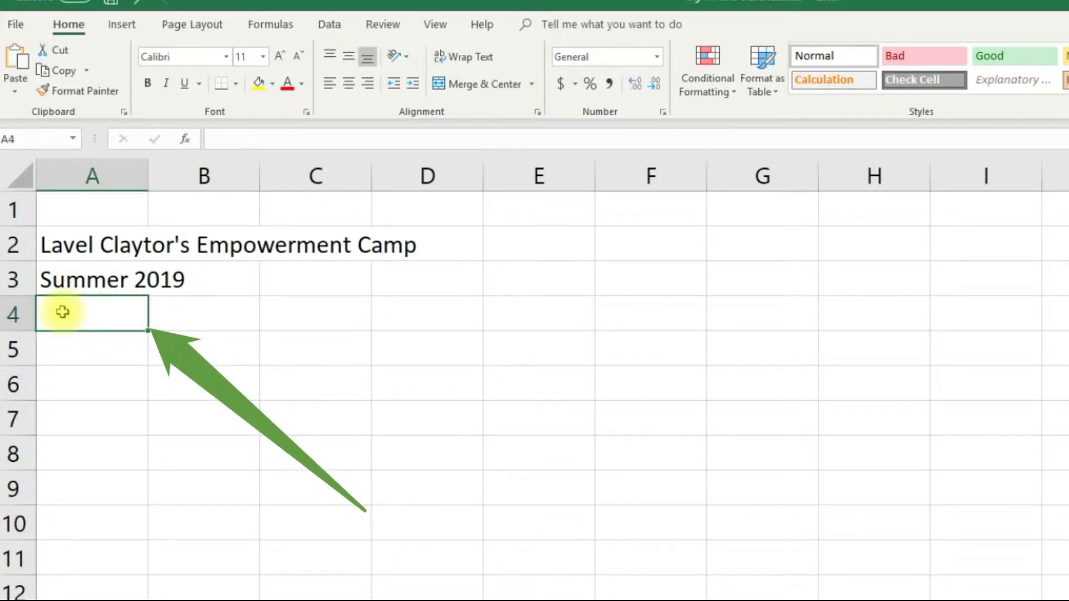
pyautogui.write('Front Daily Sign In Sheet')
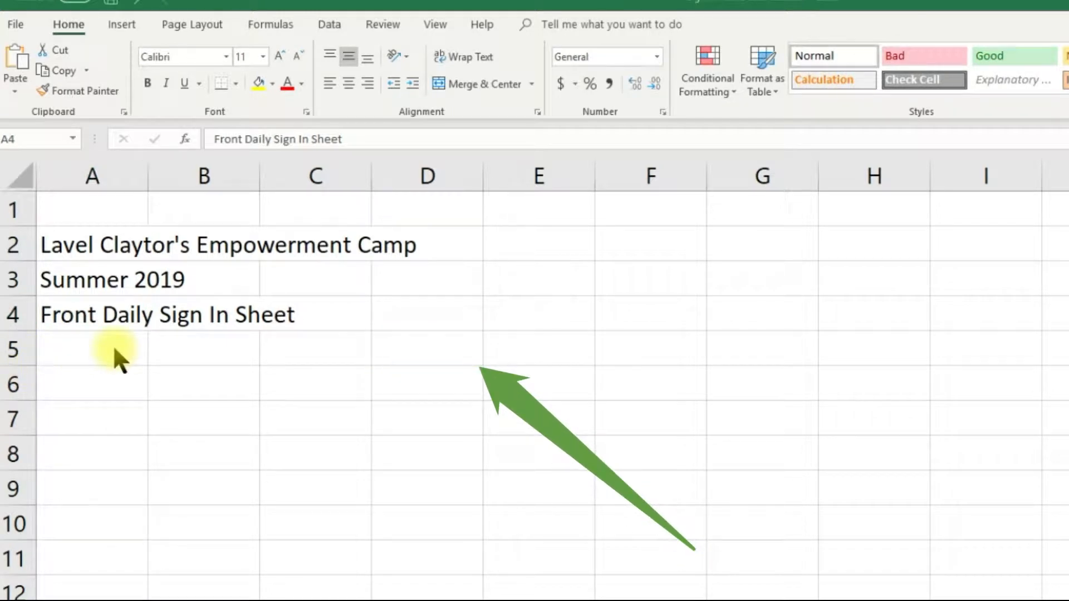
# Label D5 Today's Date and start the header row with # in A7.
pyautogui.click(419, 355)
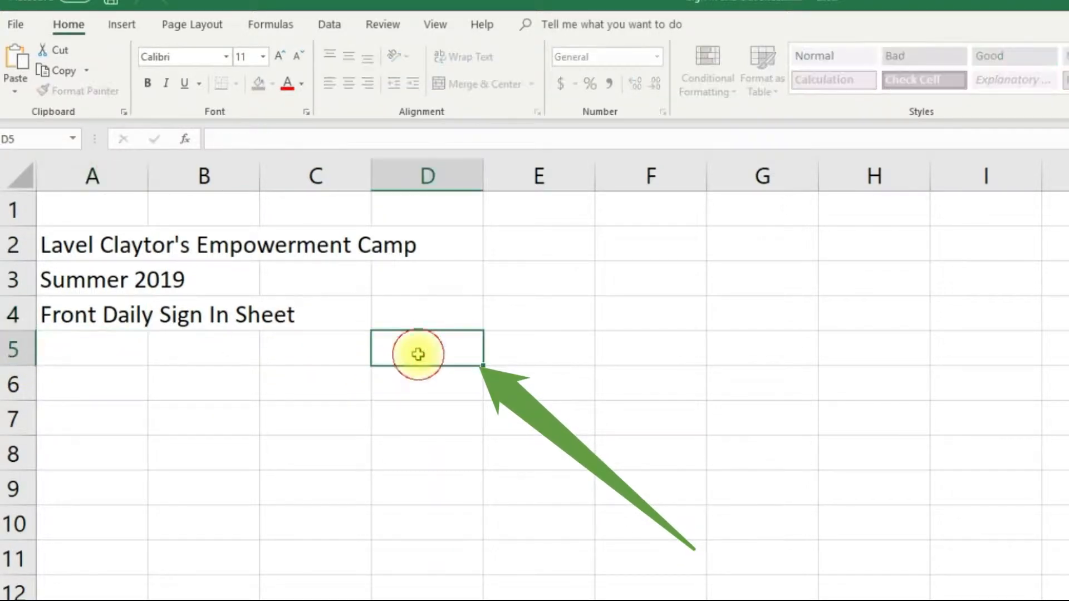
pyautogui.write("Today's Date")
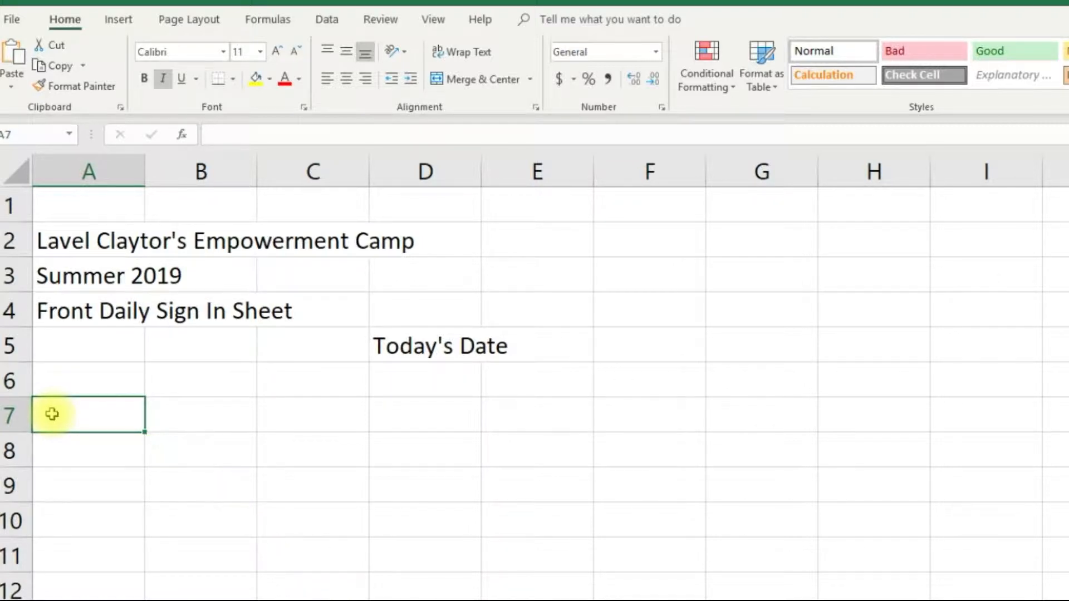
pyautogui.write('#')
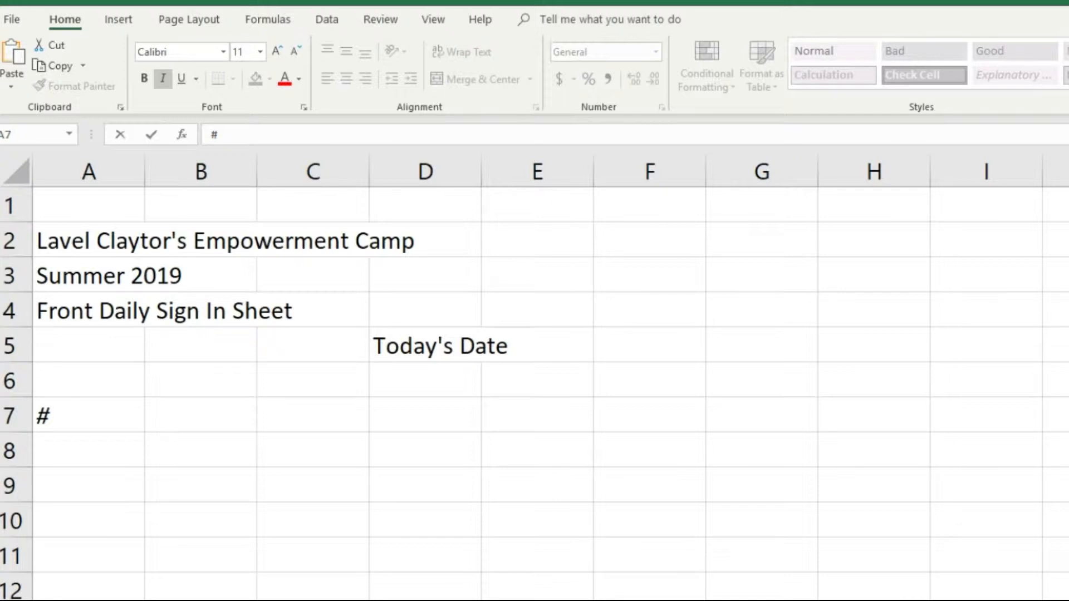
# Add headers Student Name, Grade, Time In, Parent/Guardian Signature across B7:E7.
pyautogui.click(196, 414)
pyautogui.write('Student Name')
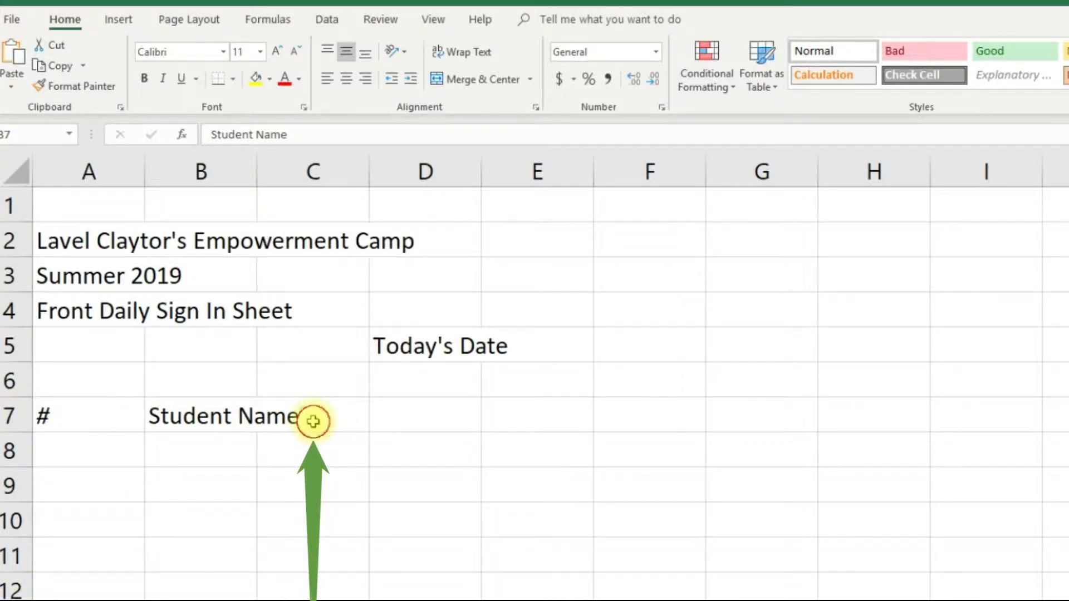
pyautogui.click(313, 421)
pyautogui.write('Grade')
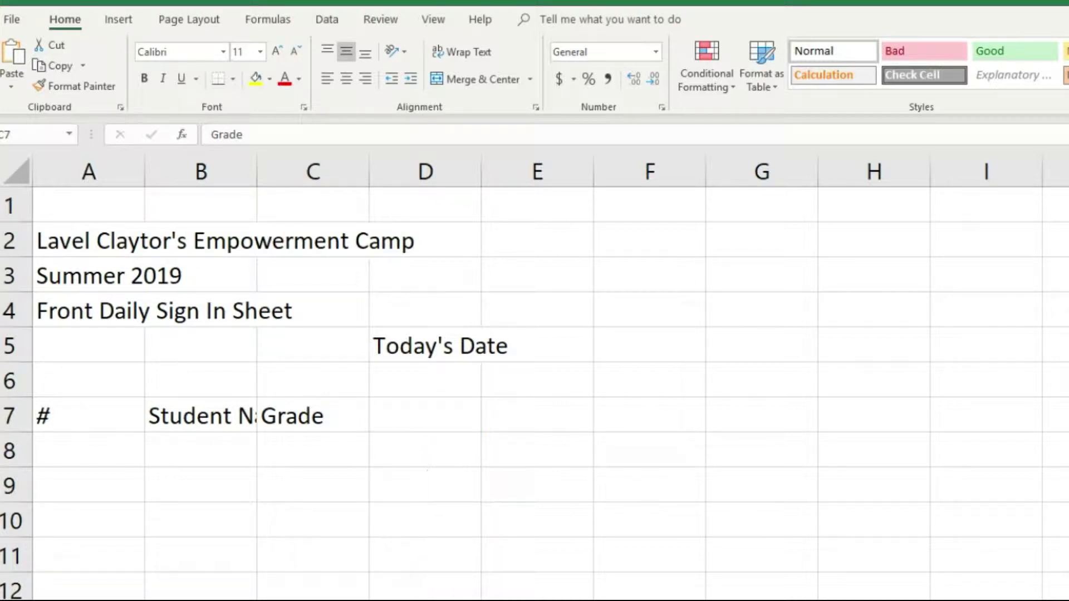
pyautogui.click(419, 417)
pyautogui.write('Time In')
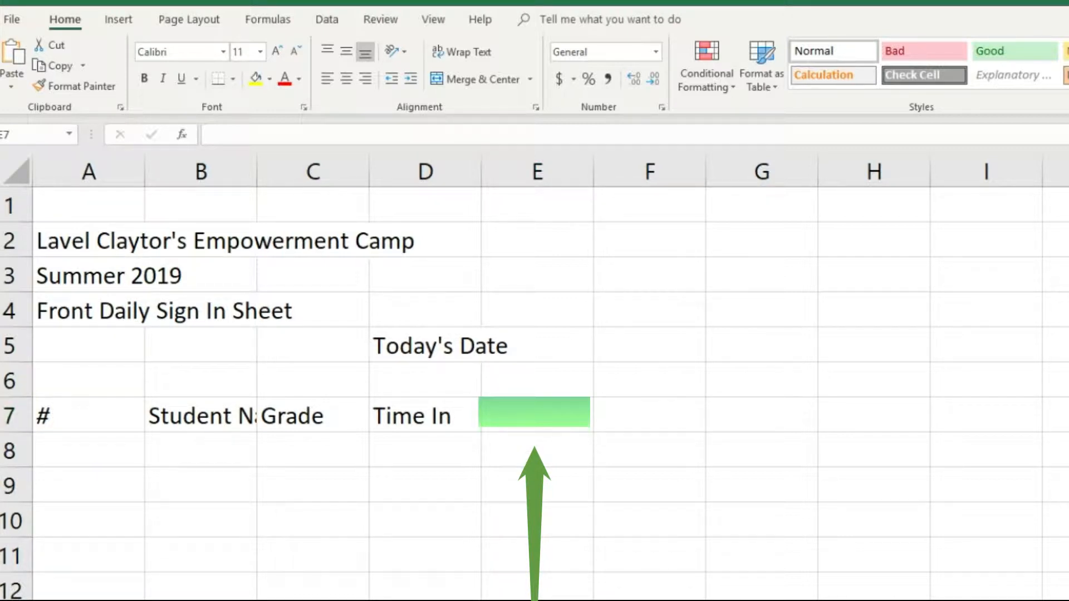
pyautogui.click(519, 417)
pyautogui.write('Parent/Guardian Signature')
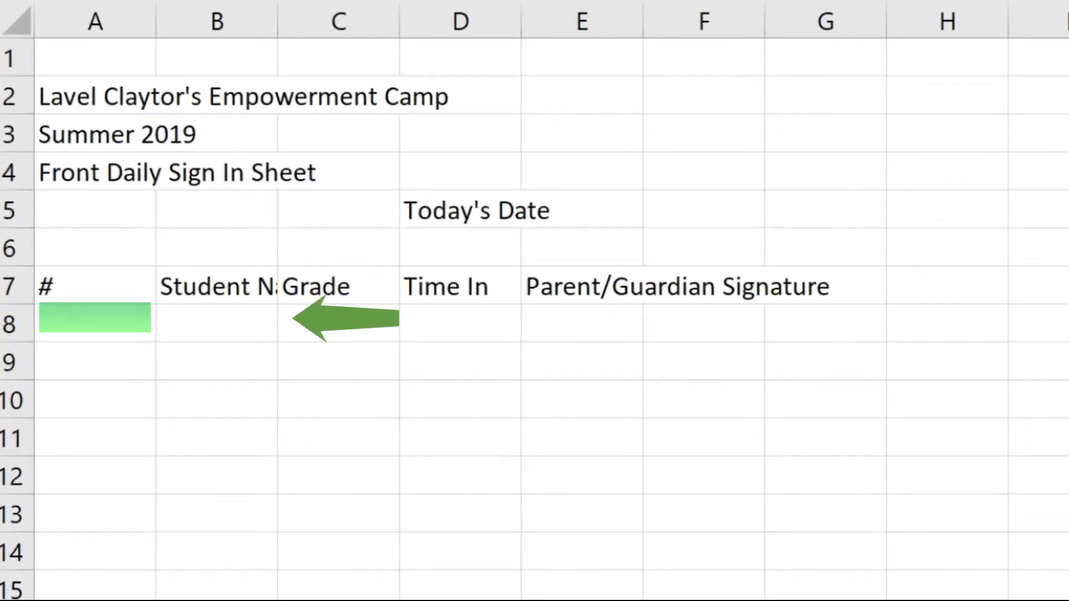
# Number the first two entry rows 1 and 2 in A8 and A9.
pyautogui.click(109, 323)
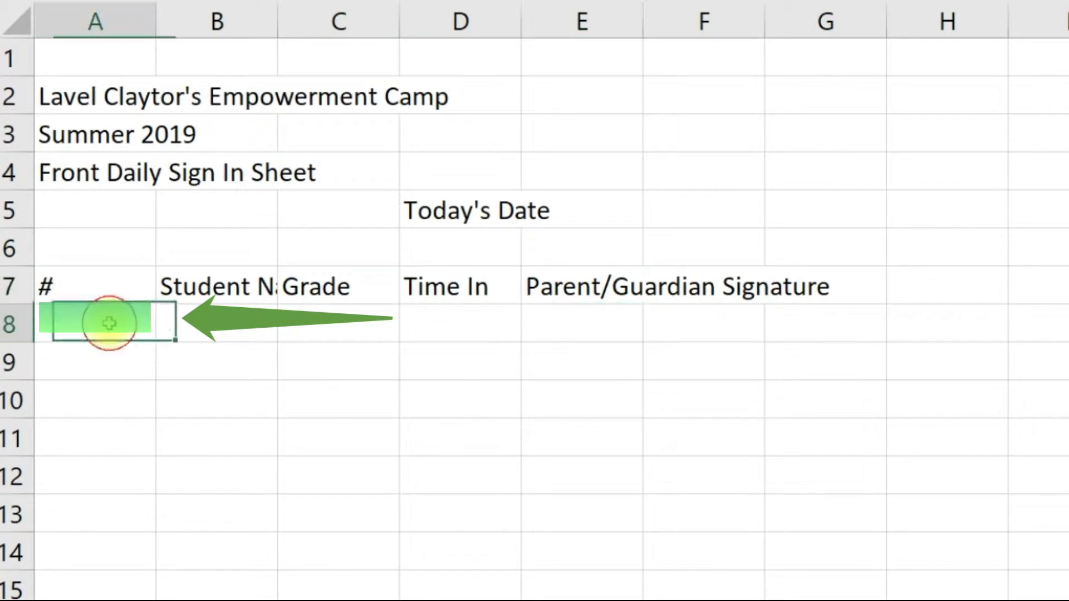
pyautogui.write('1')
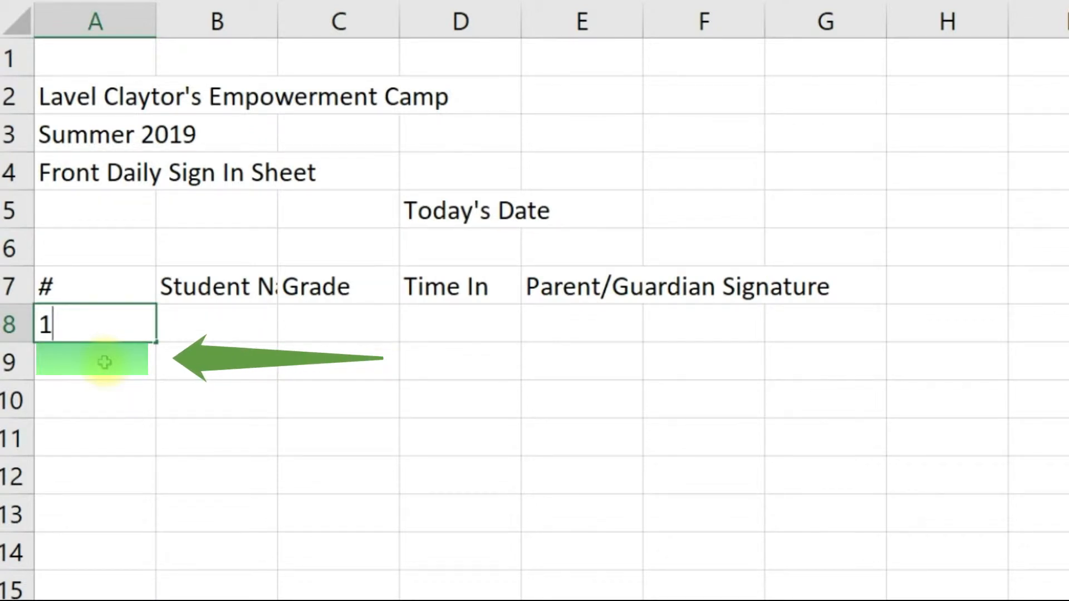
pyautogui.press('Enter')
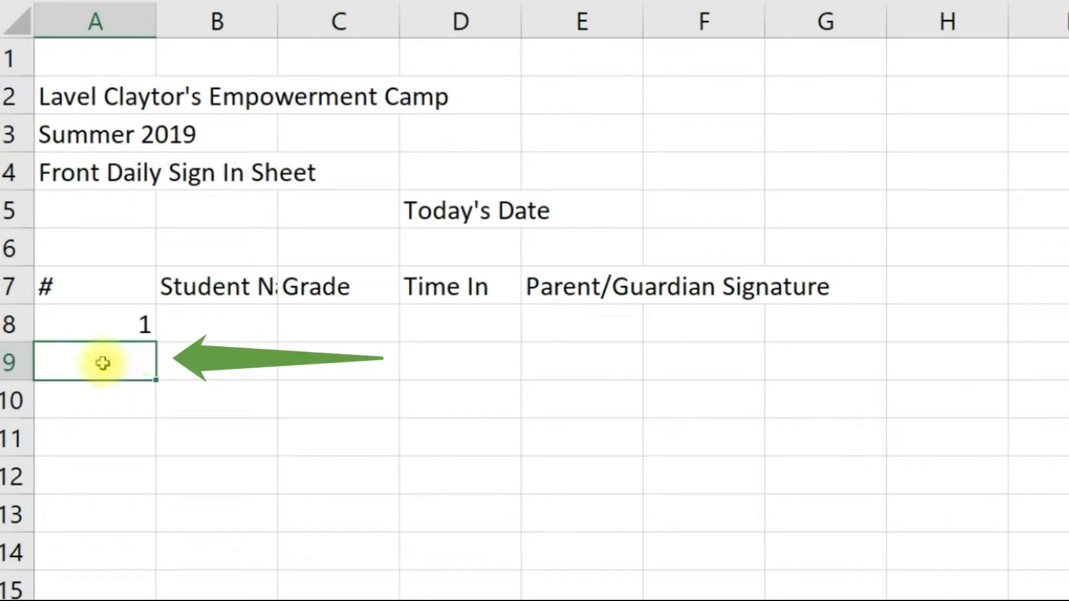
pyautogui.write('2')
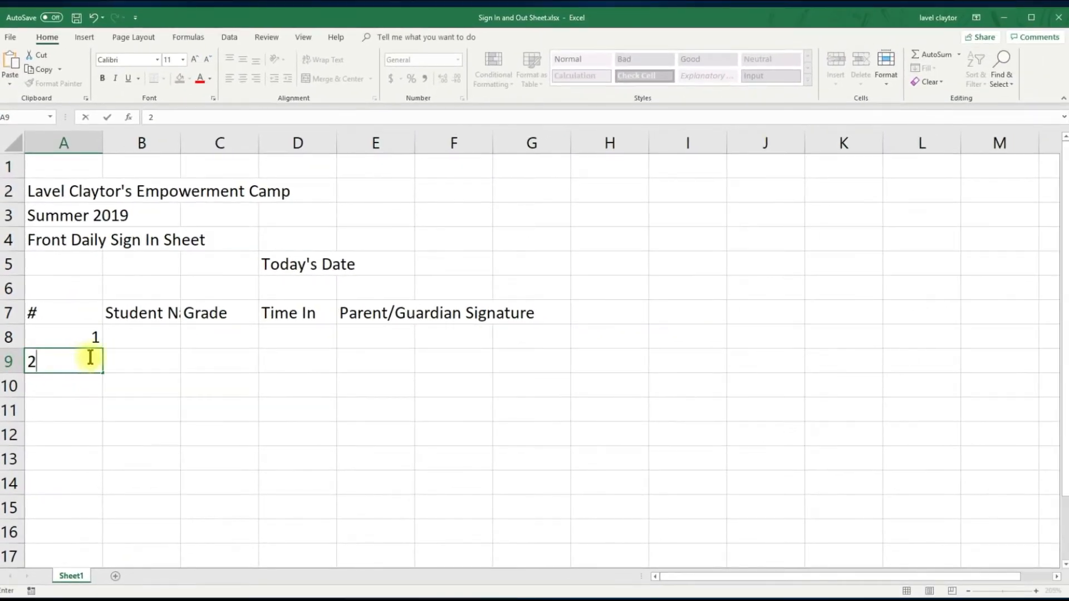
pyautogui.click(114, 361)
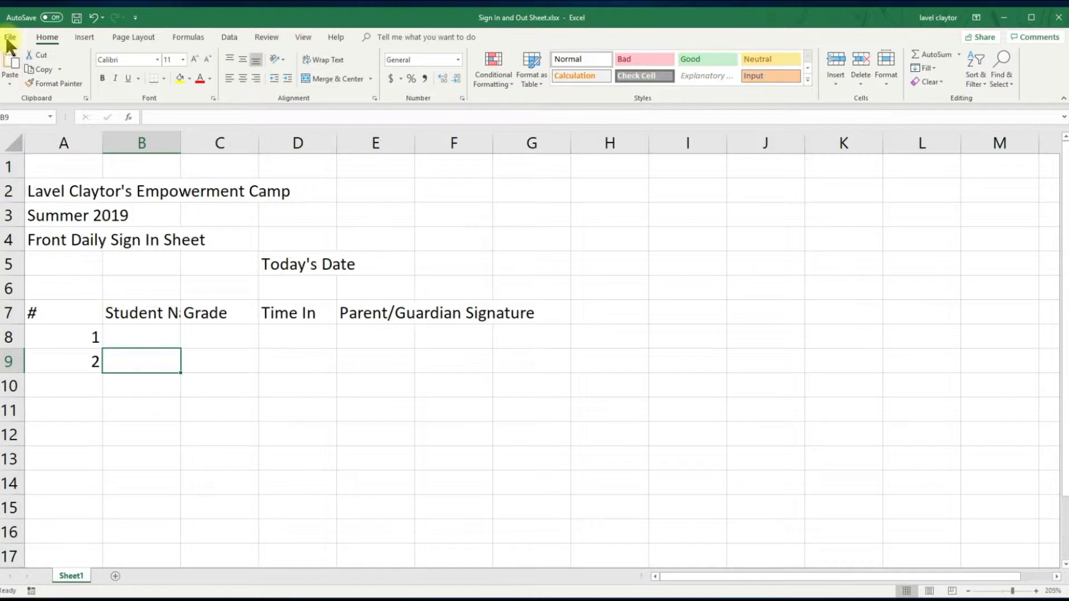
# Save the workbook via File > Save.
pyautogui.click(8, 35)
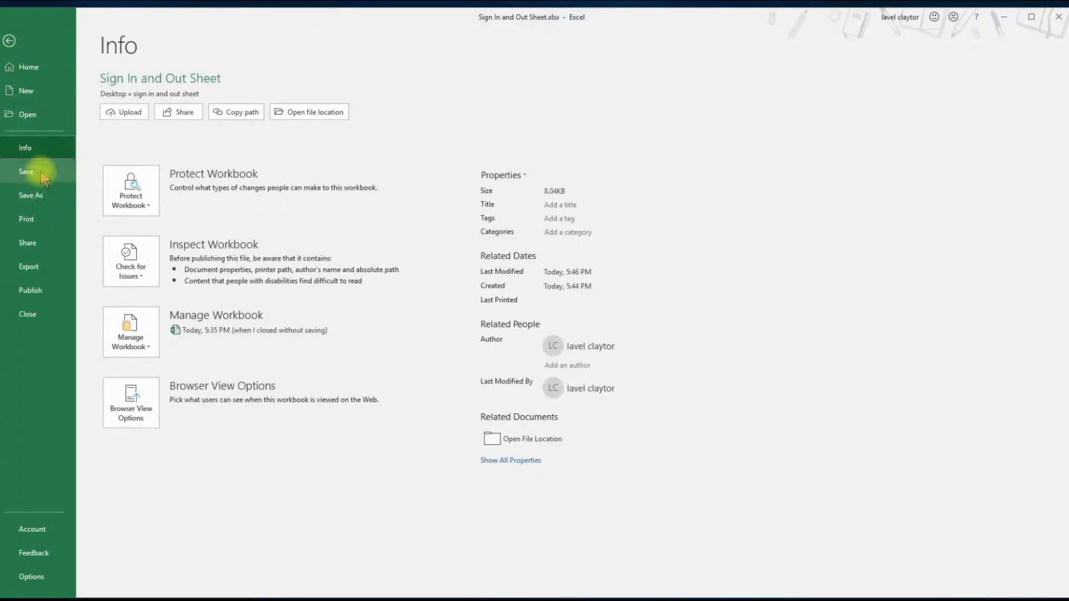
pyautogui.click(26, 172)
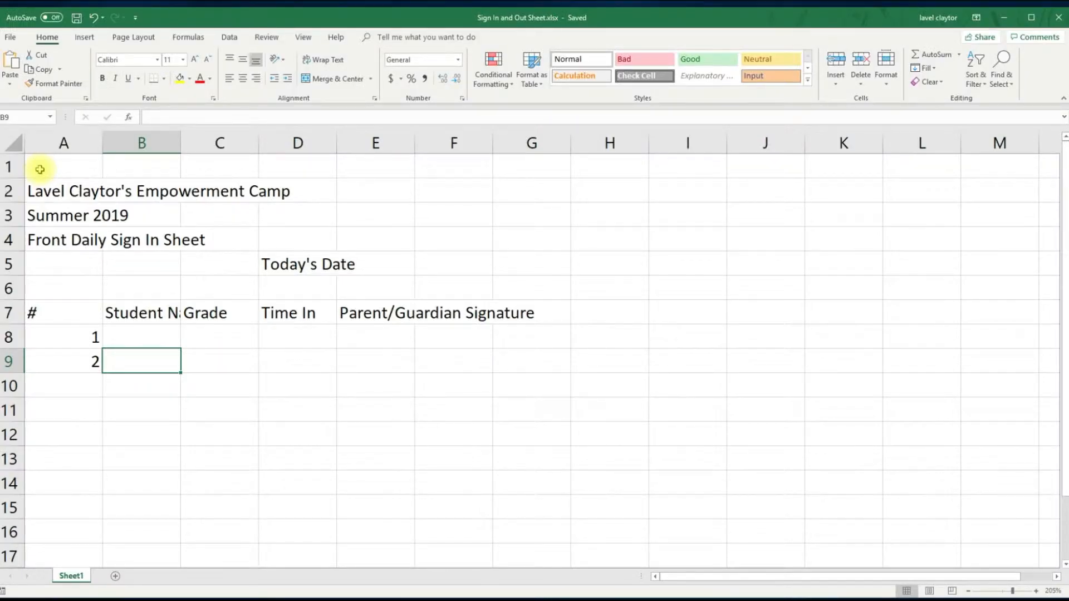
pyautogui.moveTo(152, 332)
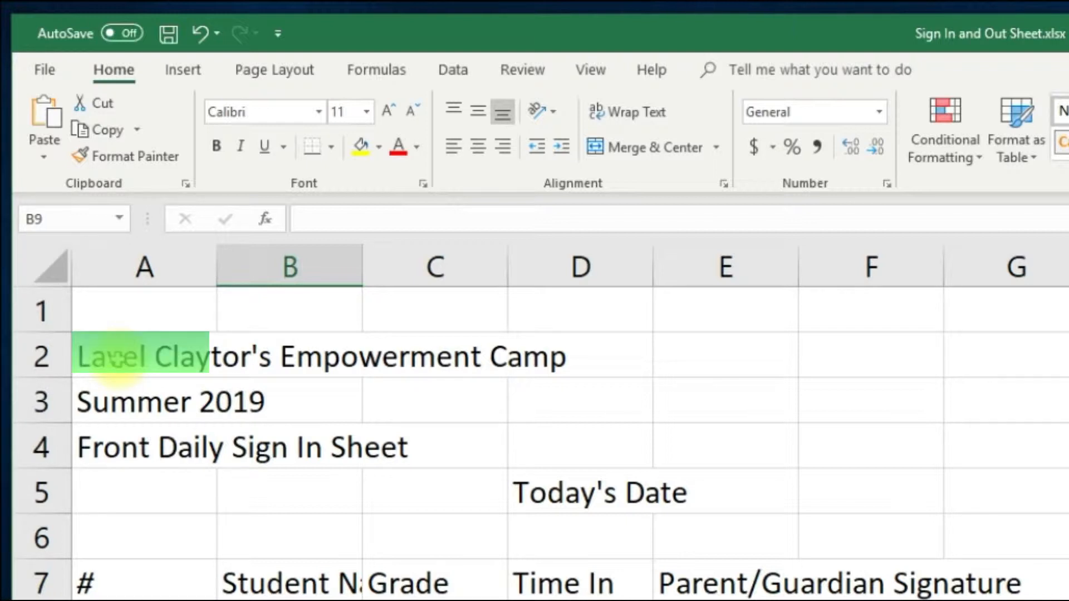
# Merge and centre the camp title across A:E, bold it and set it to 18 point.
pyautogui.click(144, 356)
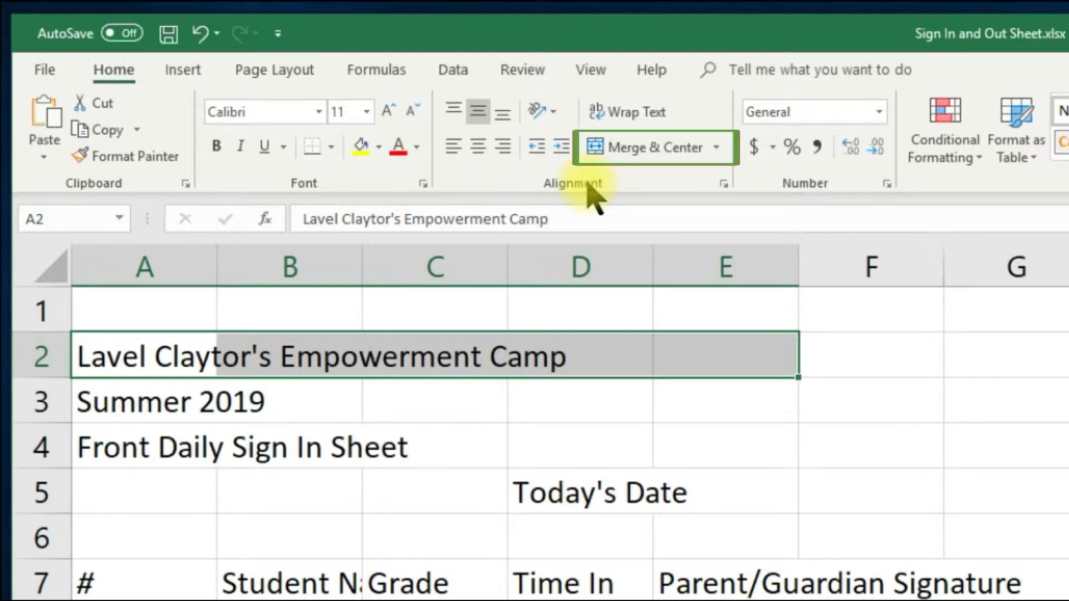
pyautogui.moveTo(641, 153)
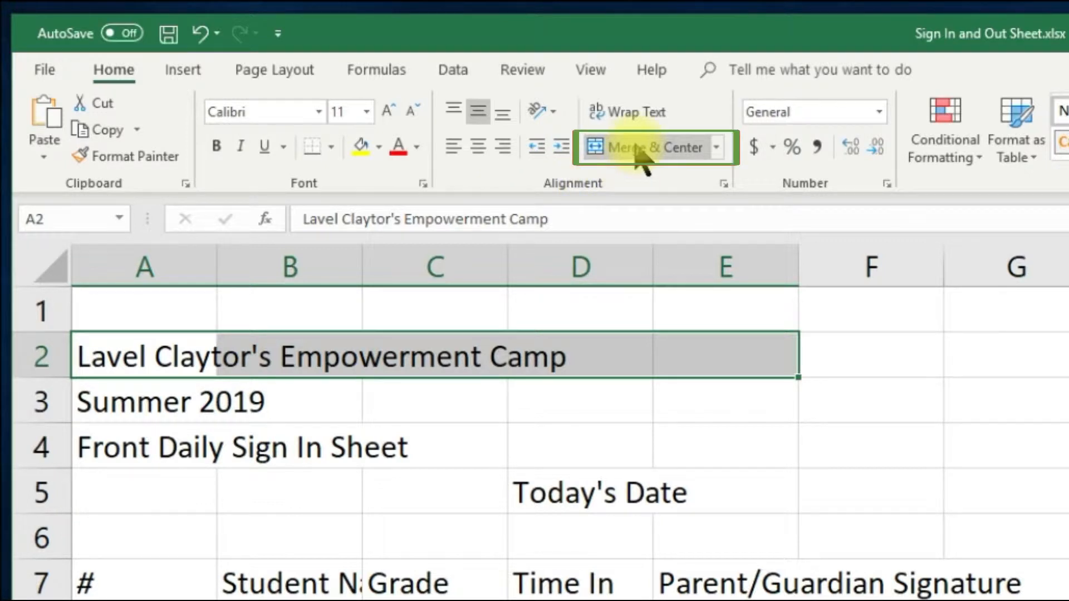
pyautogui.click(636, 147)
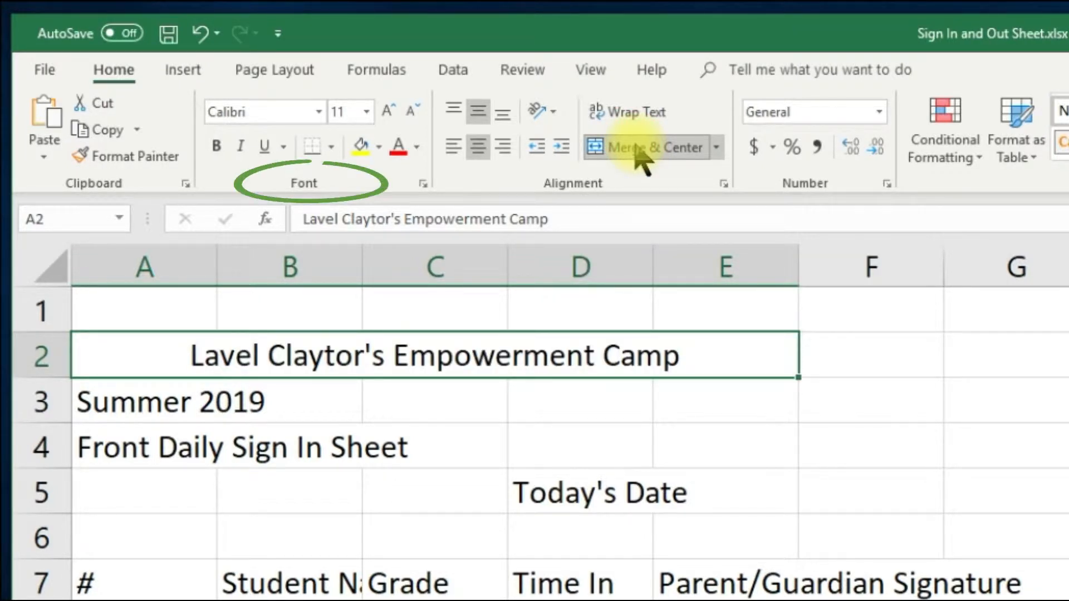
pyautogui.moveTo(318, 191)
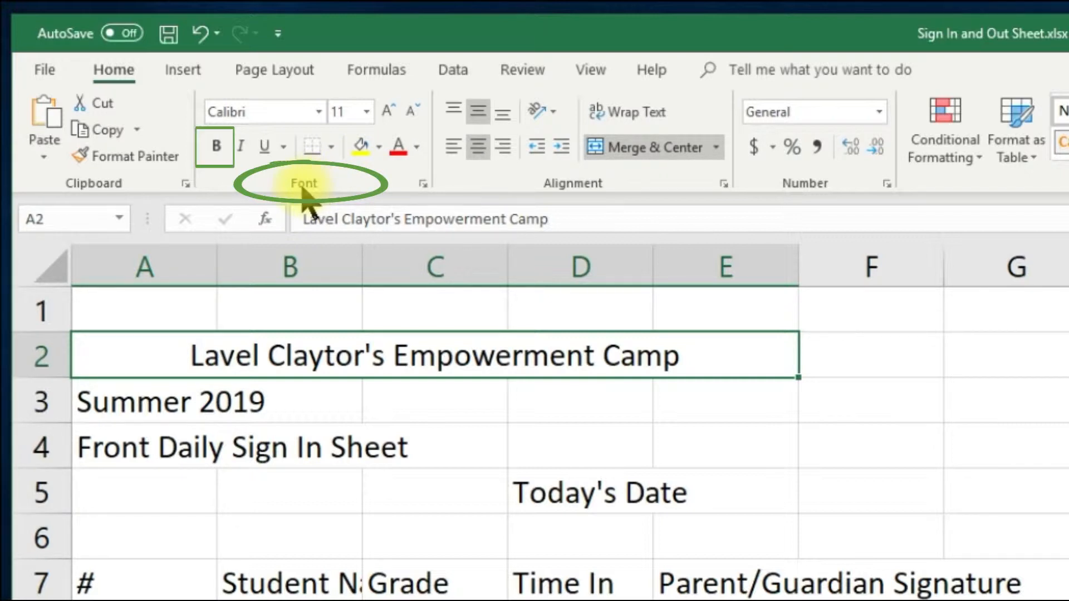
pyautogui.moveTo(216, 145)
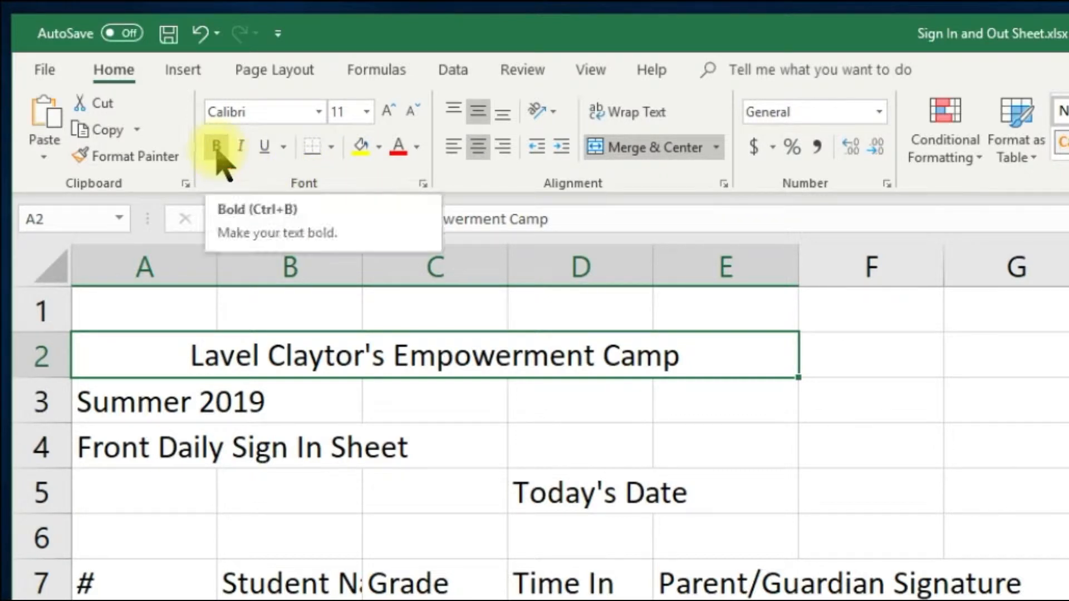
pyautogui.click(216, 147)
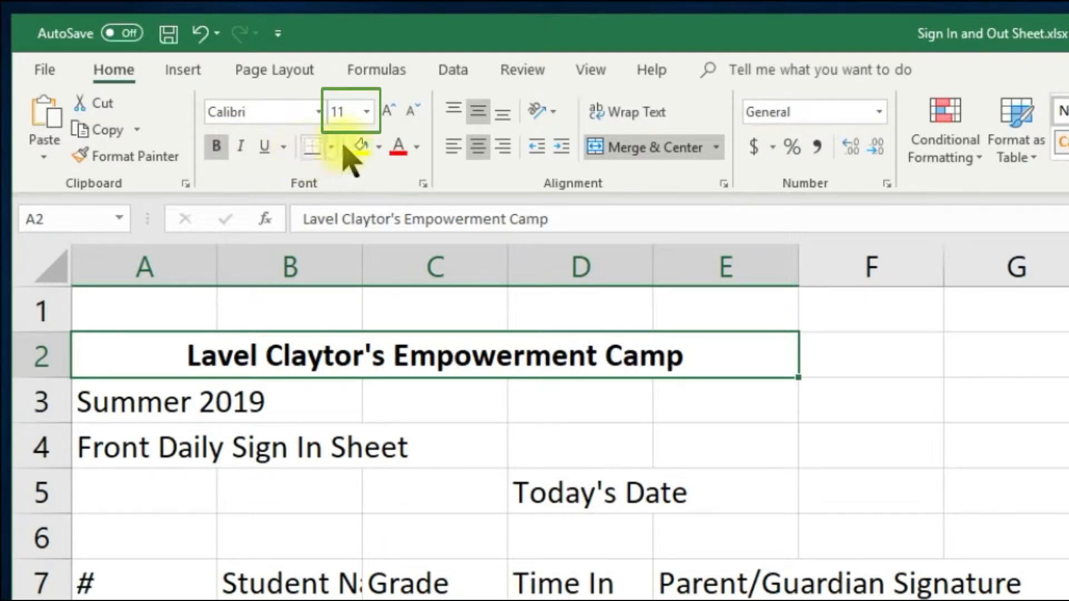
pyautogui.moveTo(366, 117)
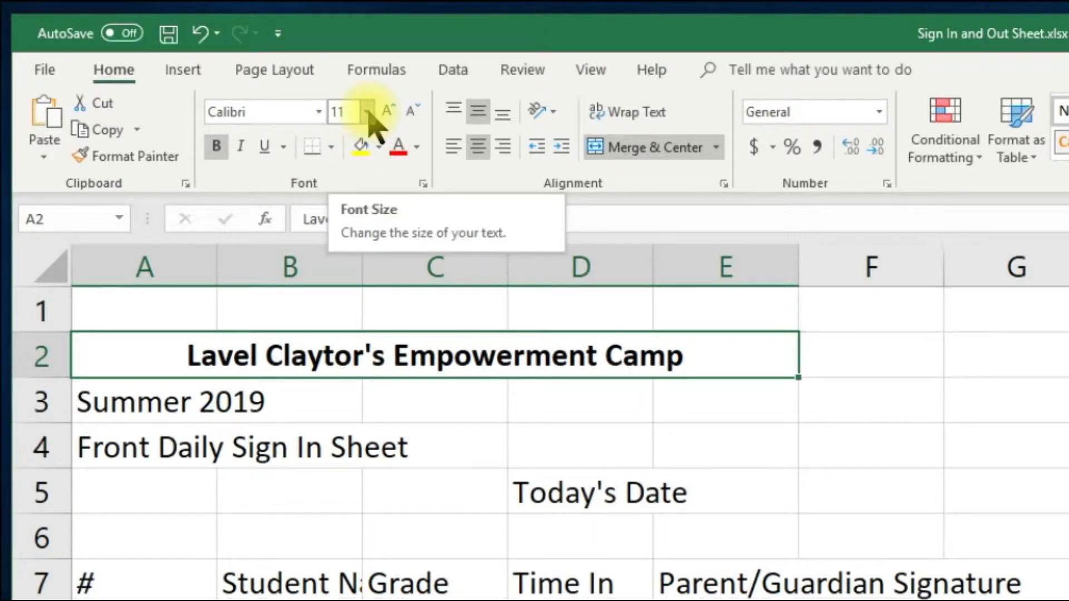
pyautogui.click(367, 112)
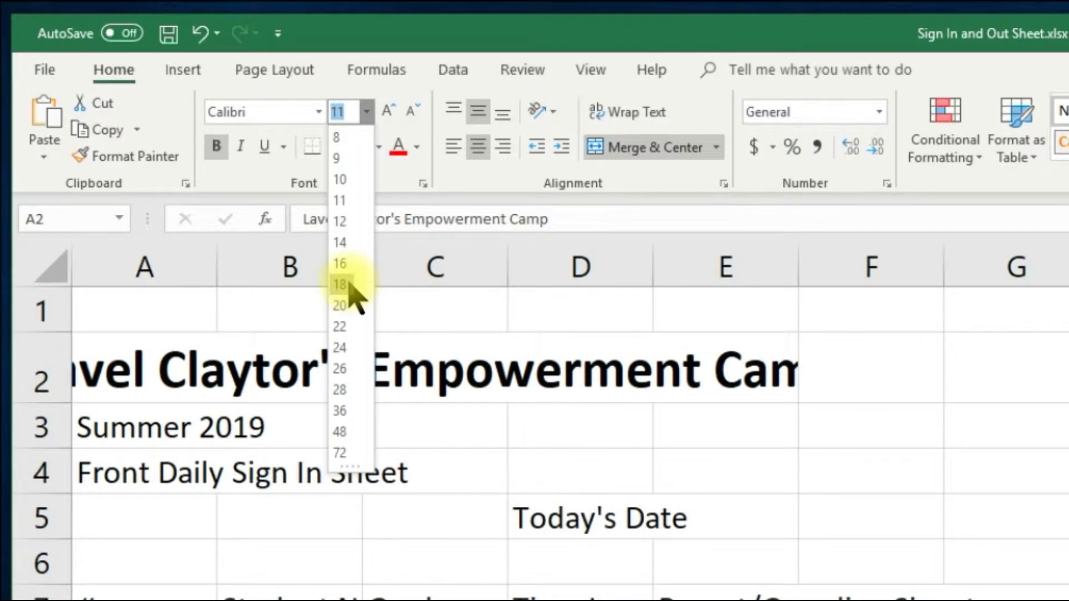
pyautogui.click(338, 284)
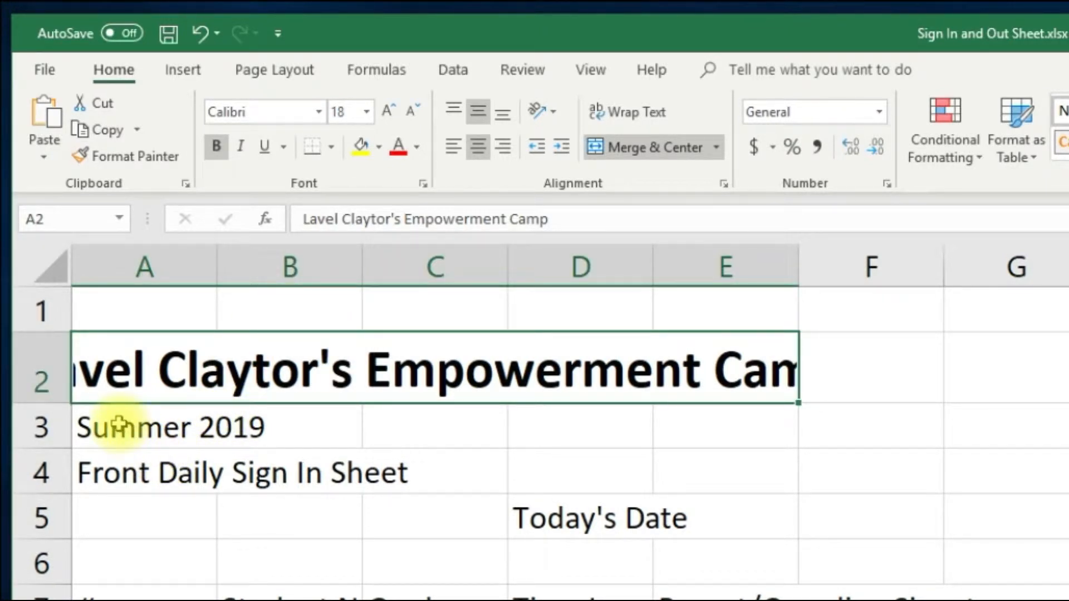
pyautogui.click(129, 428)
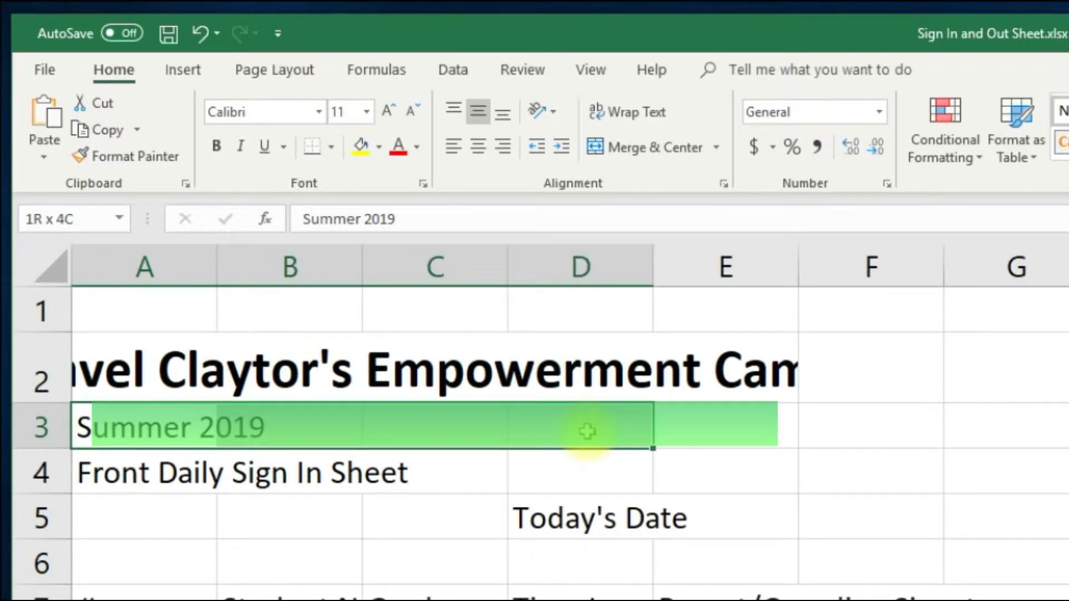
# Merge and centre Summer 2019 across A3:E3, bold, 18 point.
pyautogui.moveTo(582, 427); pyautogui.dragTo(695, 428)
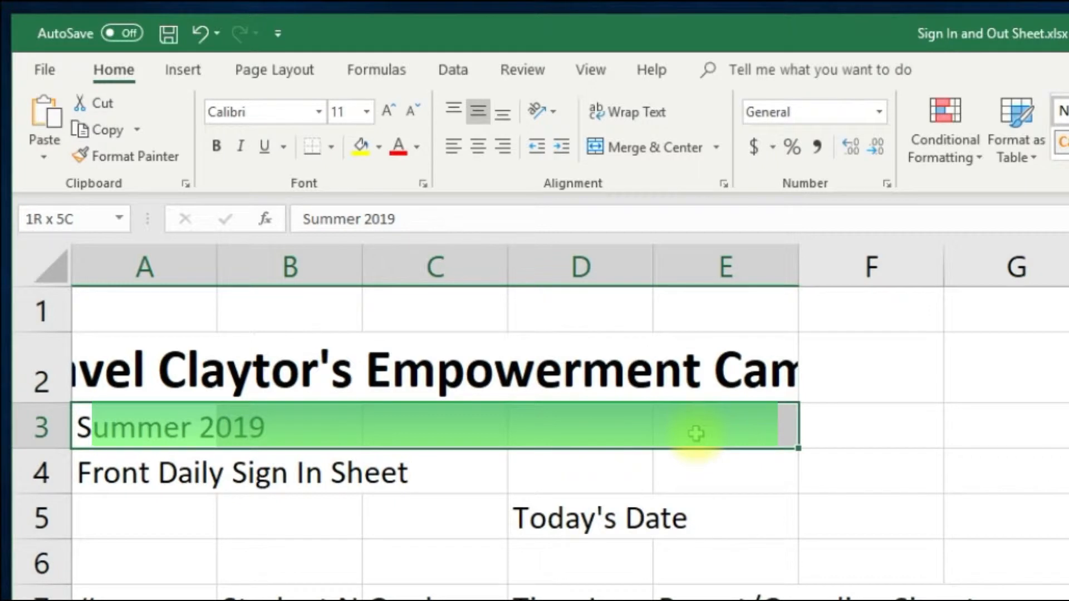
pyautogui.click(715, 433)
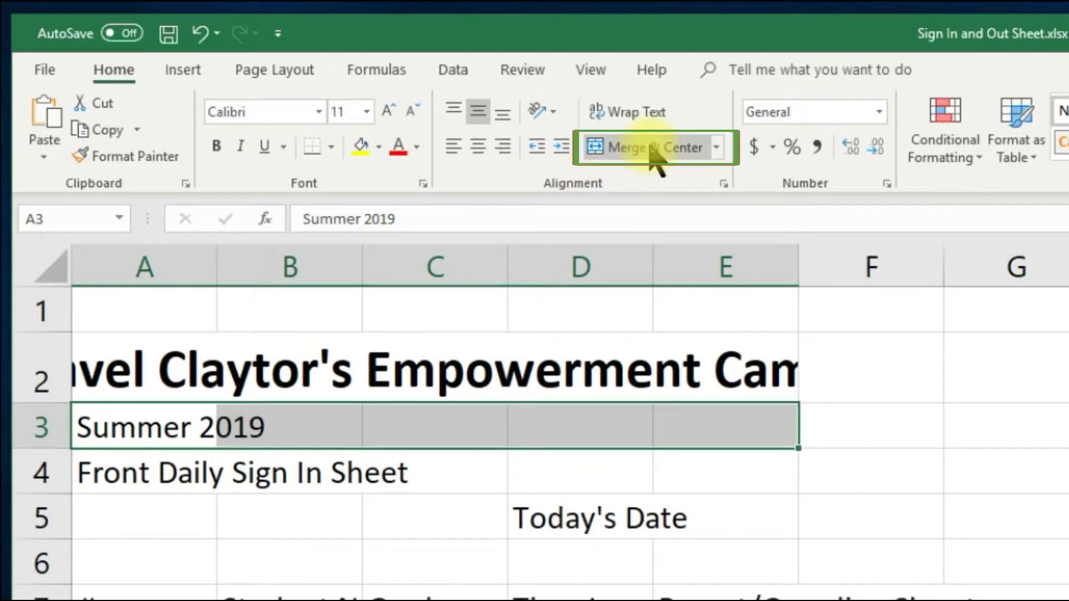
pyautogui.click(640, 147)
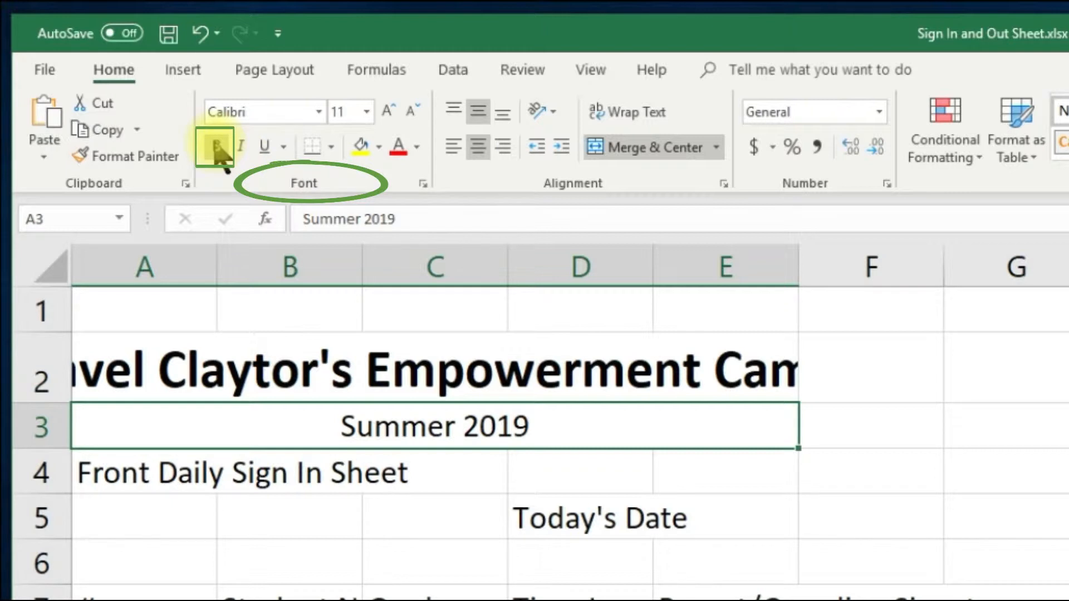
pyautogui.click(215, 147)
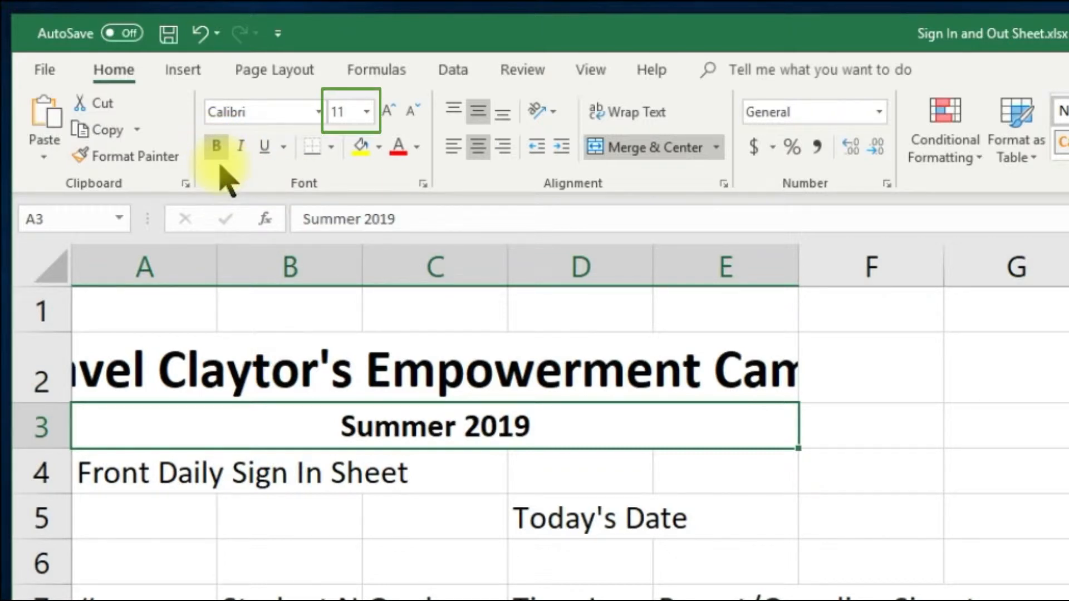
pyautogui.moveTo(366, 117)
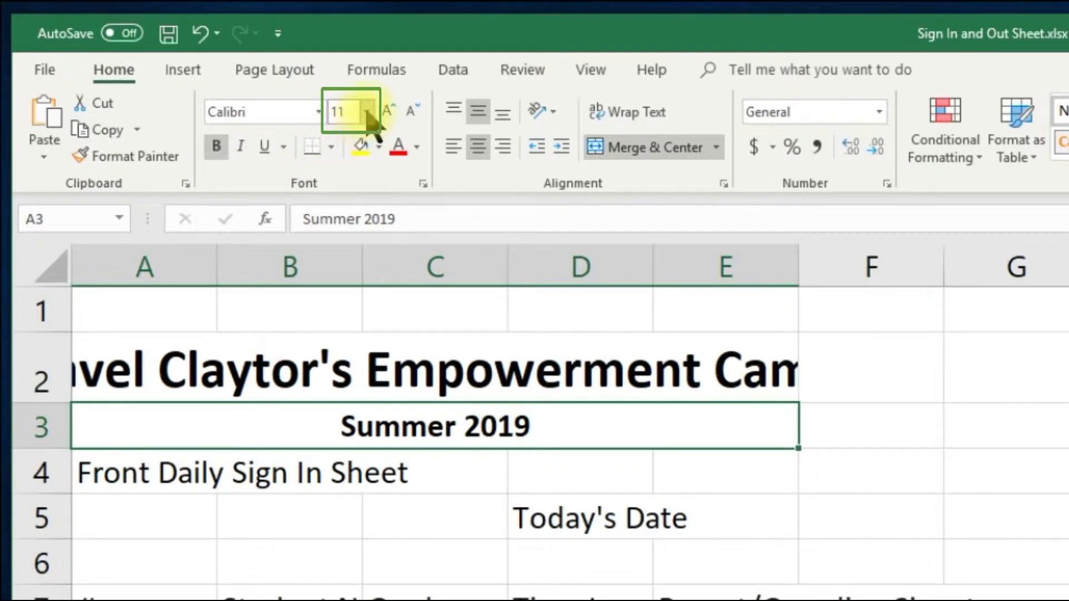
pyautogui.click(367, 112)
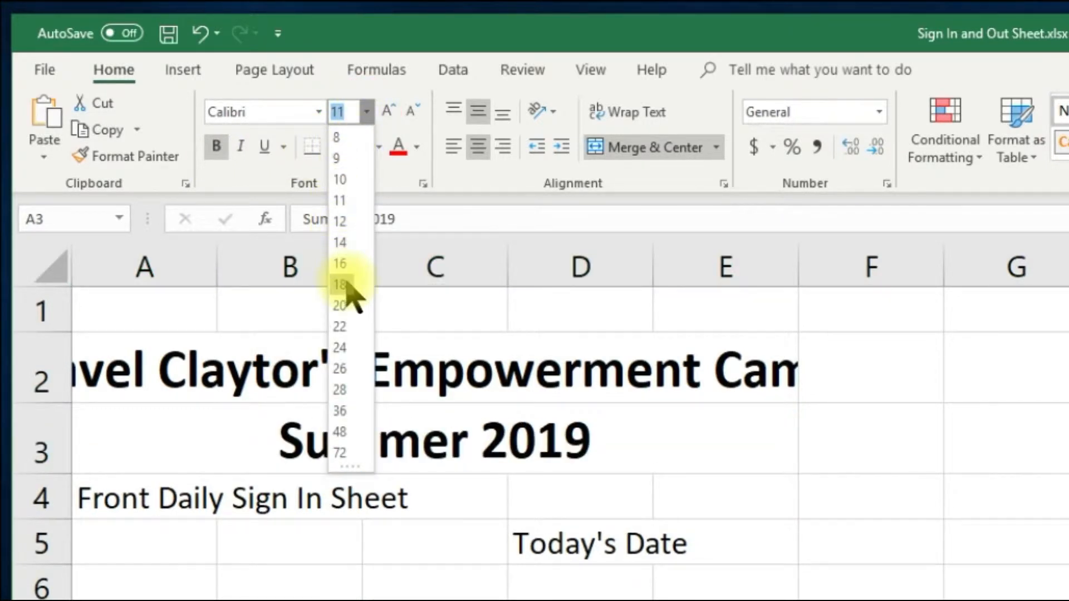
pyautogui.click(338, 283)
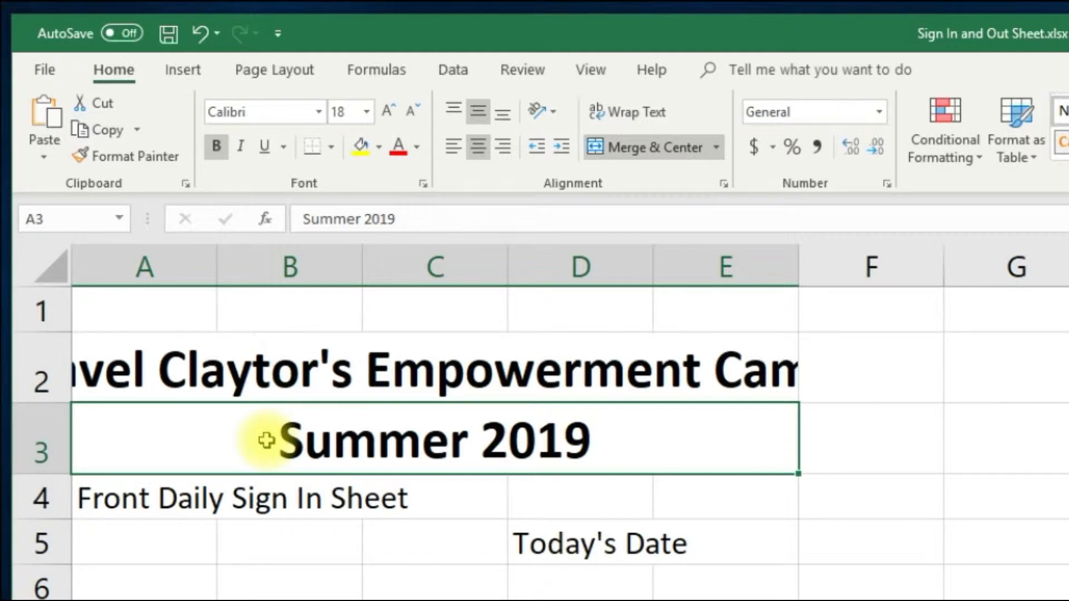
# Pick up Summer 2019's formatting with Format Painter to copy onto row 4.
pyautogui.click(356, 147)
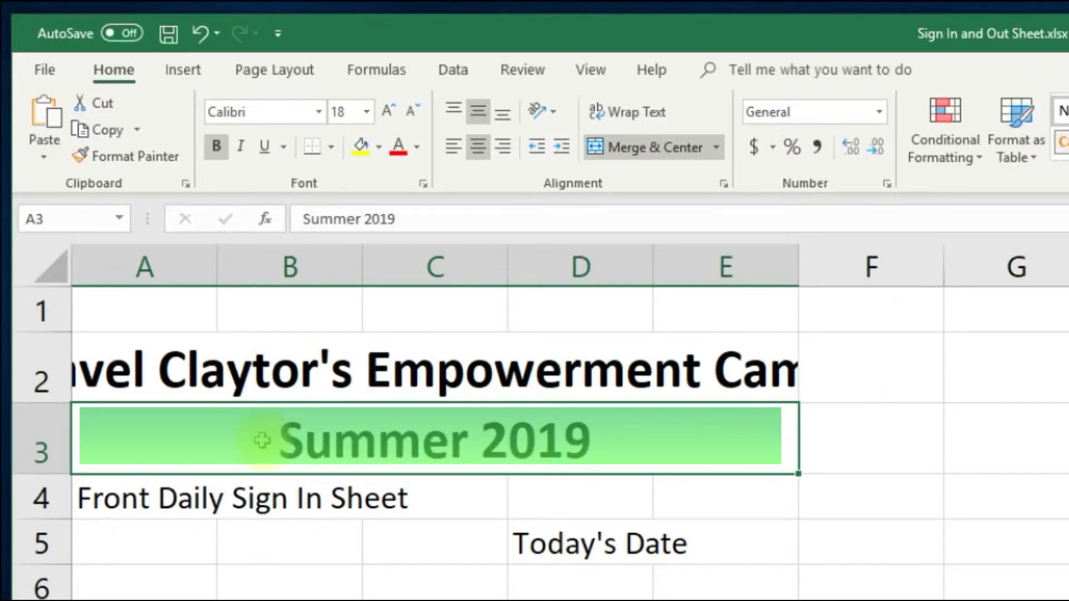
pyautogui.click(358, 147)
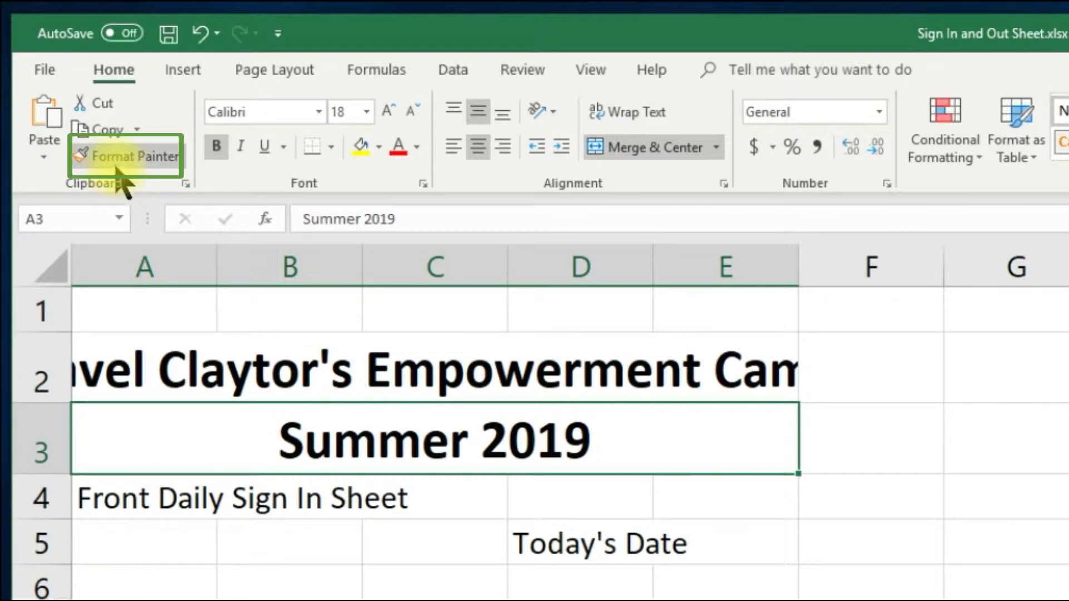
pyautogui.click(127, 156)
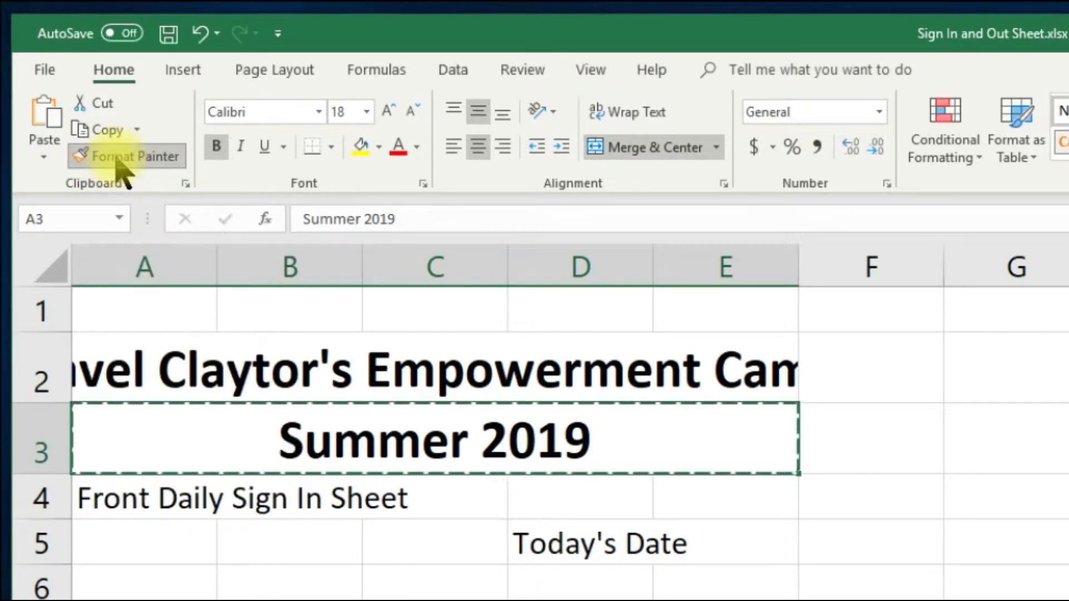
pyautogui.moveTo(143, 215)
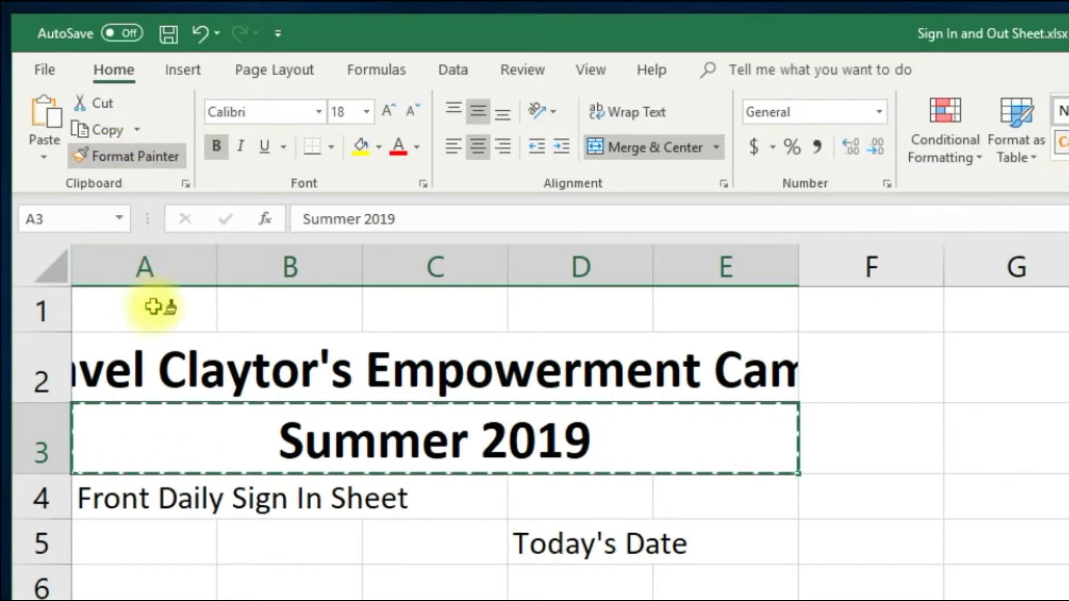
pyautogui.moveTo(156, 449)
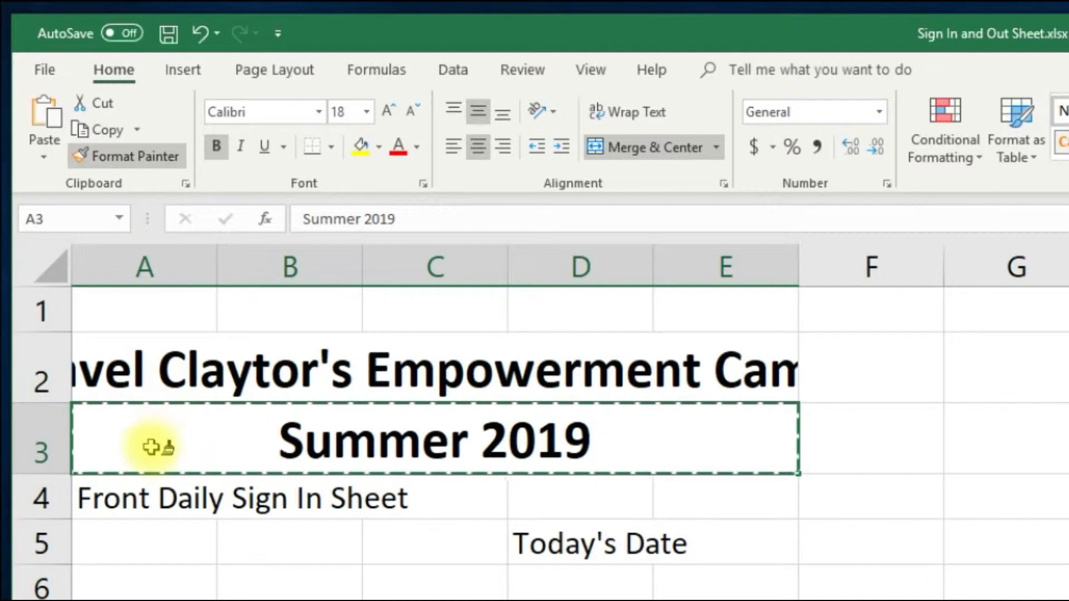
pyautogui.moveTo(147, 502)
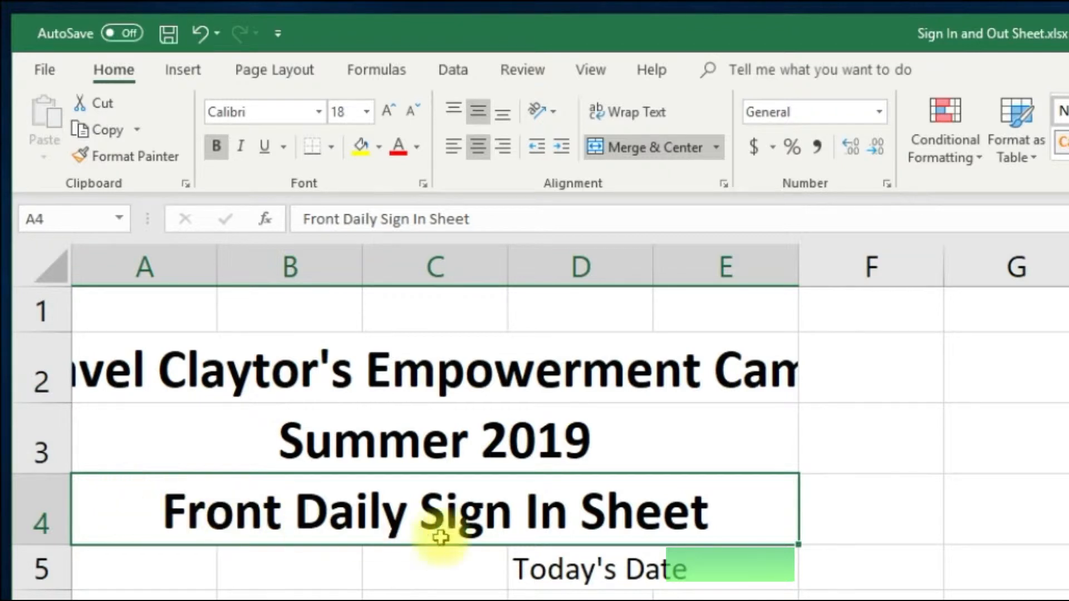
# Select E5 beside Today's Date and bring up its border choices.
pyautogui.click(731, 576)
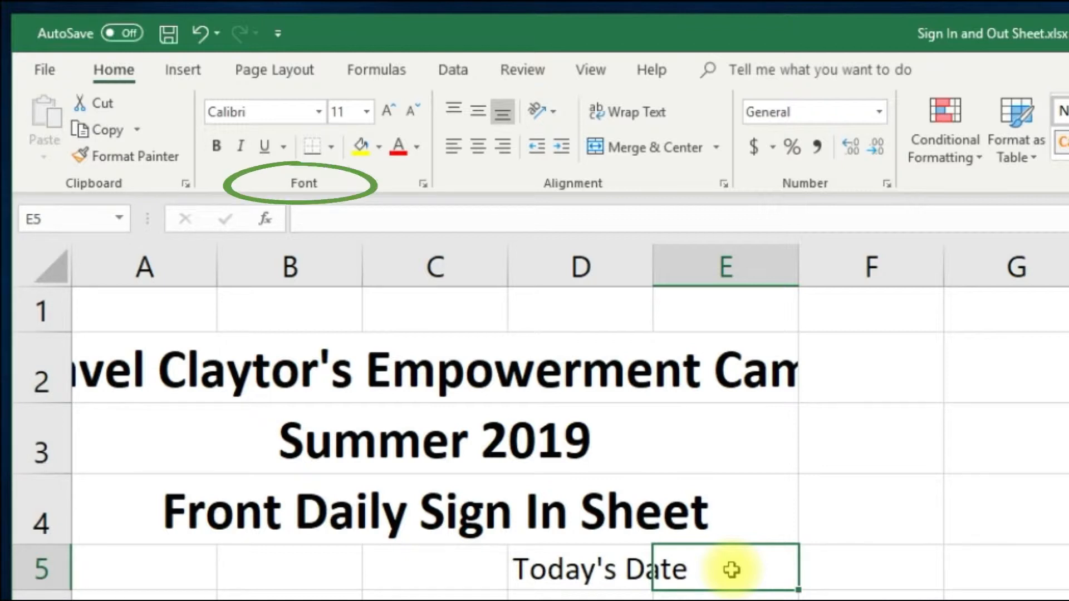
pyautogui.moveTo(319, 187)
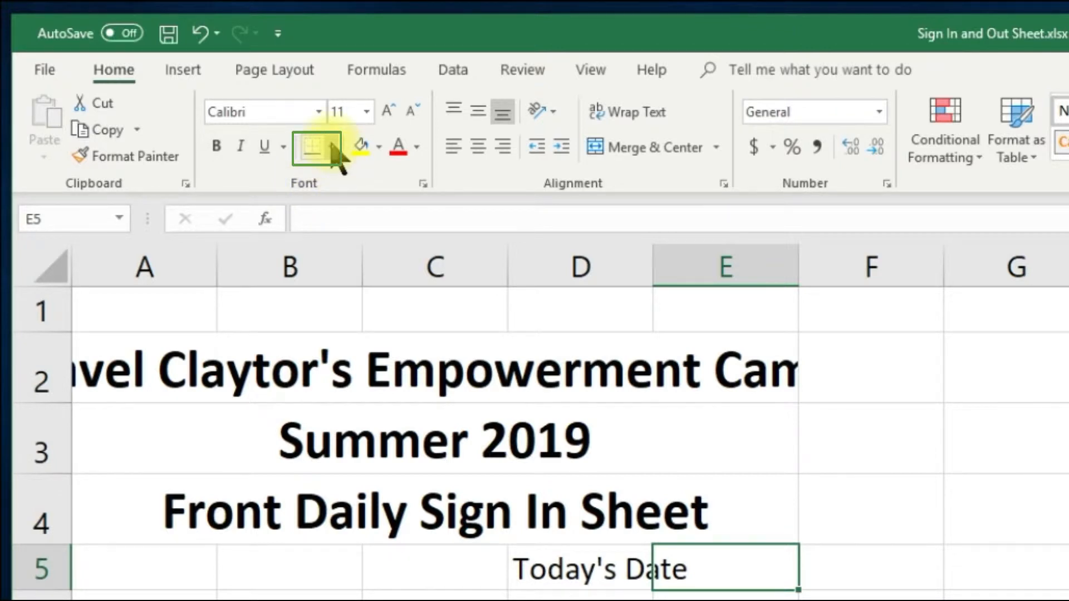
pyautogui.click(315, 147)
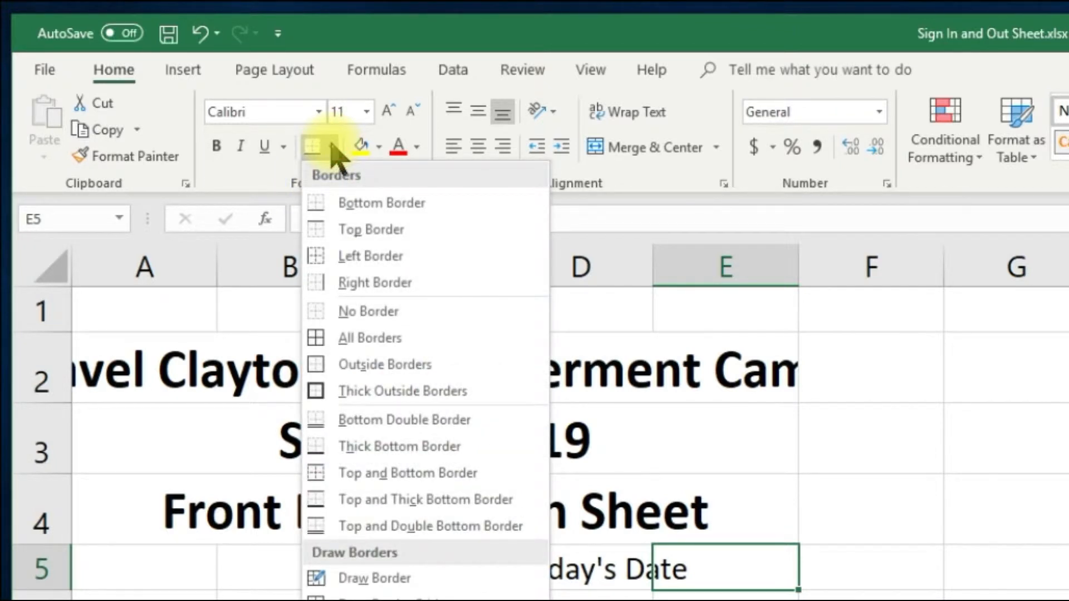
pyautogui.moveTo(388, 202)
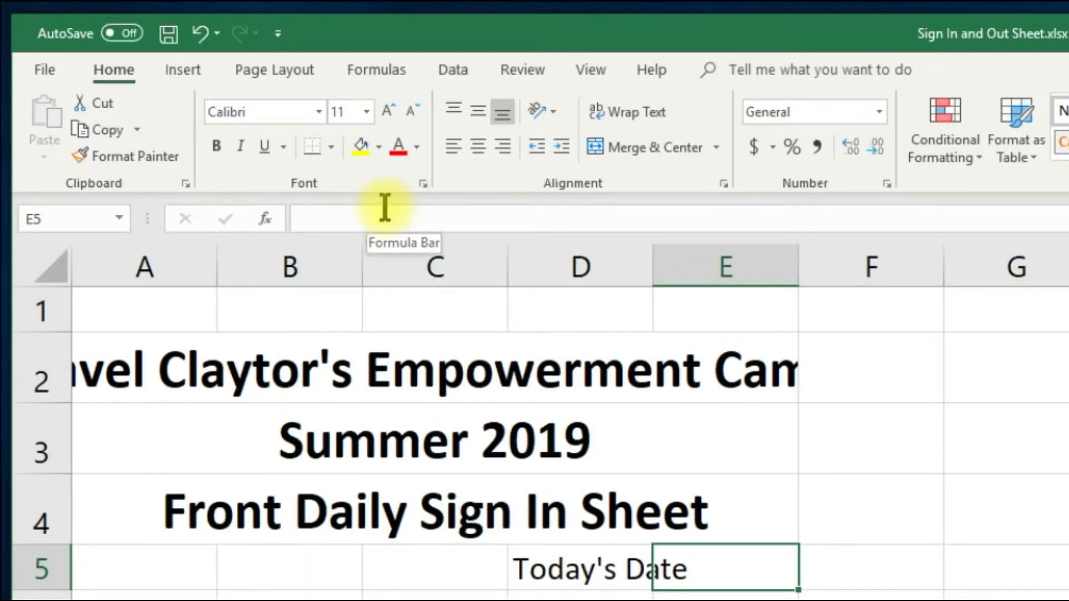
pyautogui.moveTo(336, 469)
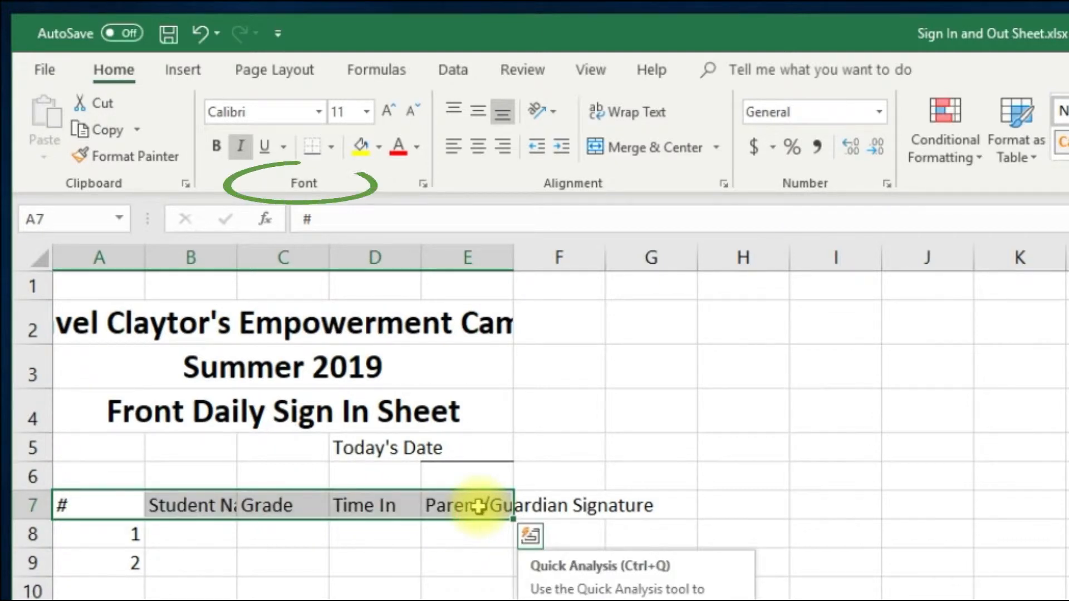
pyautogui.moveTo(303, 192)
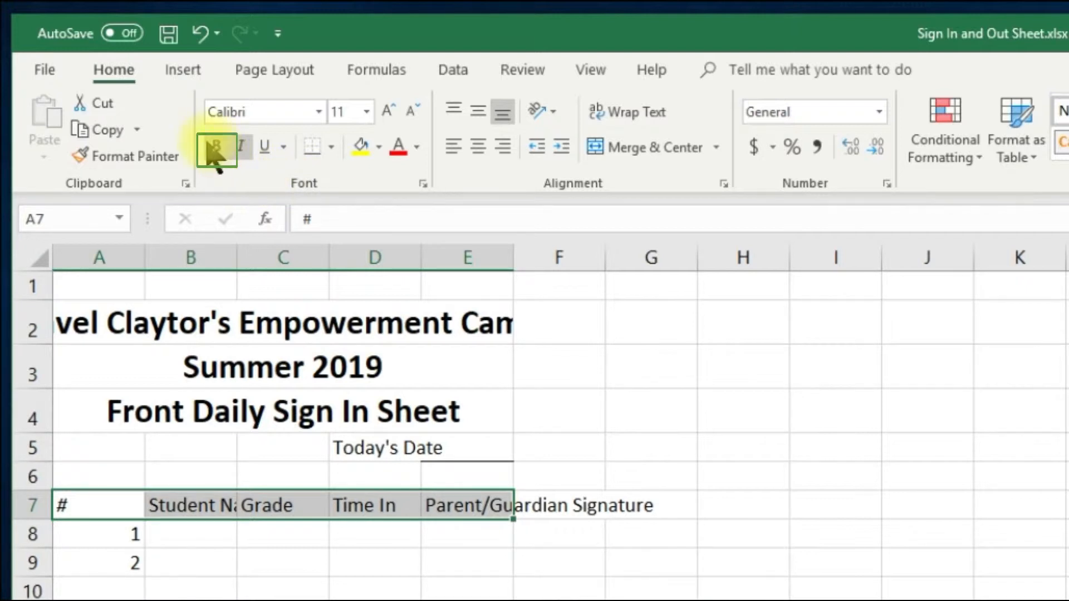
# Bold the row 7 column headings after underlining E5.
pyautogui.click(215, 150)
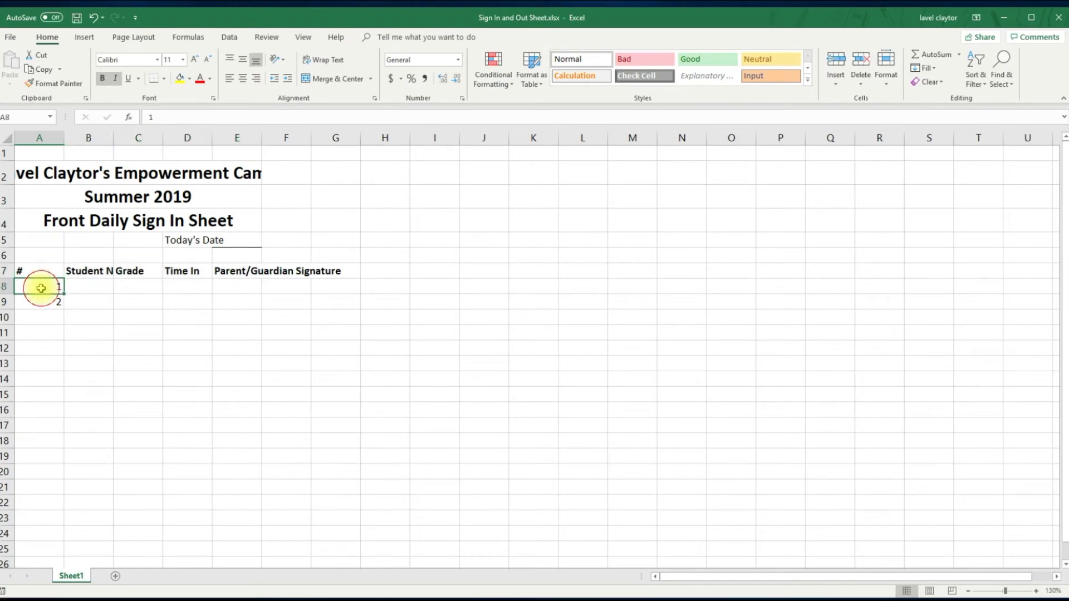
# Auto-fill the # column from 1 through 20 down rows 8 to 27.
pyautogui.moveTo(40, 286); pyautogui.dragTo(42, 302)
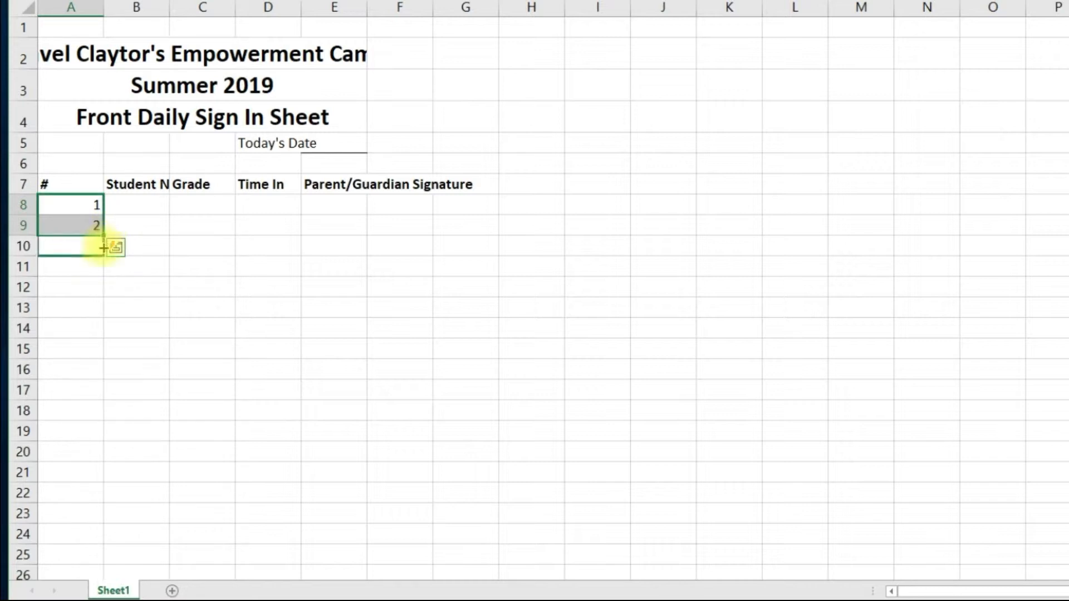
pyautogui.moveTo(103, 247); pyautogui.dragTo(103, 274)
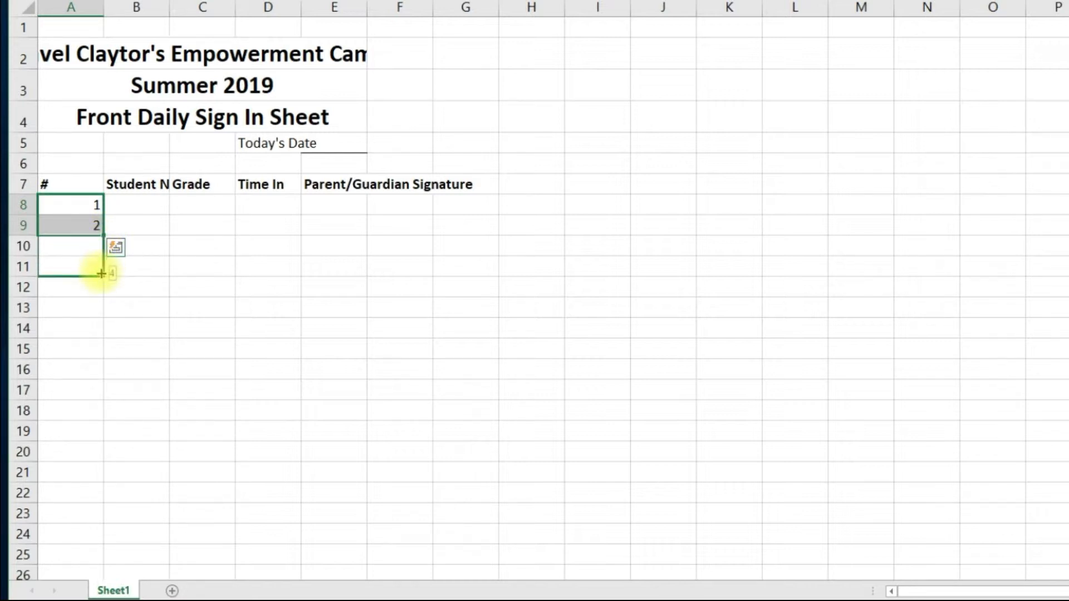
pyautogui.moveTo(101, 274); pyautogui.dragTo(100, 312)
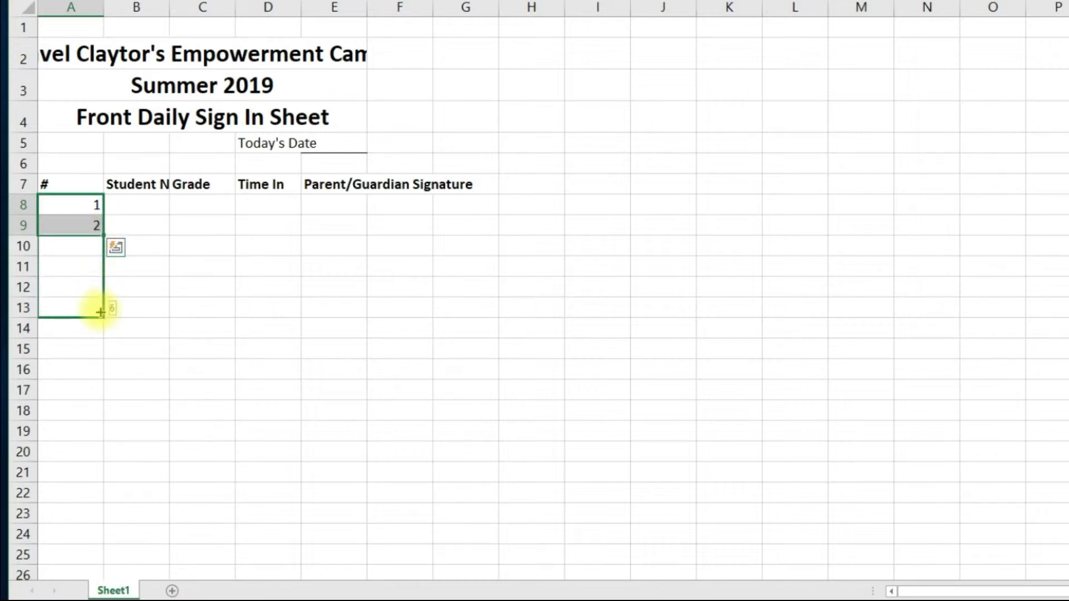
pyautogui.moveTo(99, 312); pyautogui.dragTo(99, 334)
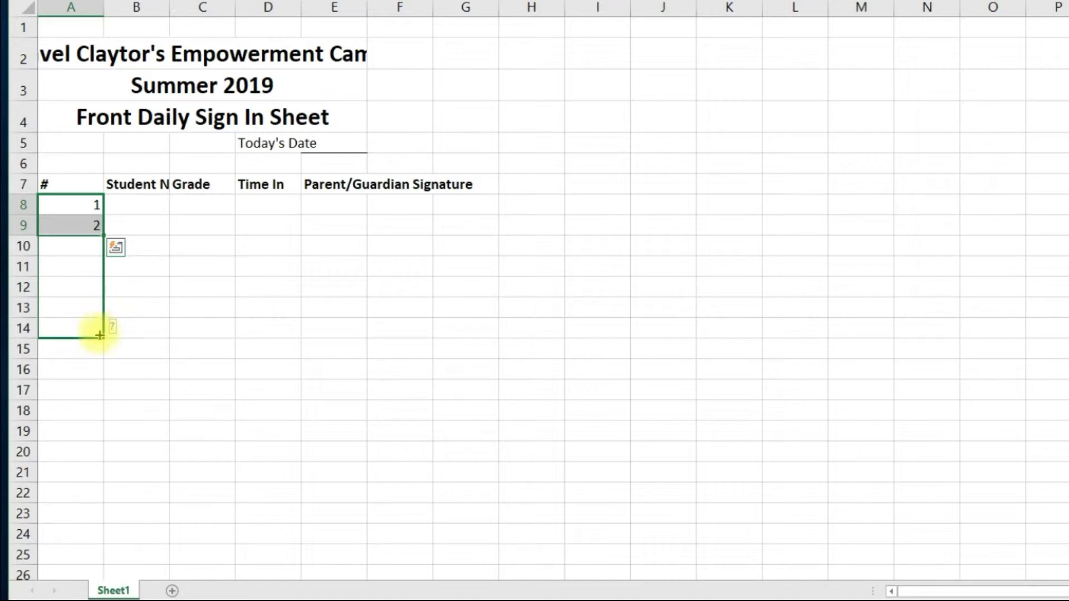
pyautogui.moveTo(98, 336); pyautogui.dragTo(98, 376)
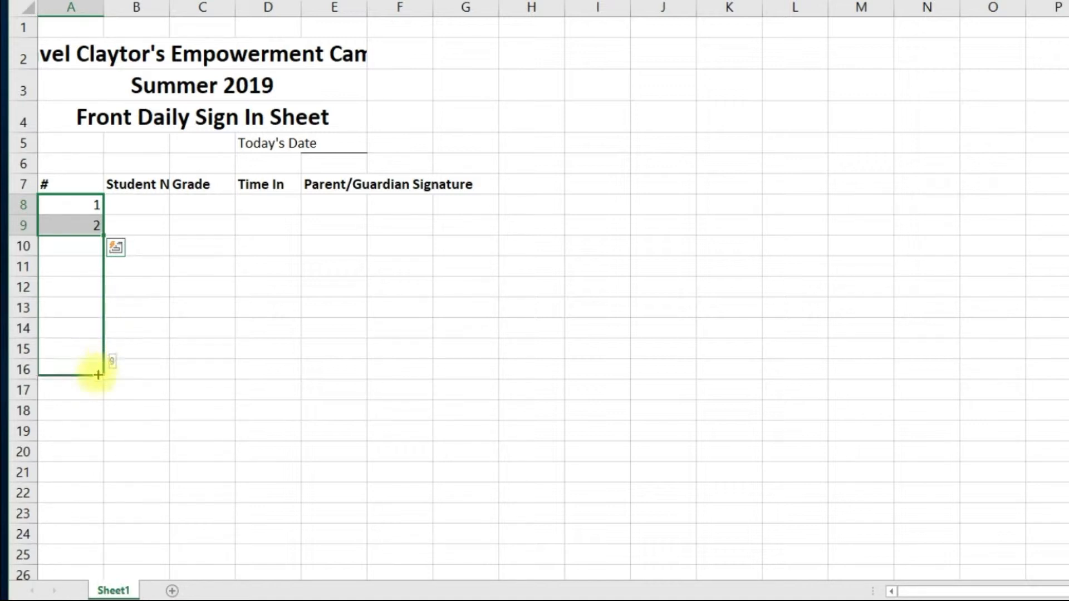
pyautogui.moveTo(95, 376); pyautogui.dragTo(96, 493)
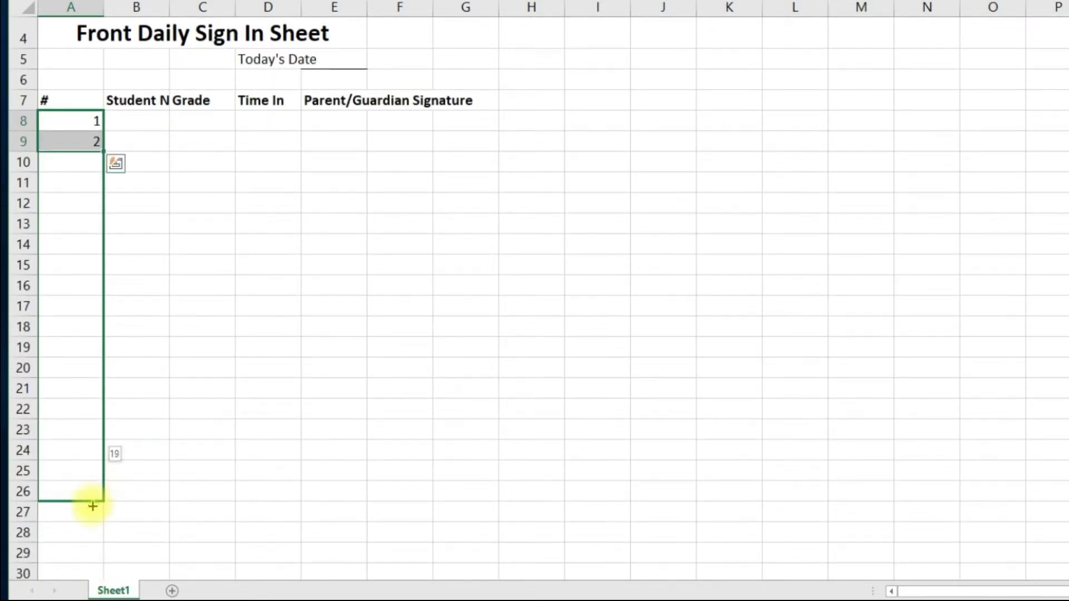
pyautogui.moveTo(93, 507); pyautogui.dragTo(92, 511)
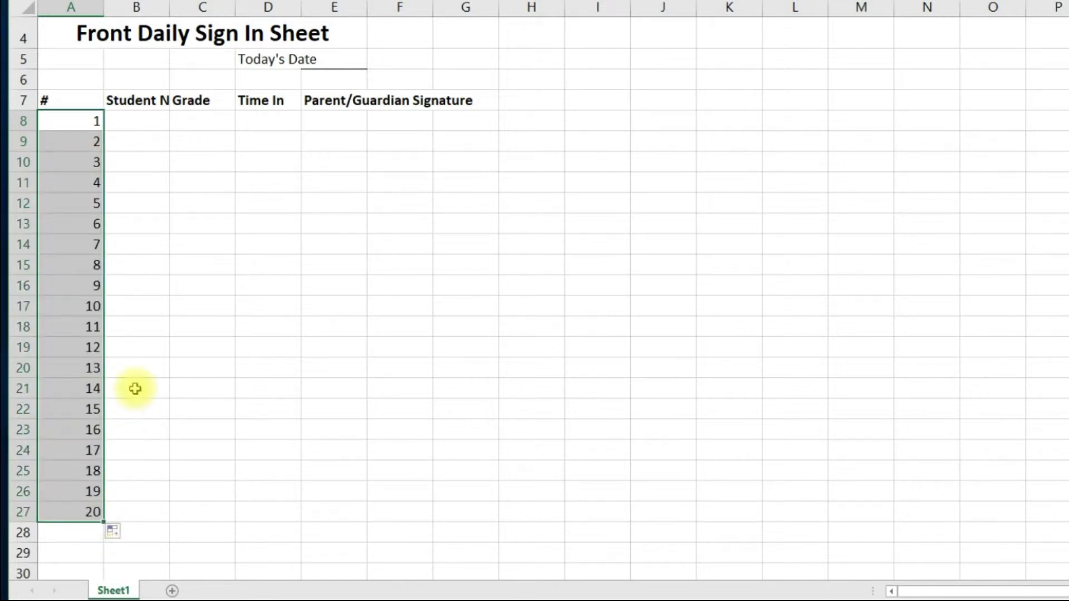
# Select the headings and twenty numbered rows from # down to the last row (A7:E27).
pyautogui.click(69, 100)
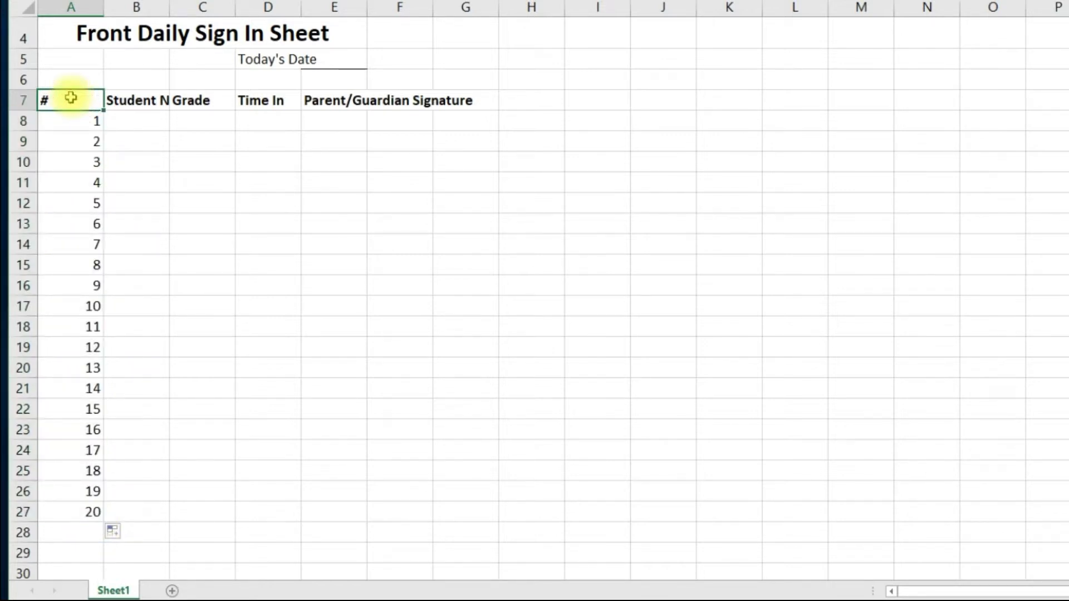
pyautogui.moveTo(70, 100); pyautogui.dragTo(334, 100)
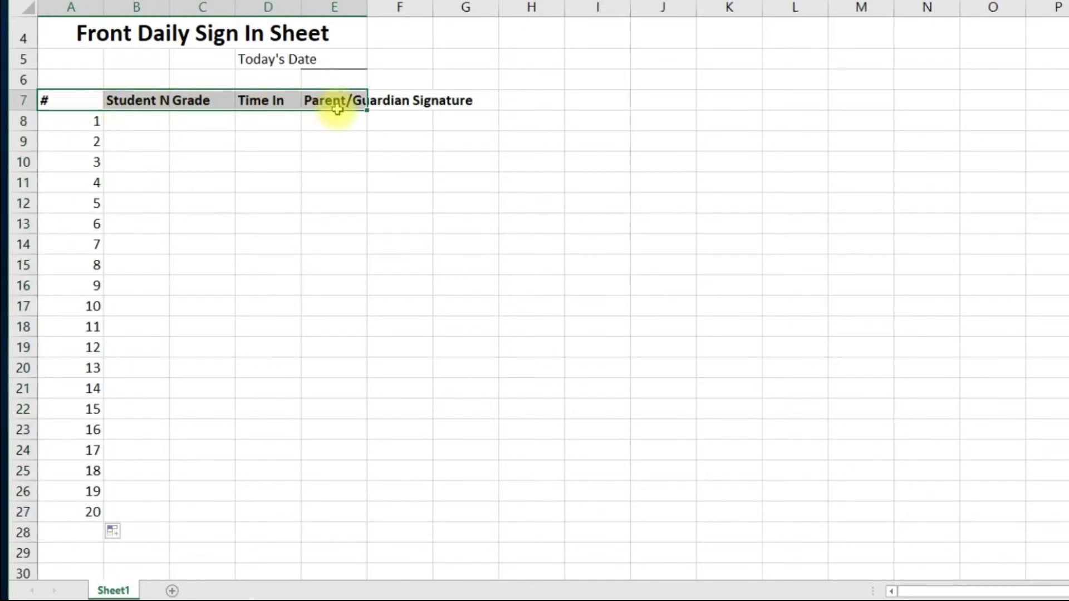
pyautogui.moveTo(334, 100); pyautogui.dragTo(351, 470)
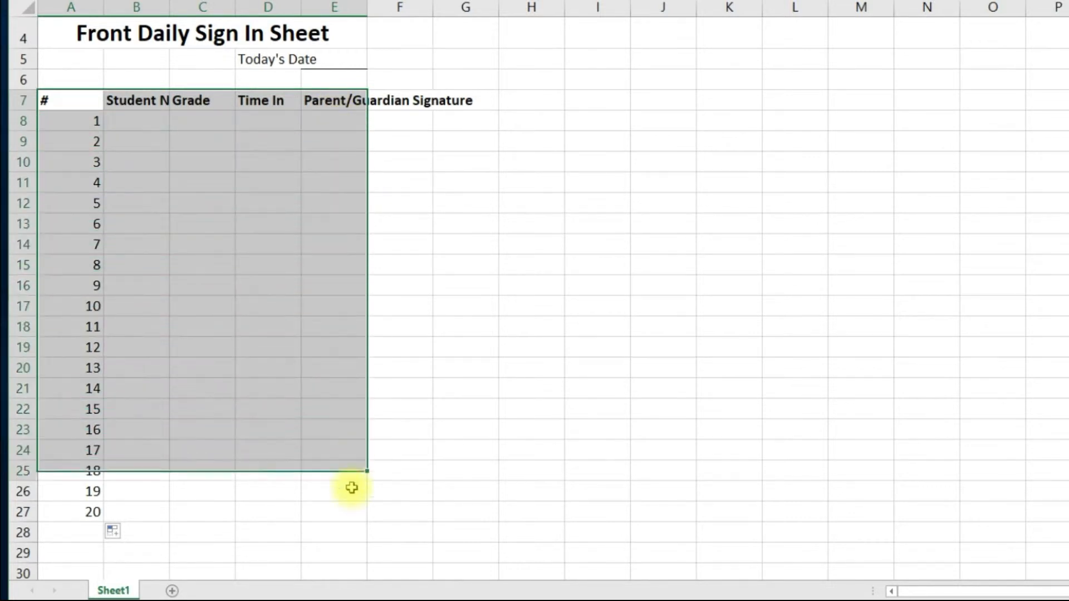
pyautogui.moveTo(351, 487); pyautogui.dragTo(354, 514)
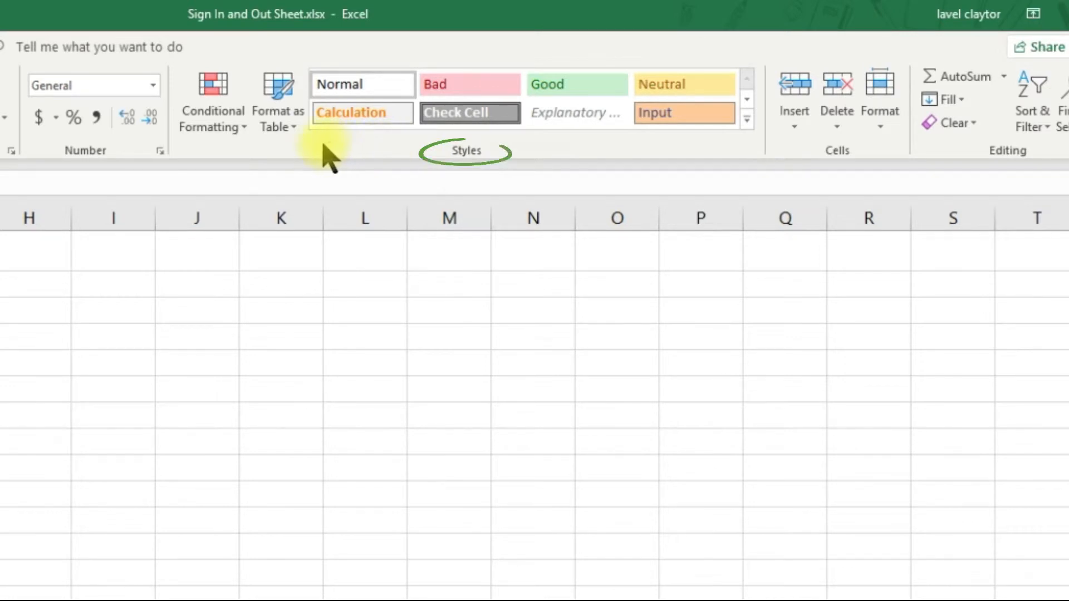
# Format the selection as a Light Blue Table Style Light 20 table with headers.
pyautogui.click(276, 100)
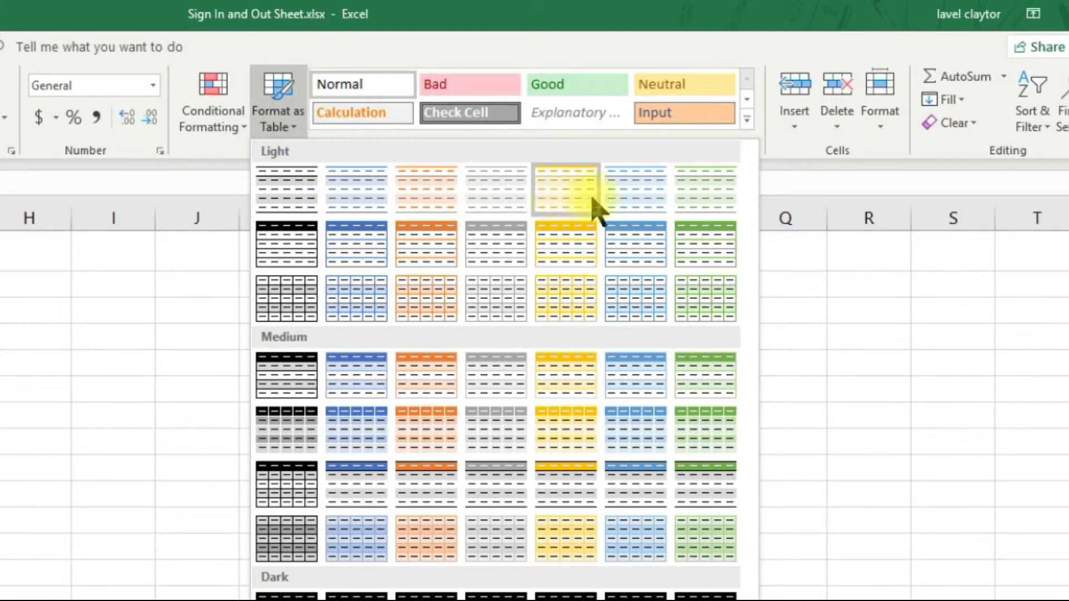
pyautogui.moveTo(635, 189)
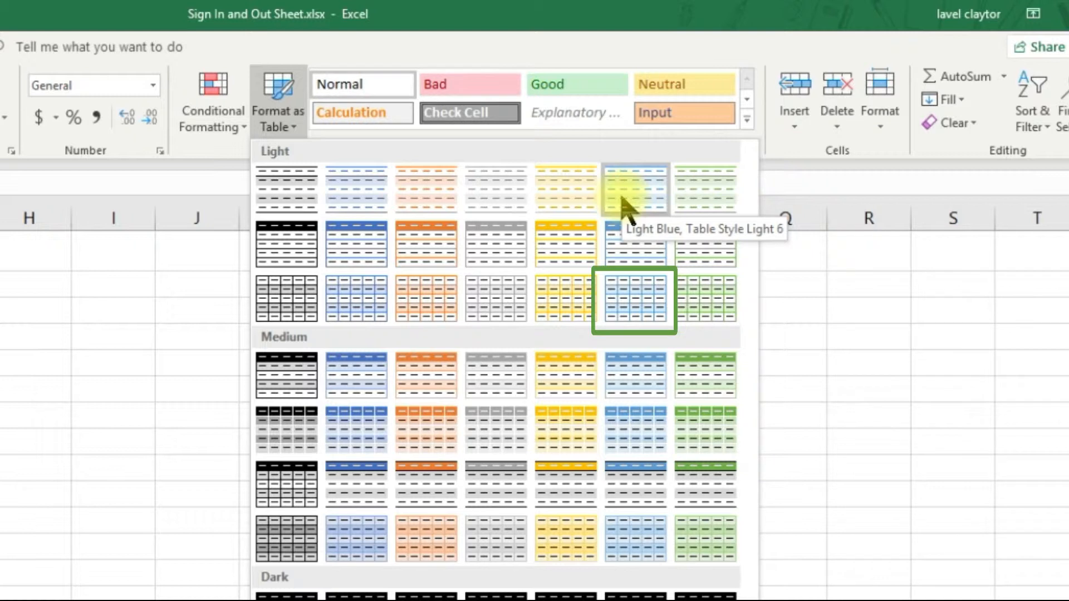
pyautogui.moveTo(633, 235)
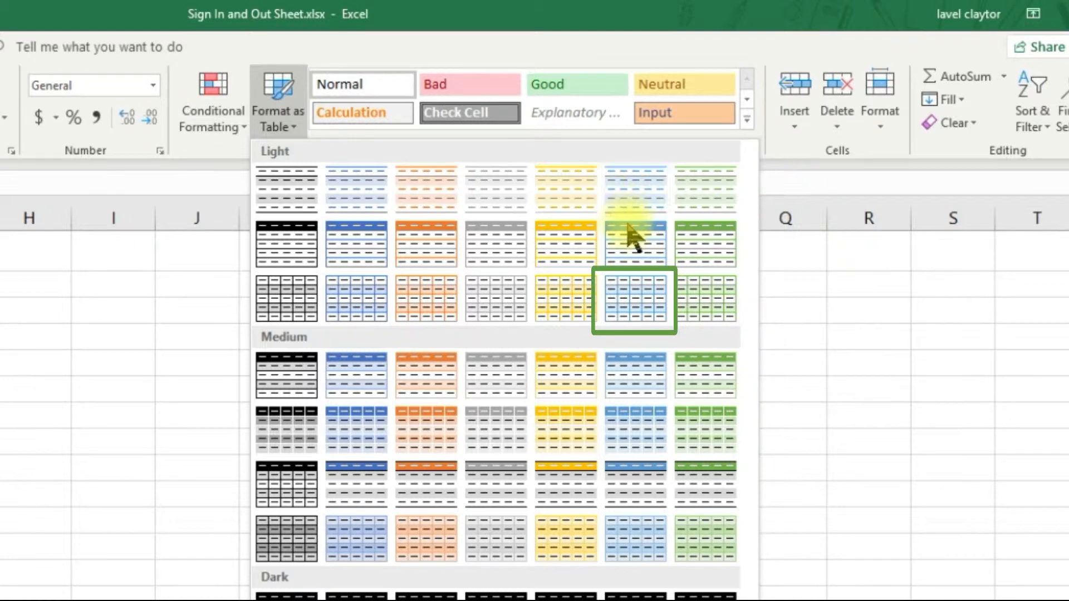
pyautogui.moveTo(639, 307)
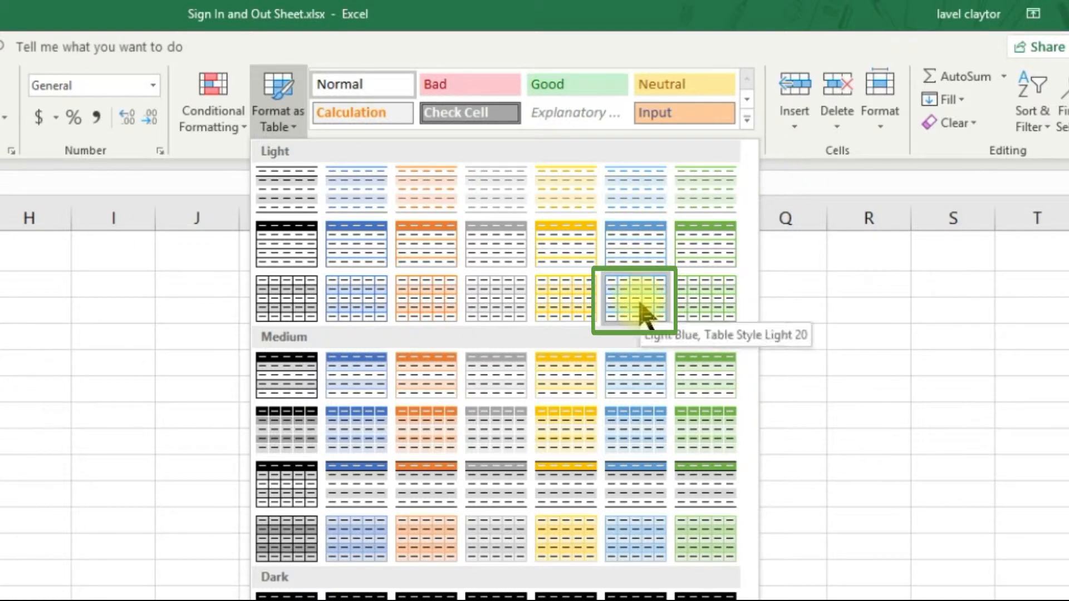
pyautogui.click(635, 299)
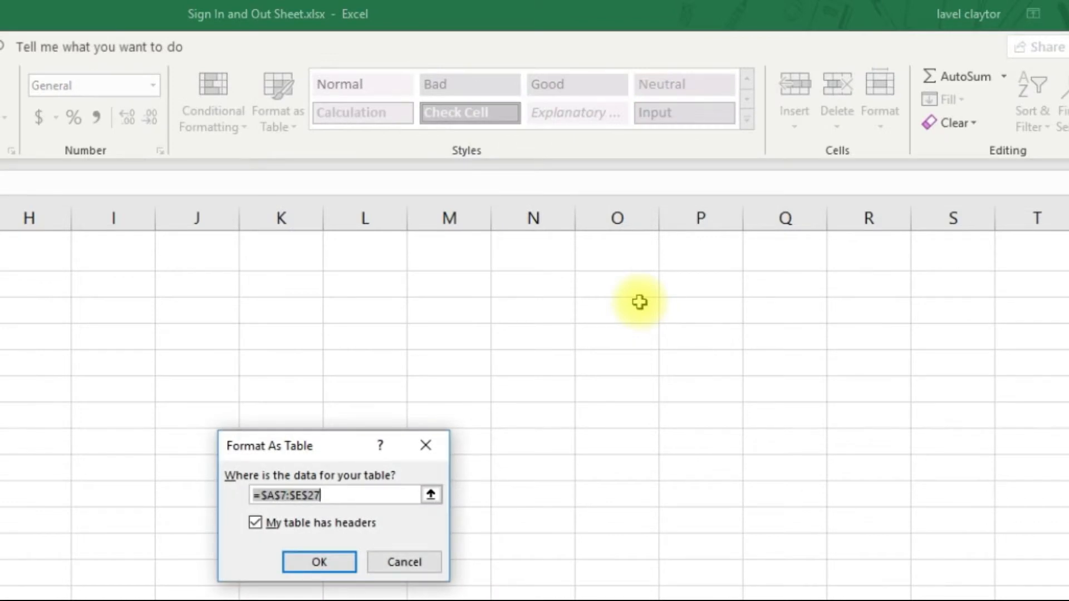
pyautogui.moveTo(557, 469)
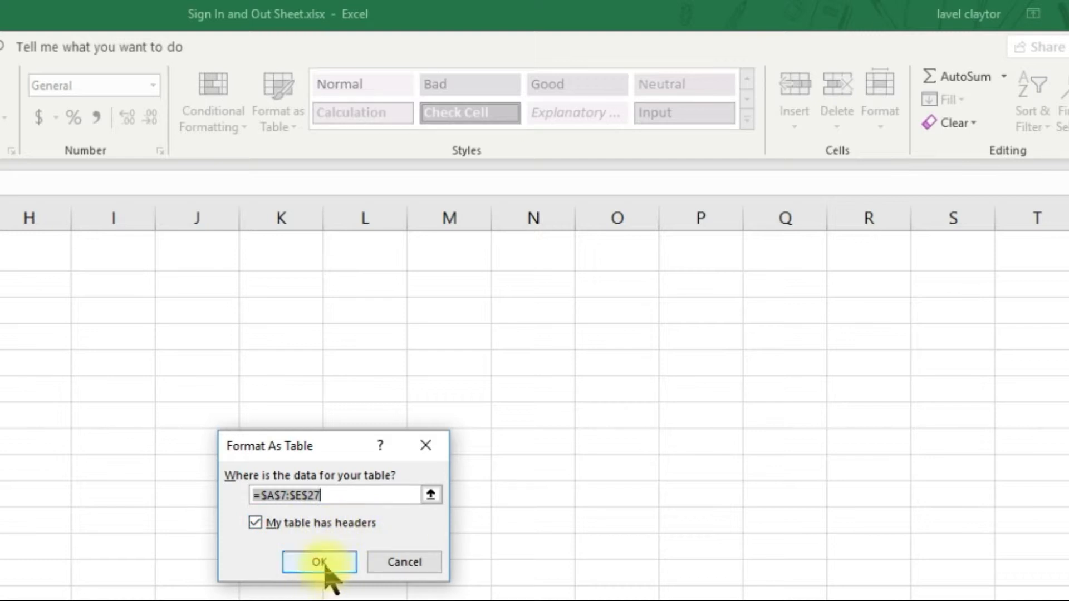
pyautogui.click(319, 562)
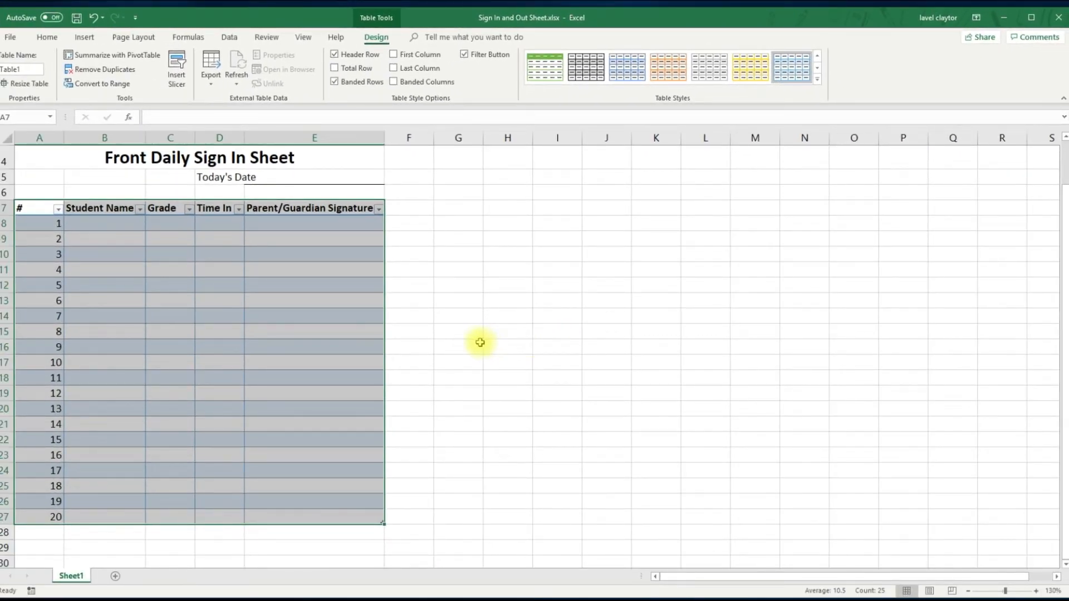
pyautogui.moveTo(19, 173)
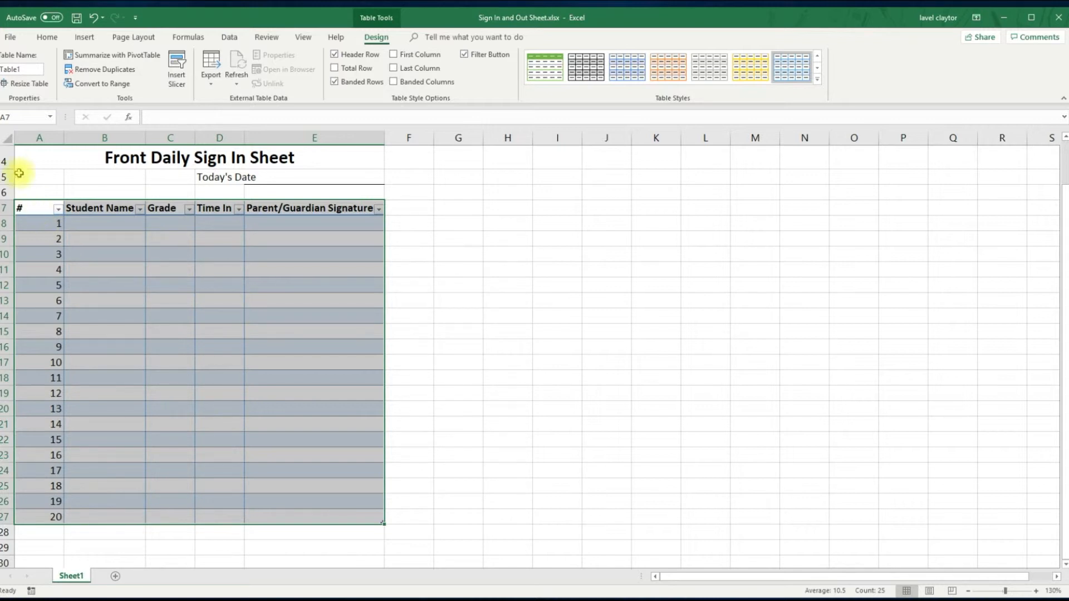
# Set column A (the # column) to a width of 5.
pyautogui.click(38, 138)
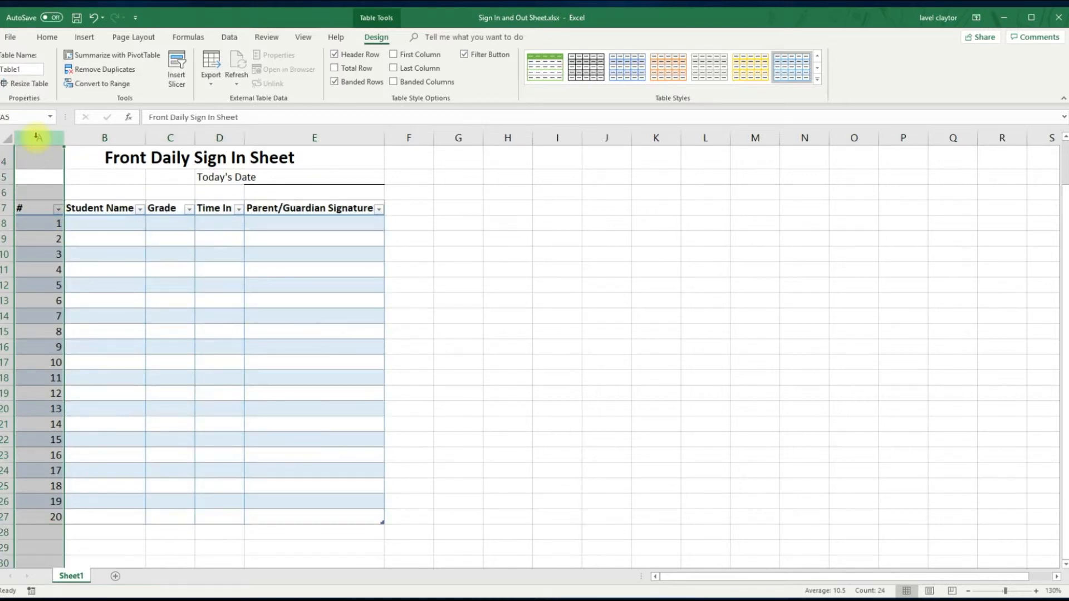
pyautogui.click(47, 38)
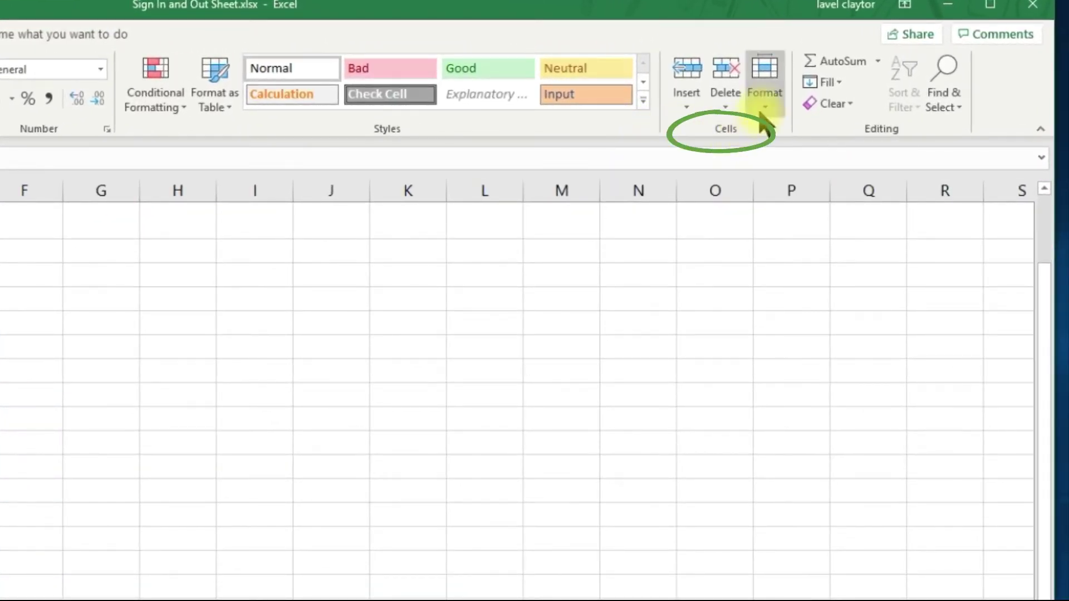
pyautogui.click(765, 77)
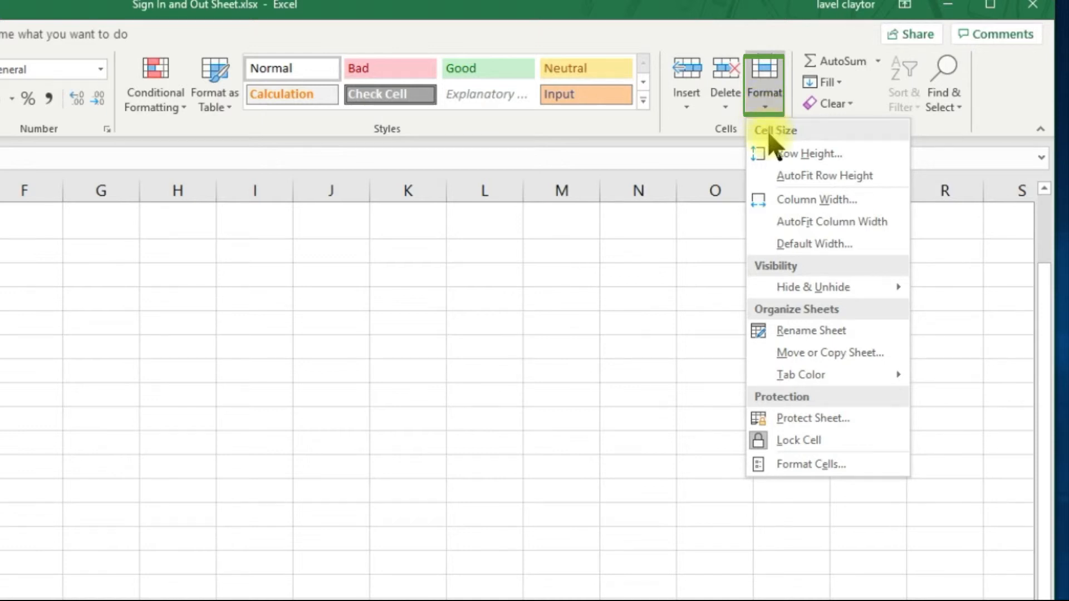
pyautogui.click(818, 200)
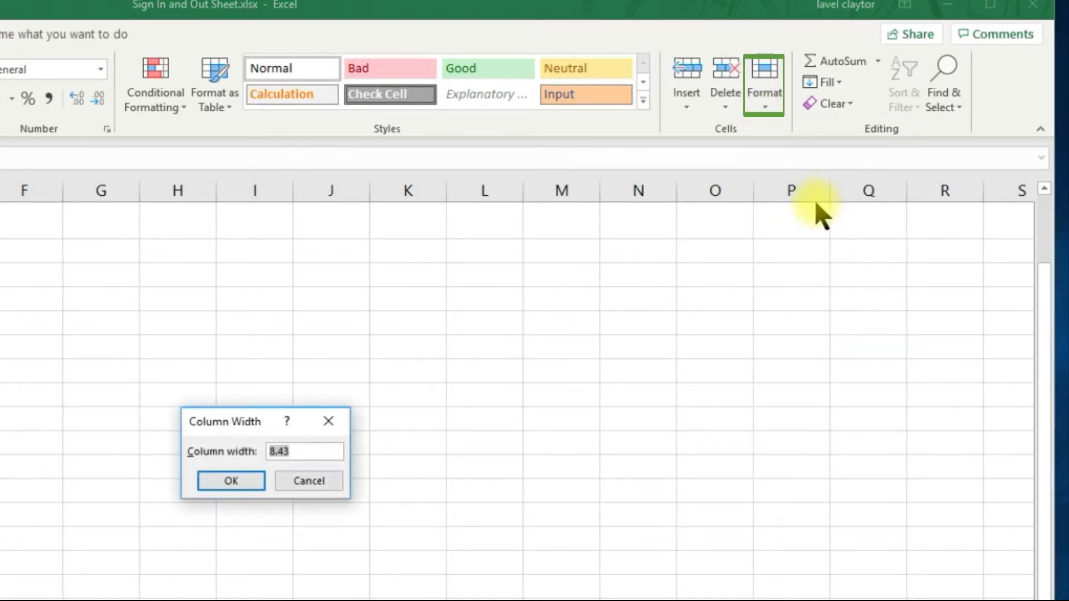
pyautogui.write('5')
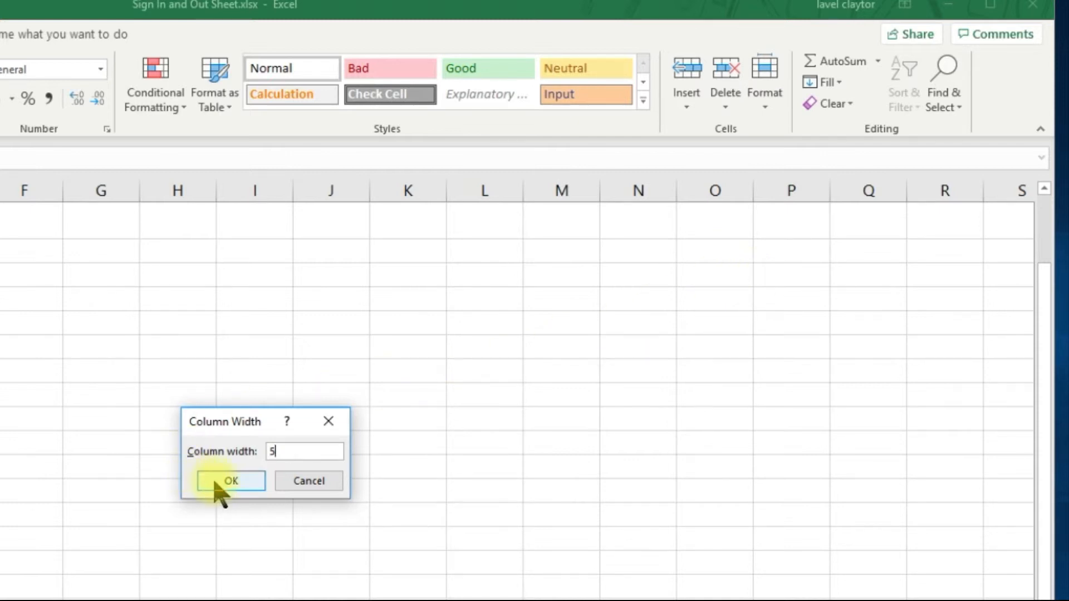
pyautogui.click(231, 481)
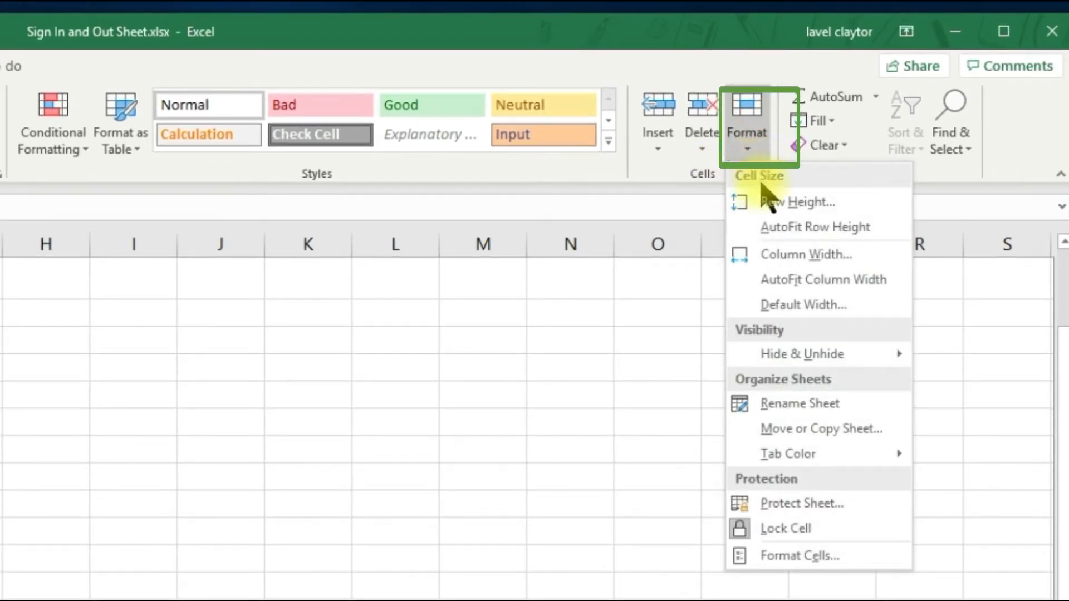
# Set the Student Name column to a width of 40.
pyautogui.click(806, 254)
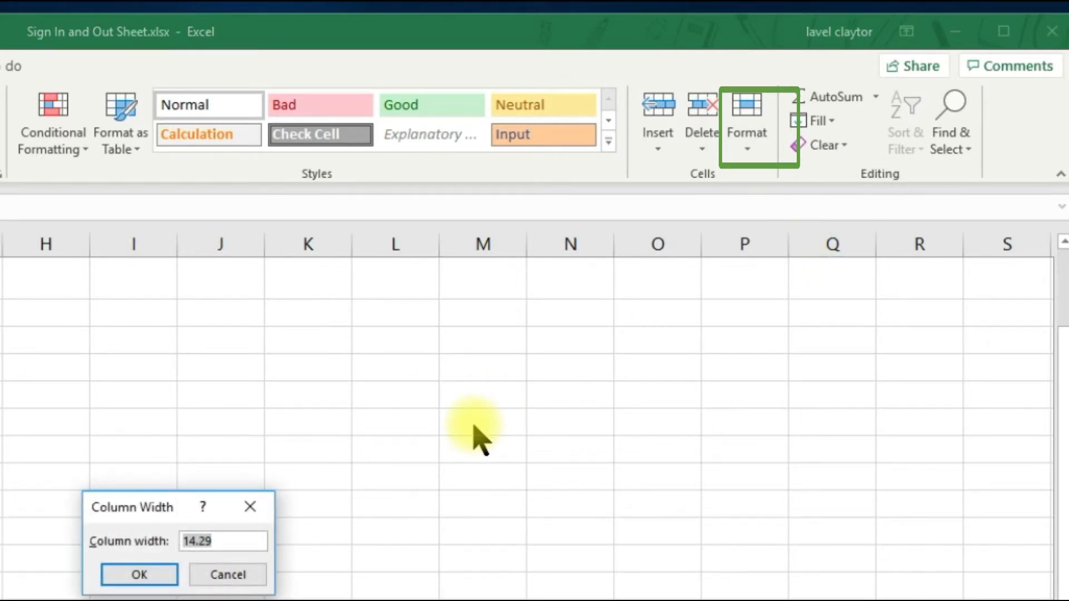
pyautogui.write('40')
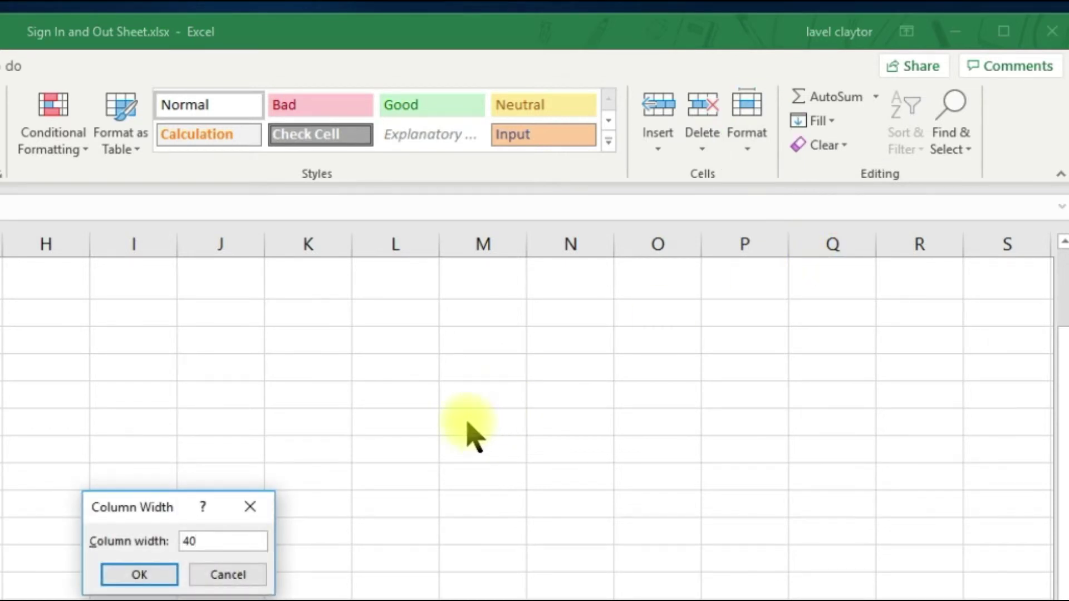
pyautogui.click(138, 591)
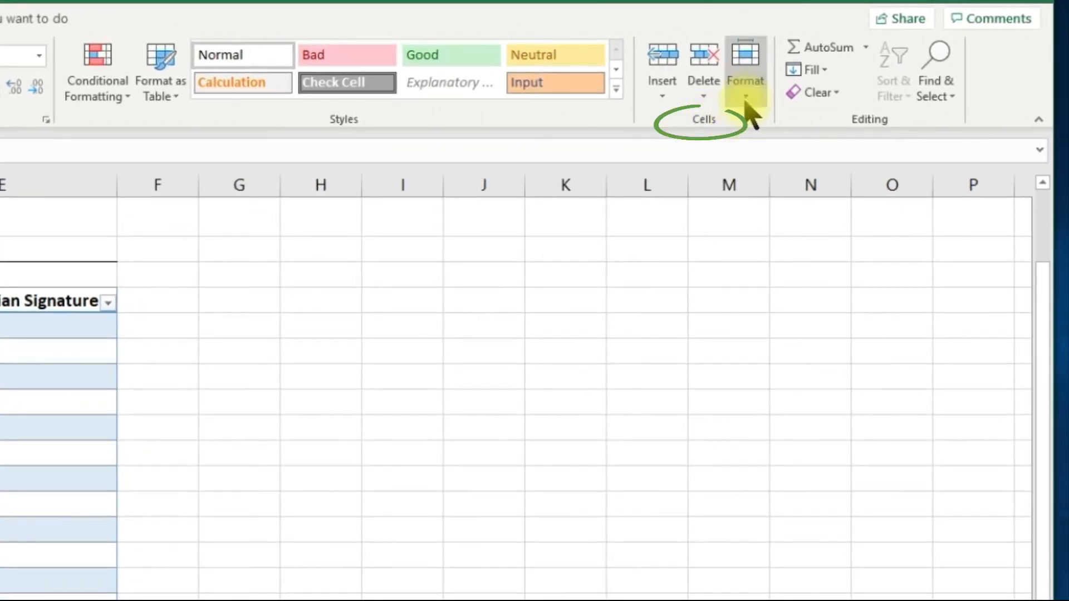
# Set the Grade and Time In columns to a width of 10.
pyautogui.click(747, 67)
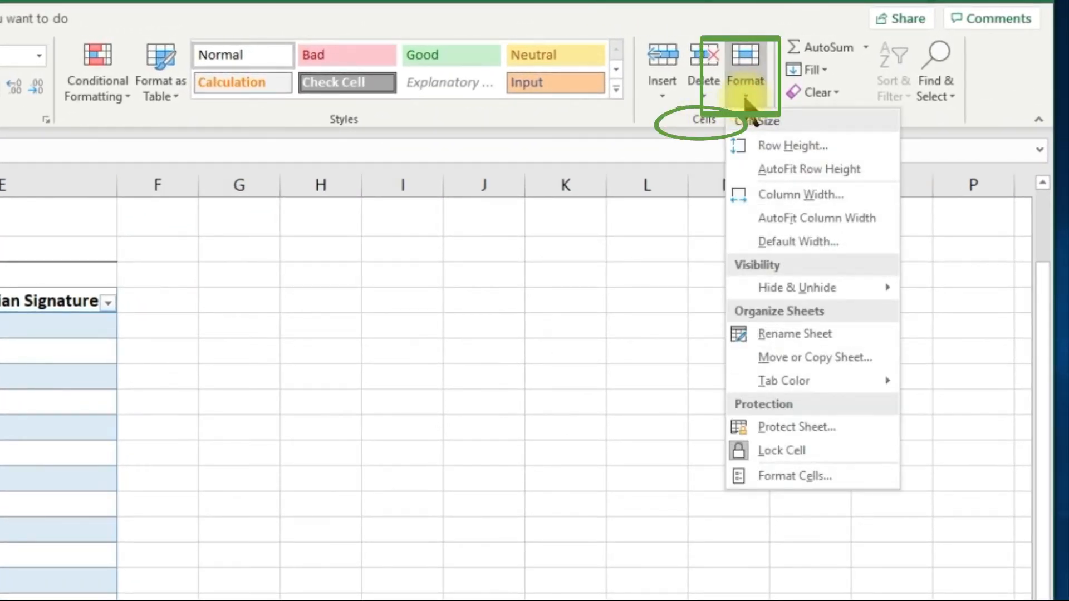
pyautogui.moveTo(798, 200)
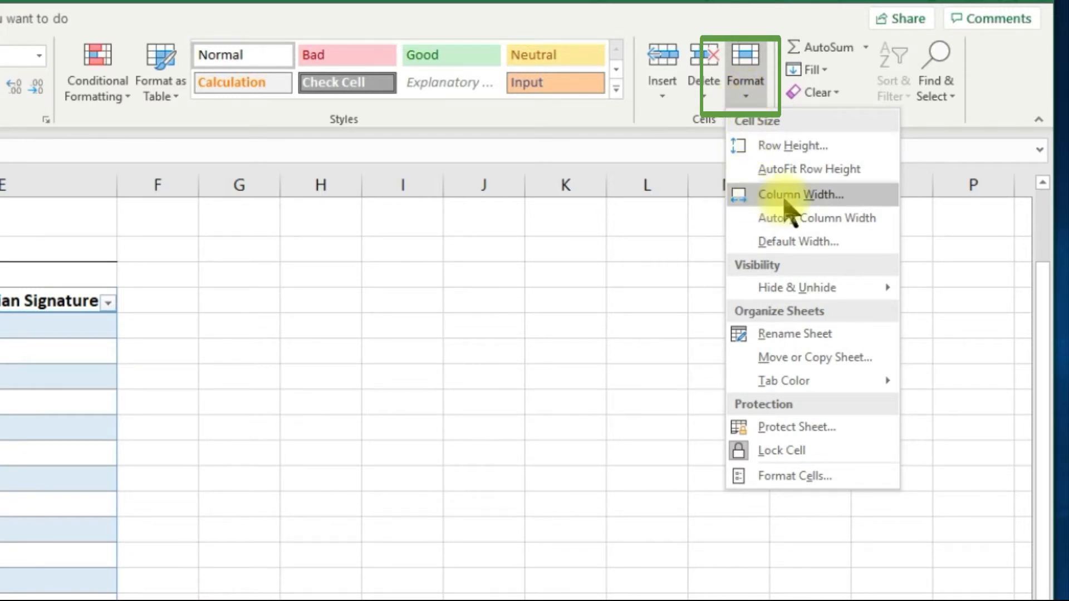
pyautogui.click(798, 194)
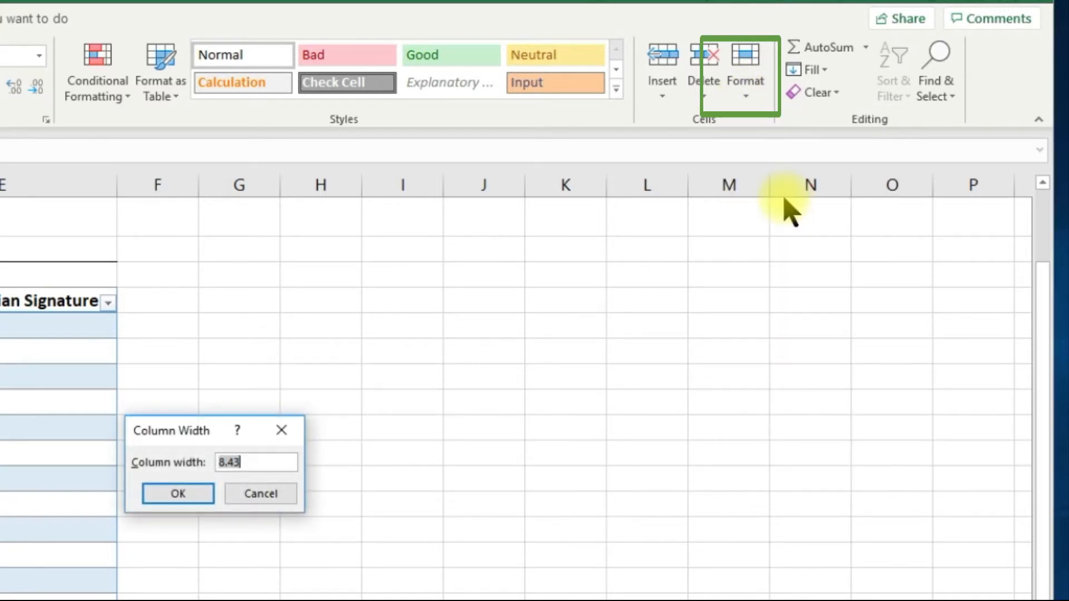
pyautogui.write('10')
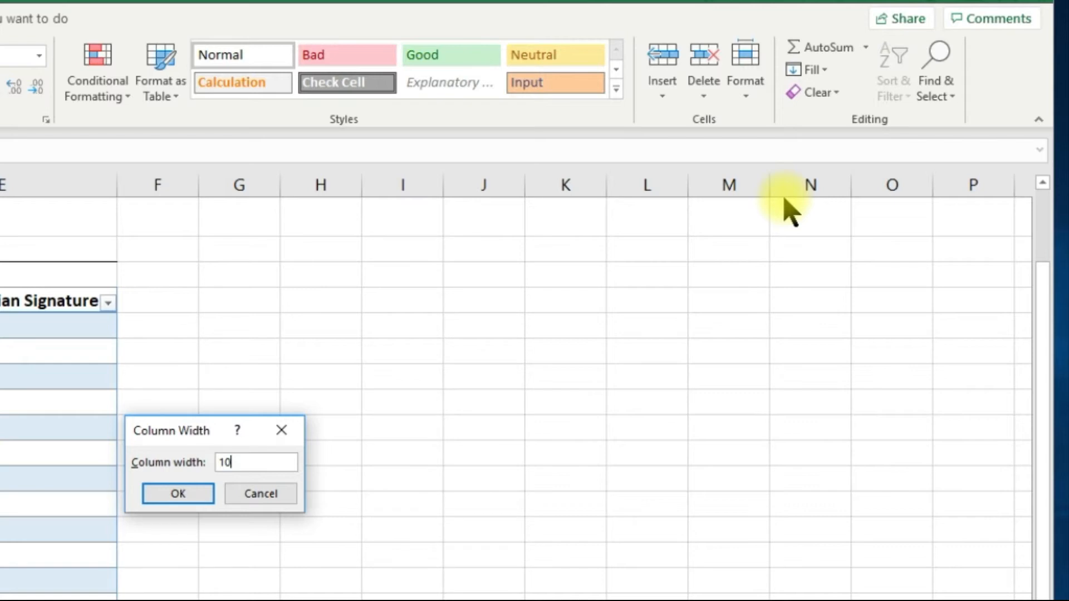
pyautogui.click(178, 493)
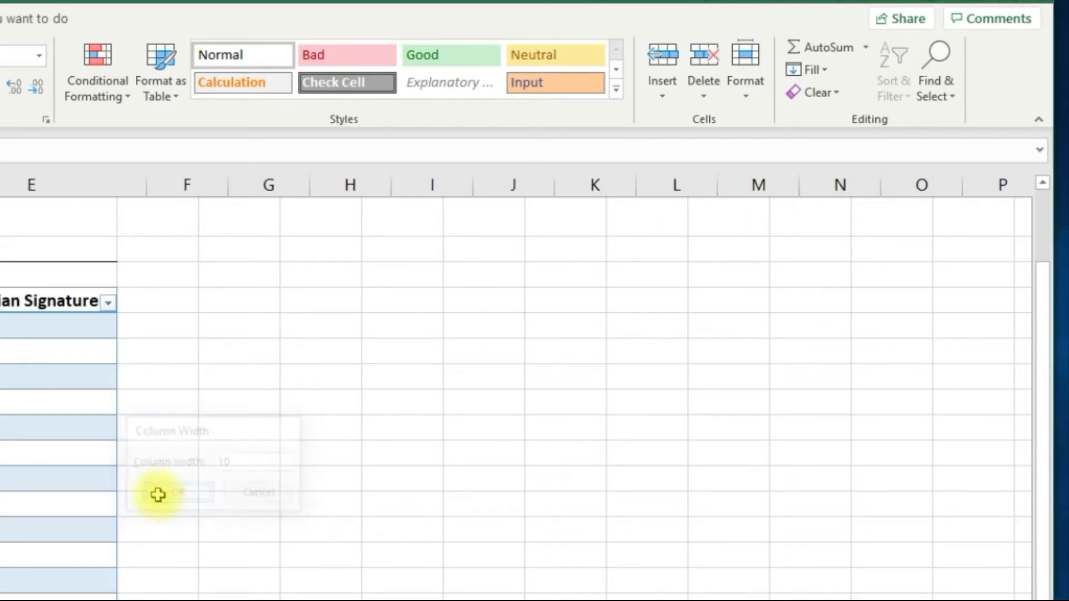
pyautogui.click(168, 493)
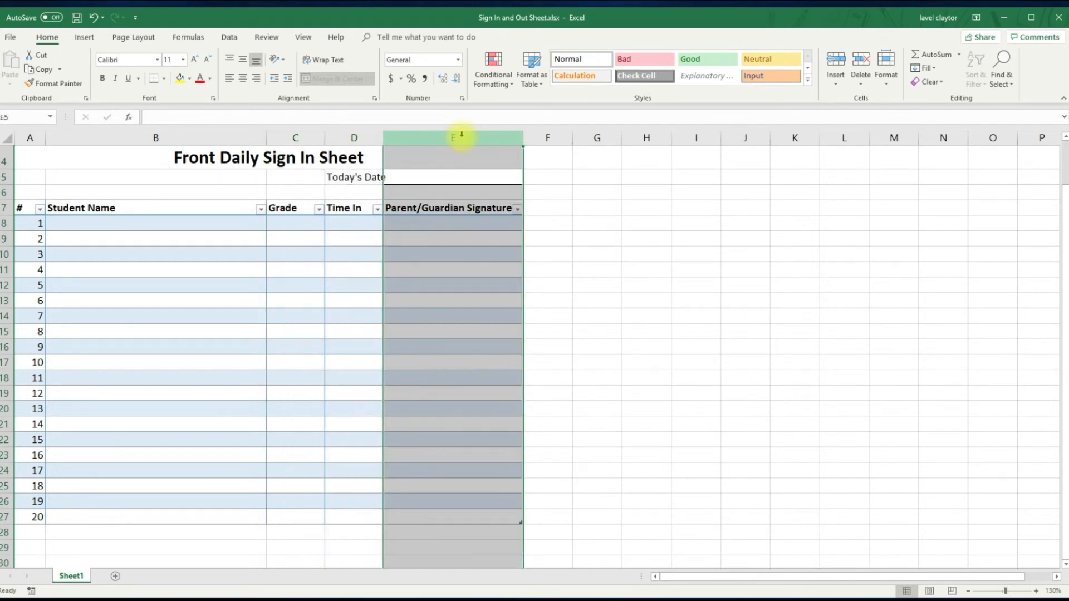
pyautogui.moveTo(862, 108)
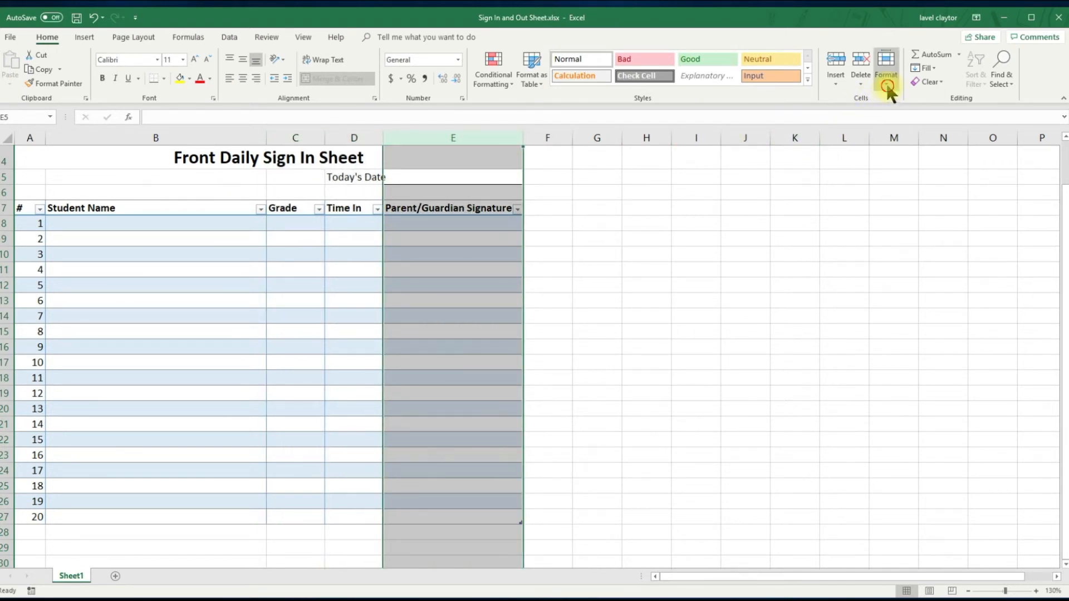
# Widen the Parent/Guardian Signature column to 40 to match Student Name.
pyautogui.click(887, 66)
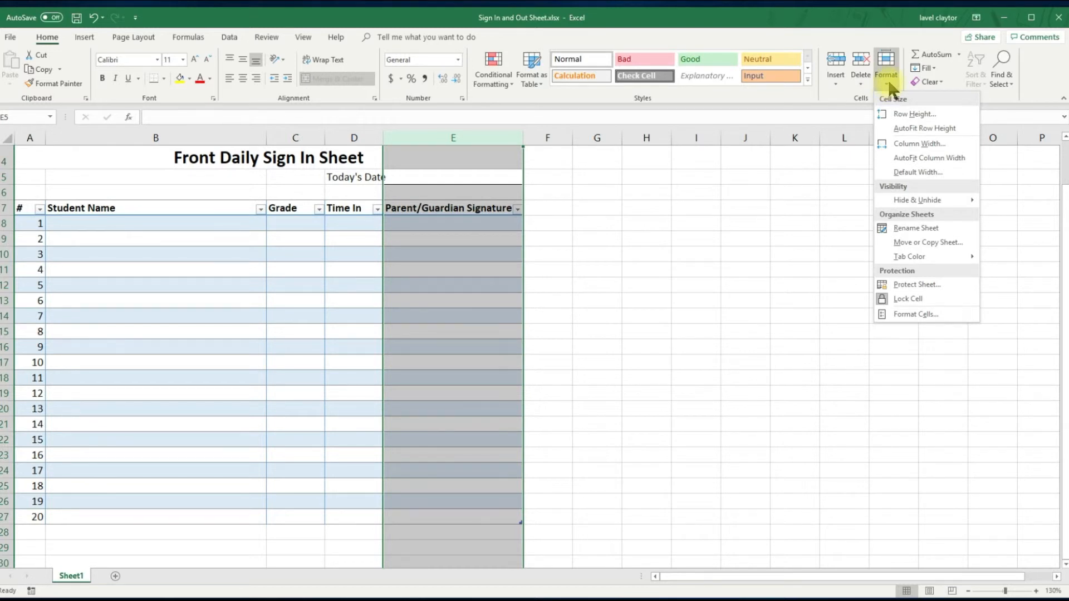
pyautogui.moveTo(903, 134)
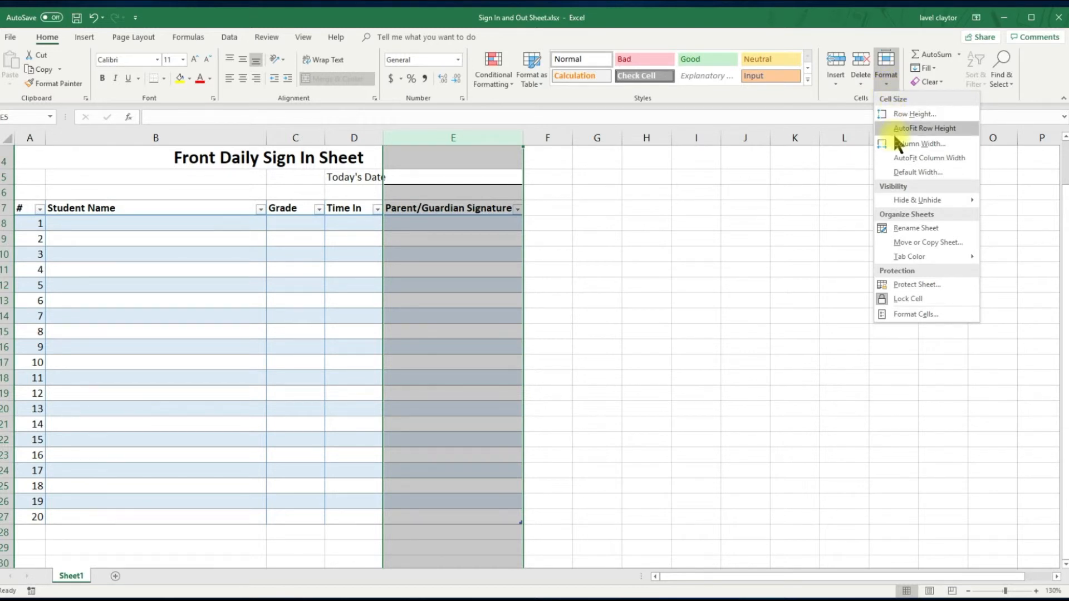
pyautogui.moveTo(909, 144)
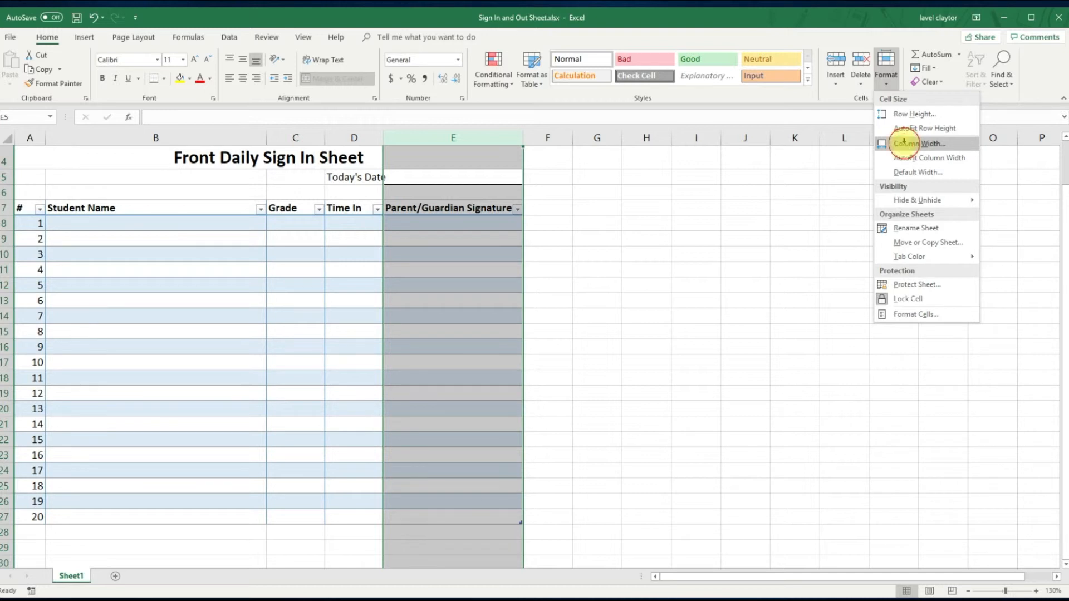
pyautogui.click(916, 143)
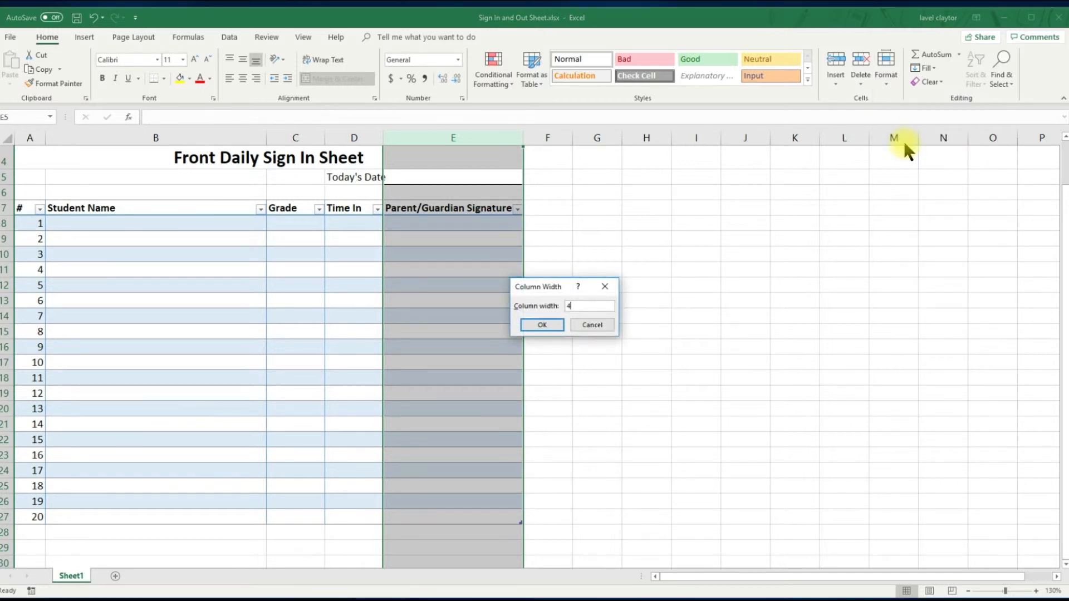
pyautogui.click(541, 326)
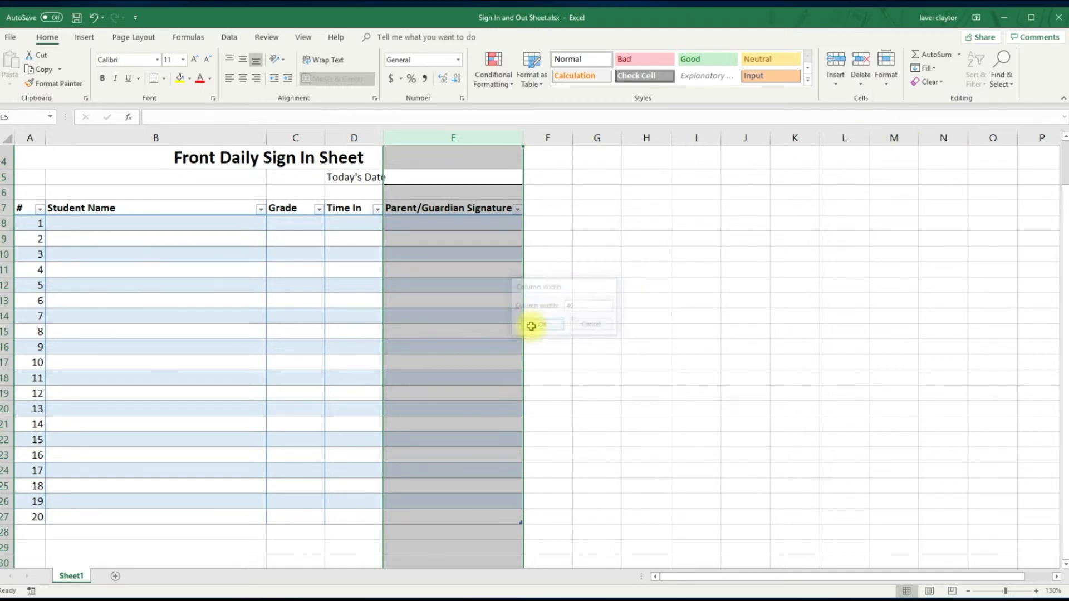
pyautogui.click(544, 324)
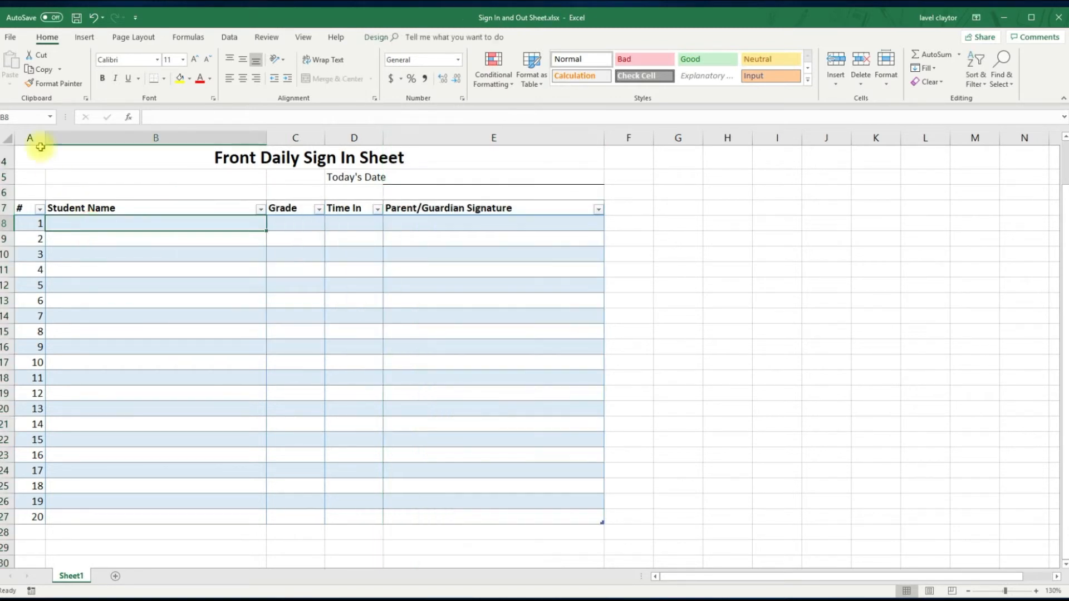
# Switch the sheet's print setup to Landscape Orientation from File > Print.
pyautogui.click(10, 37)
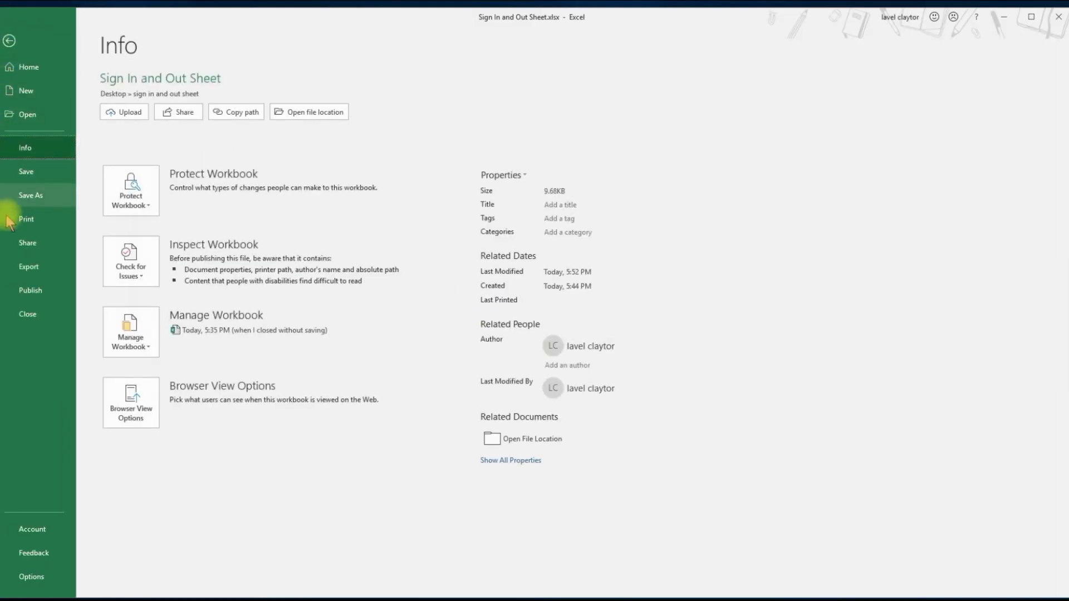
pyautogui.click(25, 220)
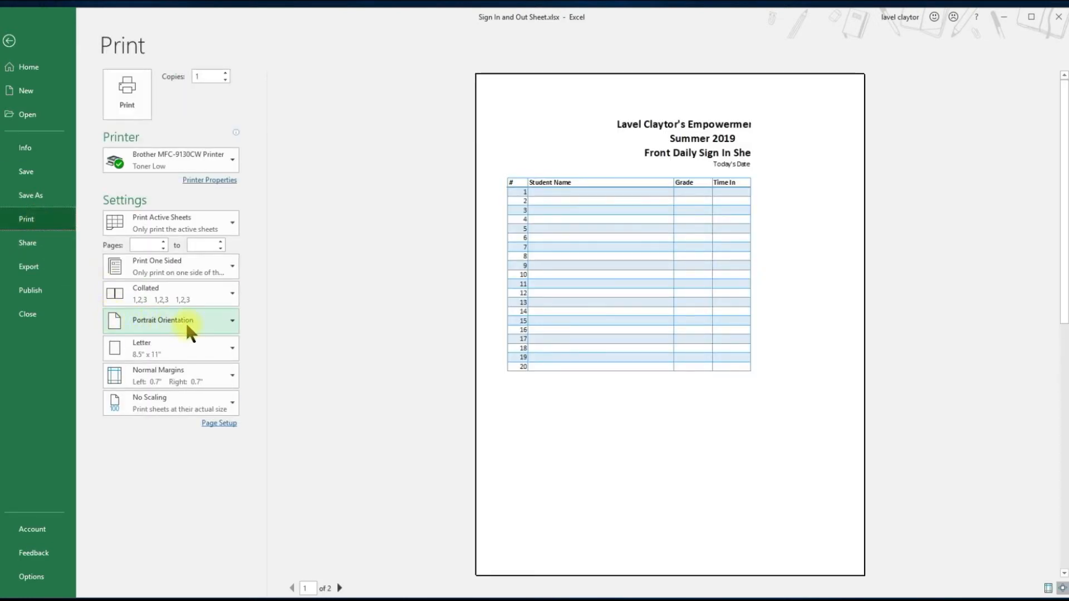
pyautogui.click(171, 321)
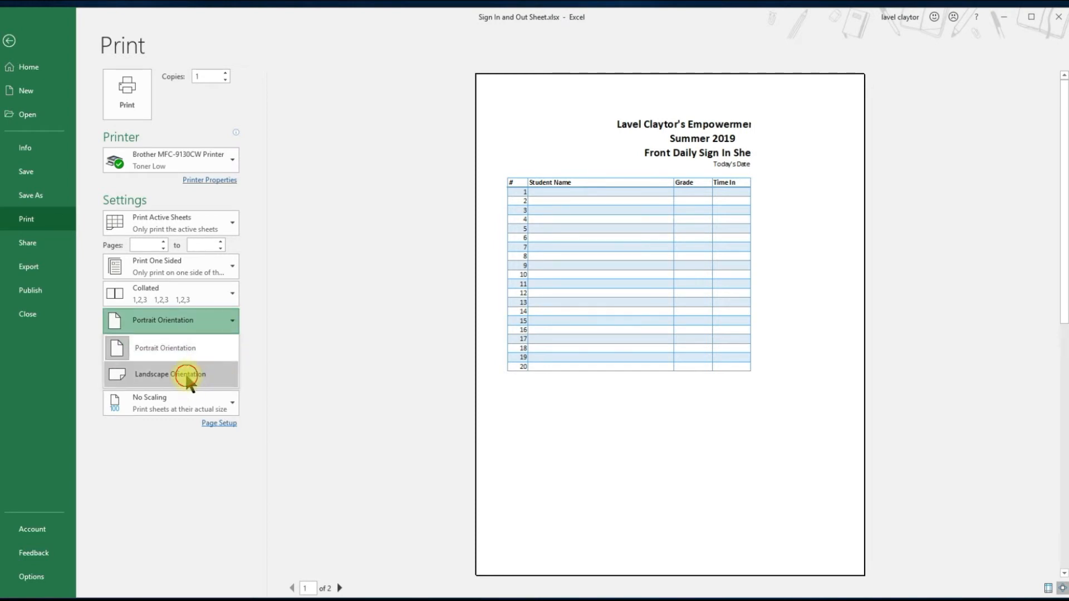
pyautogui.click(170, 375)
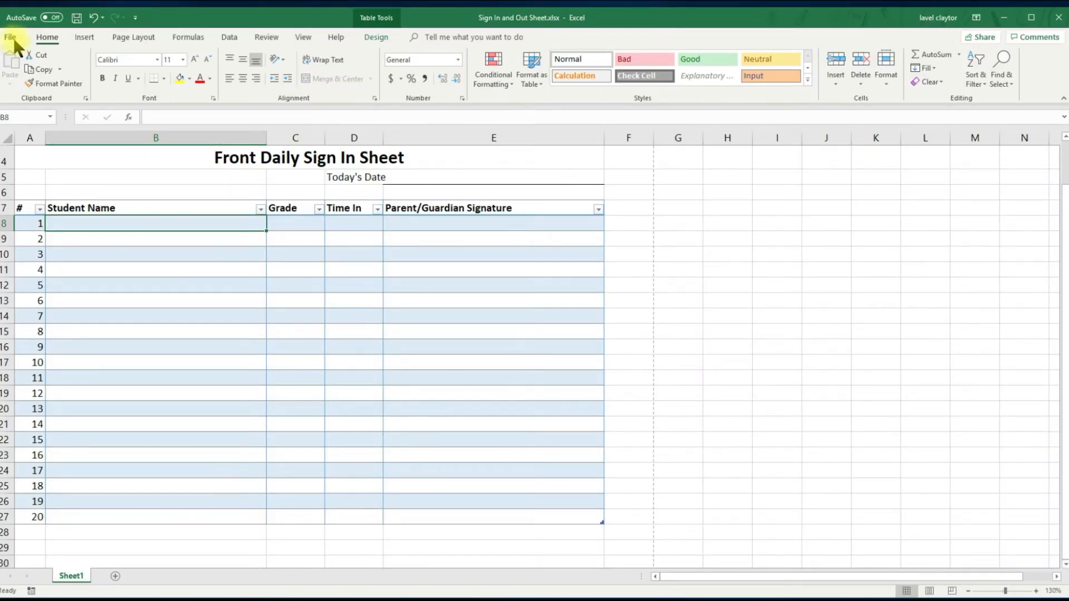
pyautogui.moveTo(291, 45)
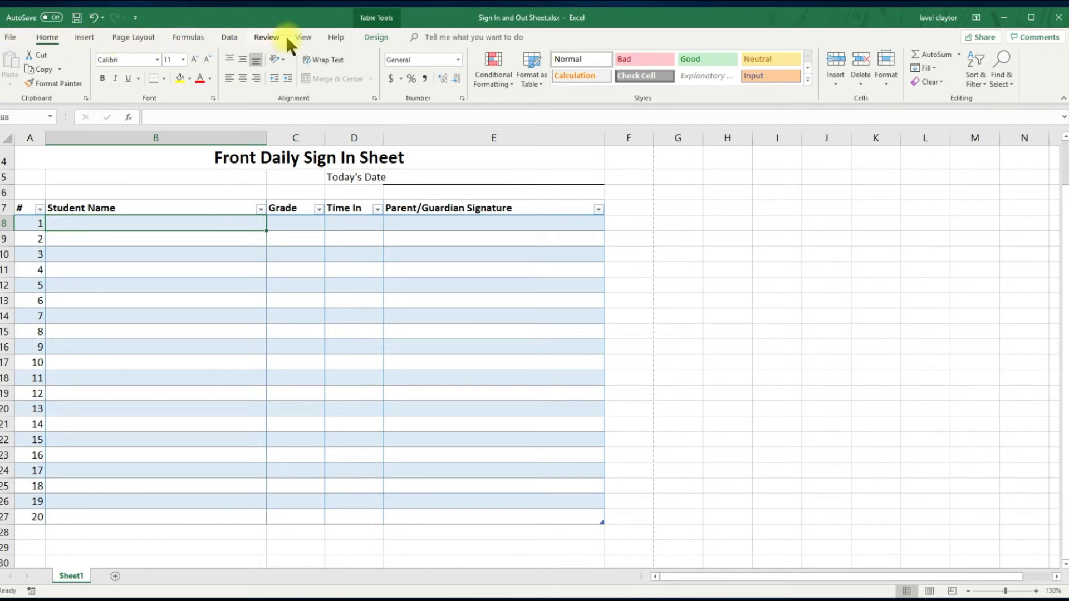
# Hide the worksheet gridlines from the View ribbon's Show group.
pyautogui.click(302, 37)
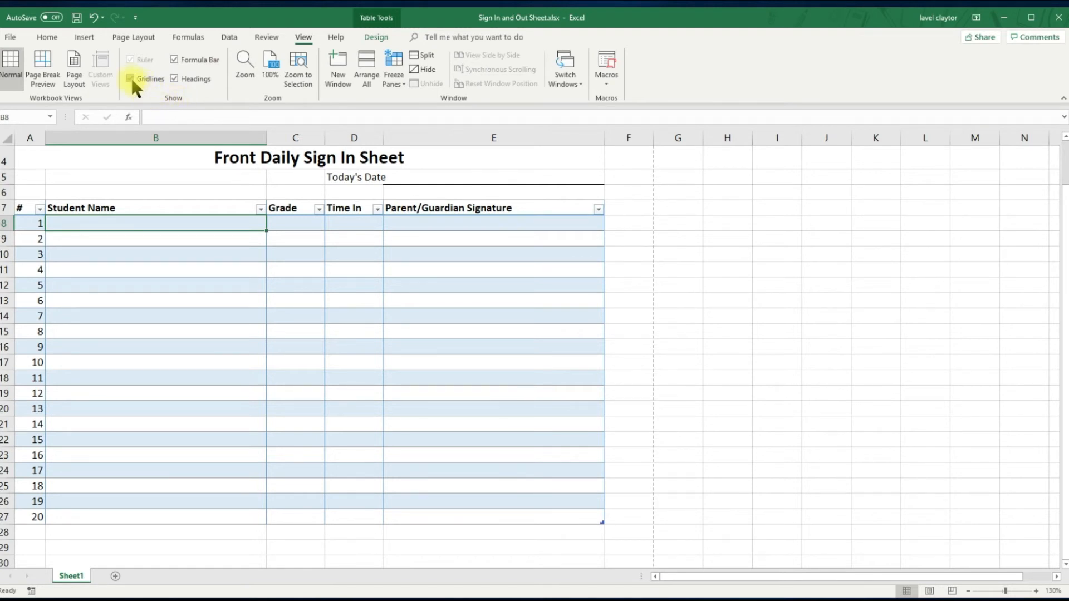
pyautogui.click(129, 78)
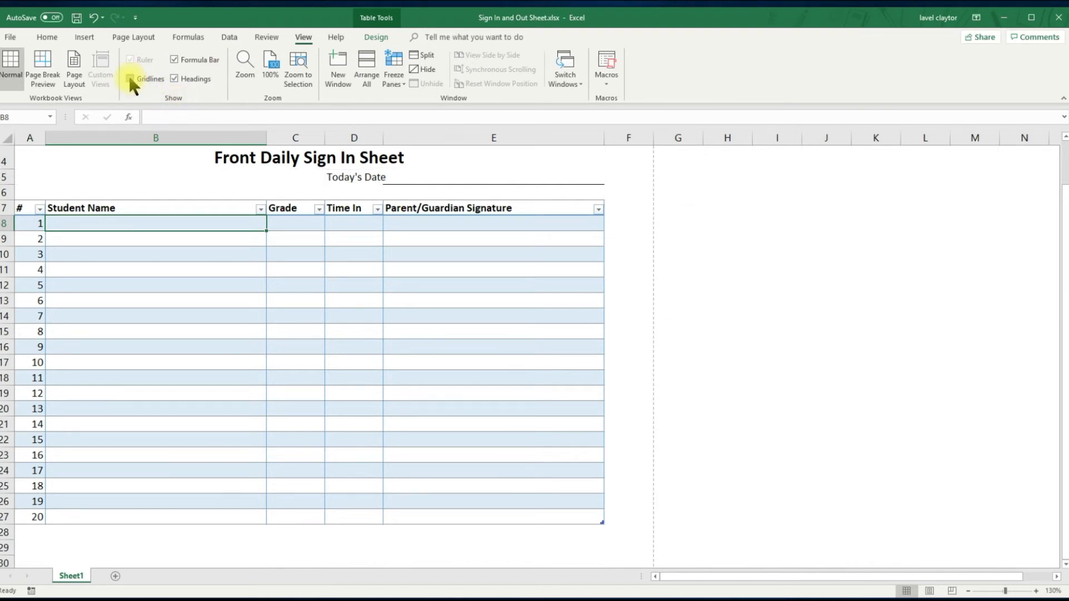
pyautogui.click(129, 78)
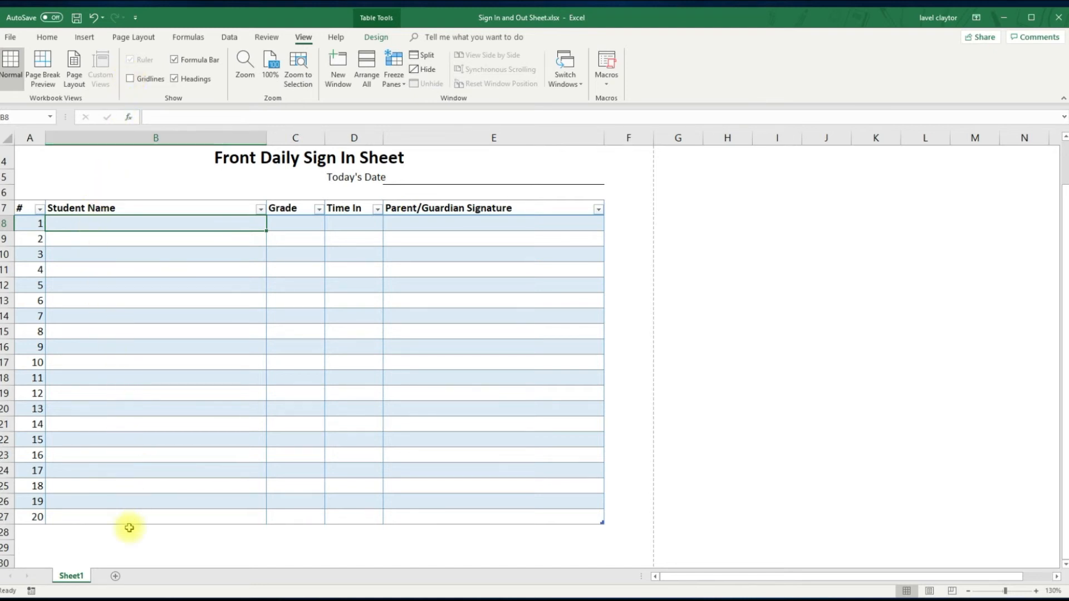
pyautogui.moveTo(9, 570)
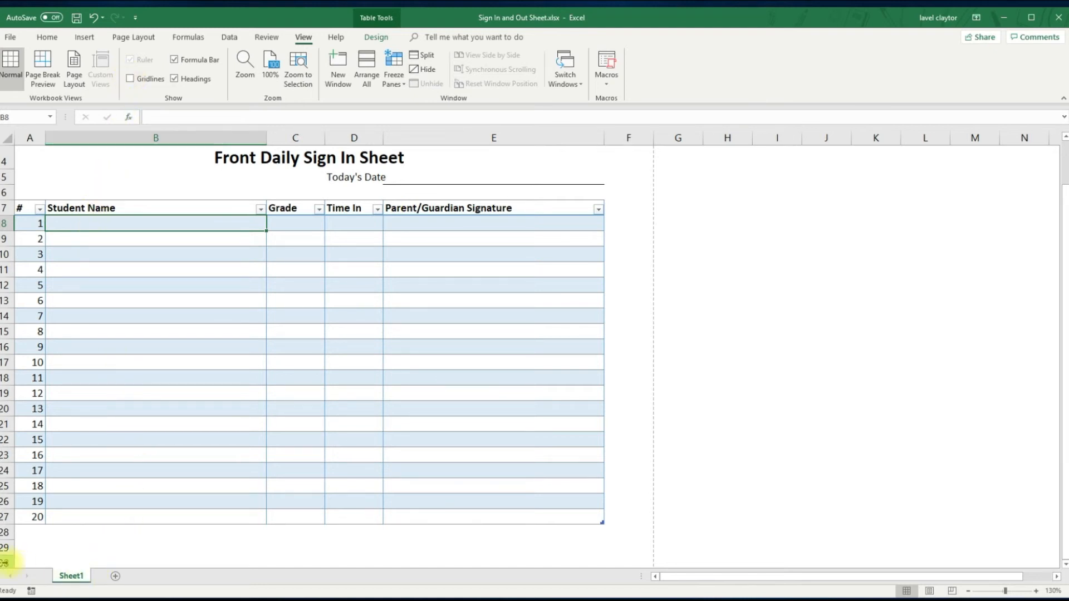
# Rename the Sheet1 tab to Front Daily Sign In.
pyautogui.rightClick(70, 576)
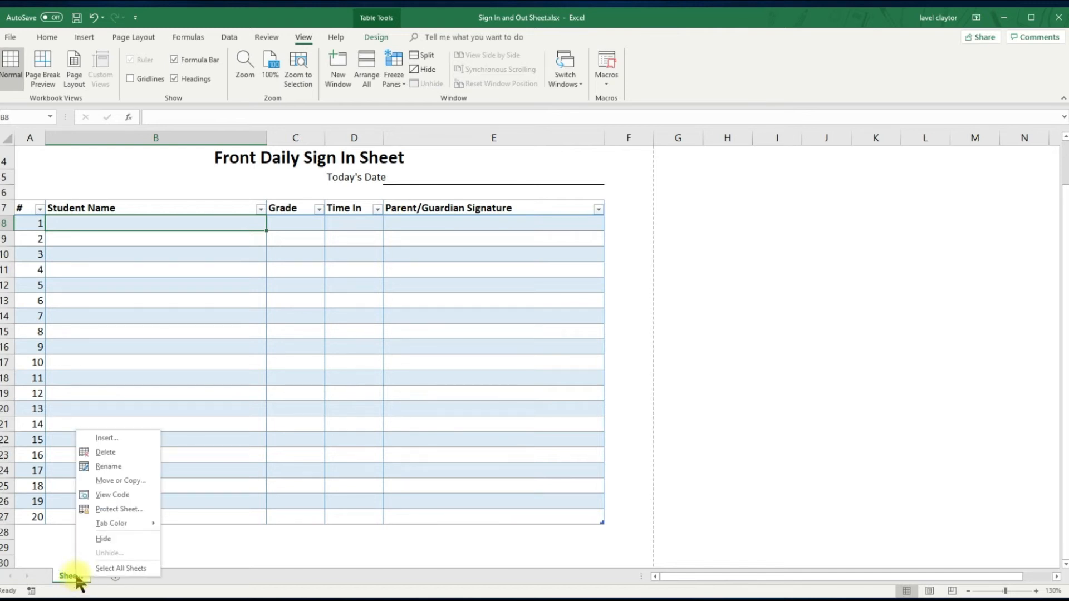
pyautogui.moveTo(121, 467)
pyautogui.write('Front Daily Sign In')
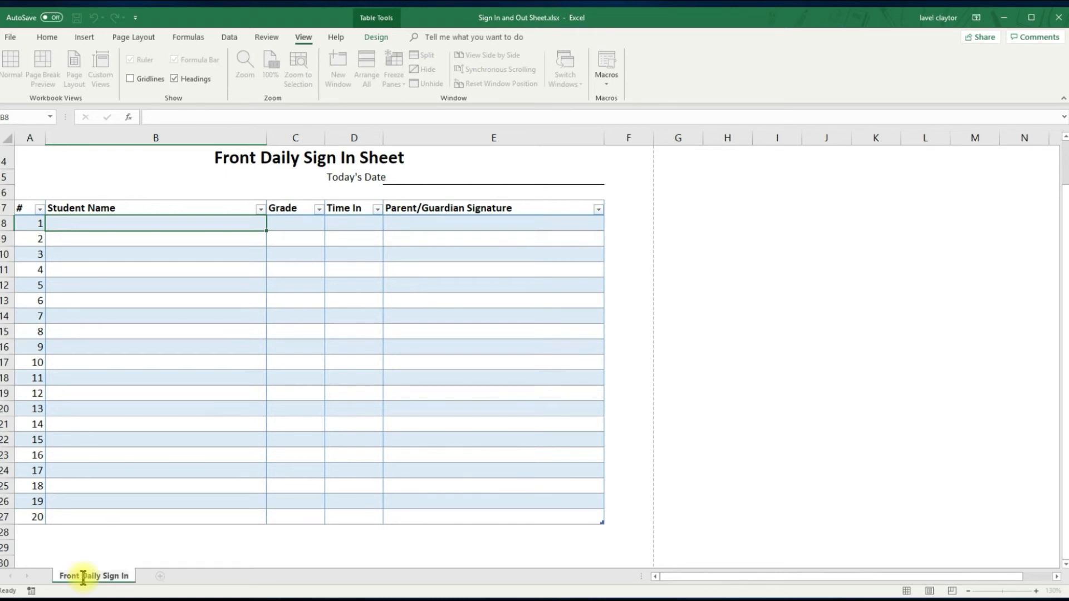
pyautogui.moveTo(136, 515)
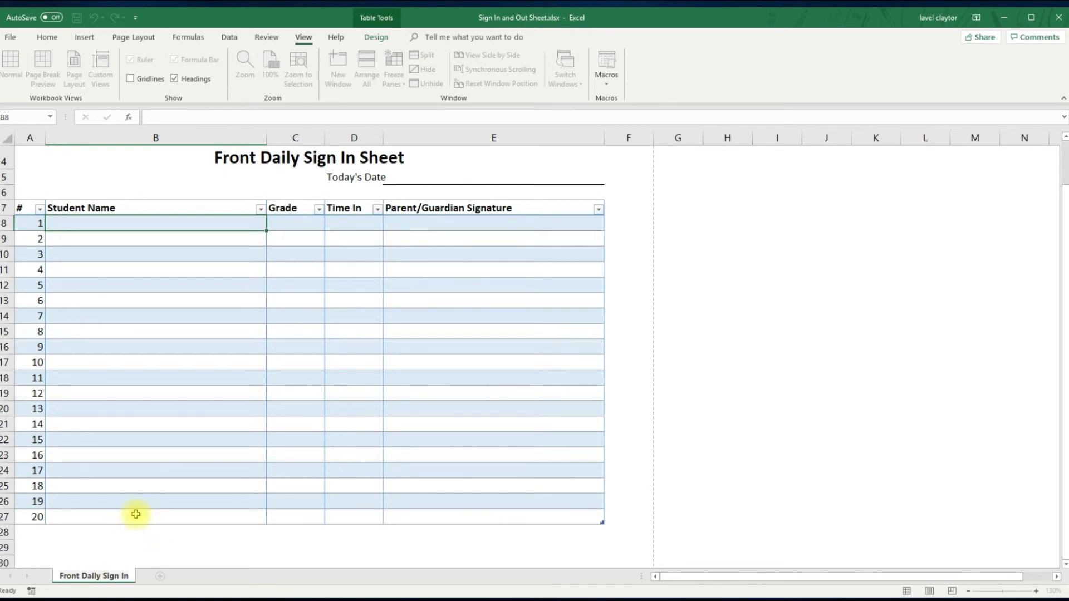
pyautogui.click(127, 517)
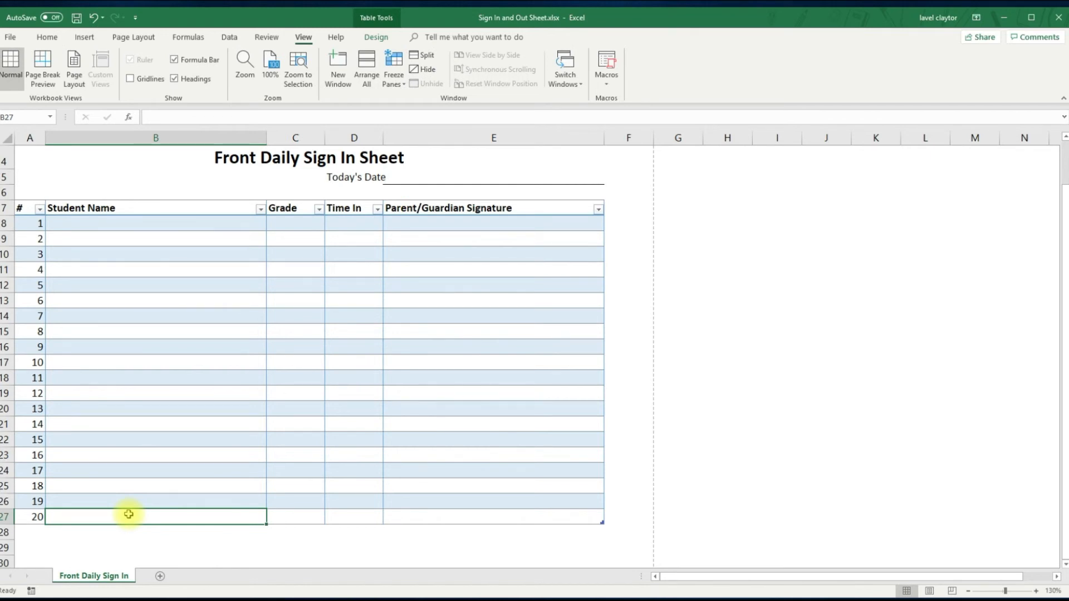
pyautogui.moveTo(103, 579)
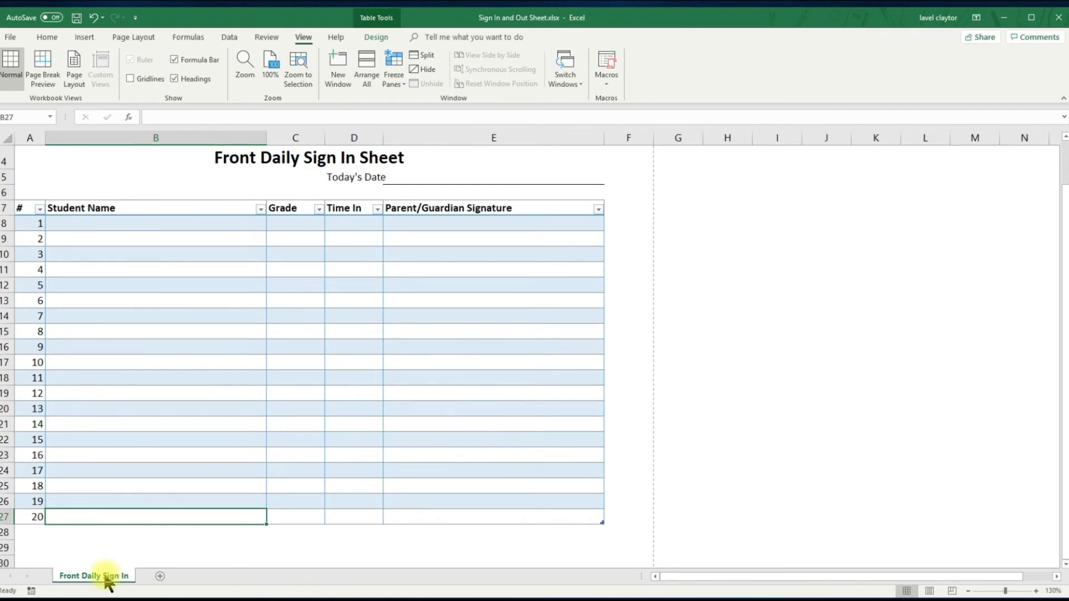
# Copy the sheet to the end as Front Daily Sign In (2).
pyautogui.rightClick(94, 576)
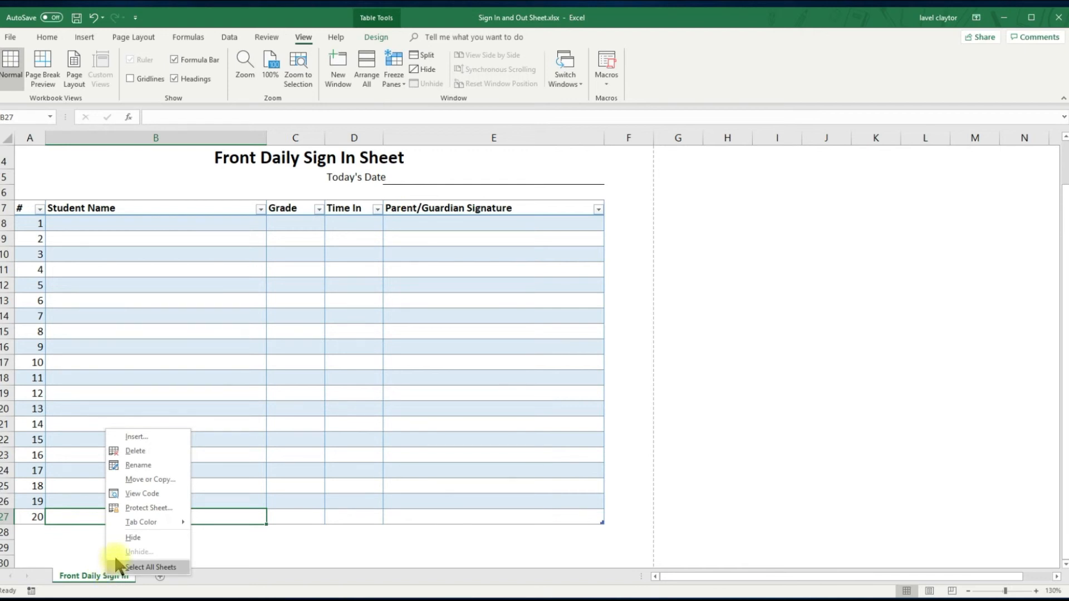
pyautogui.moveTo(140, 482)
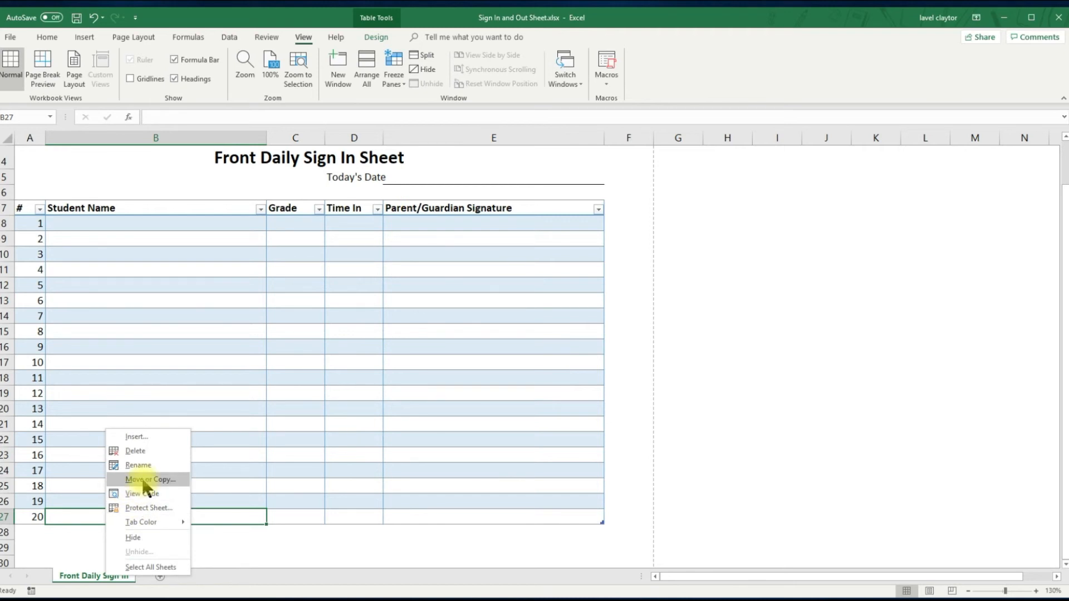
pyautogui.click(151, 478)
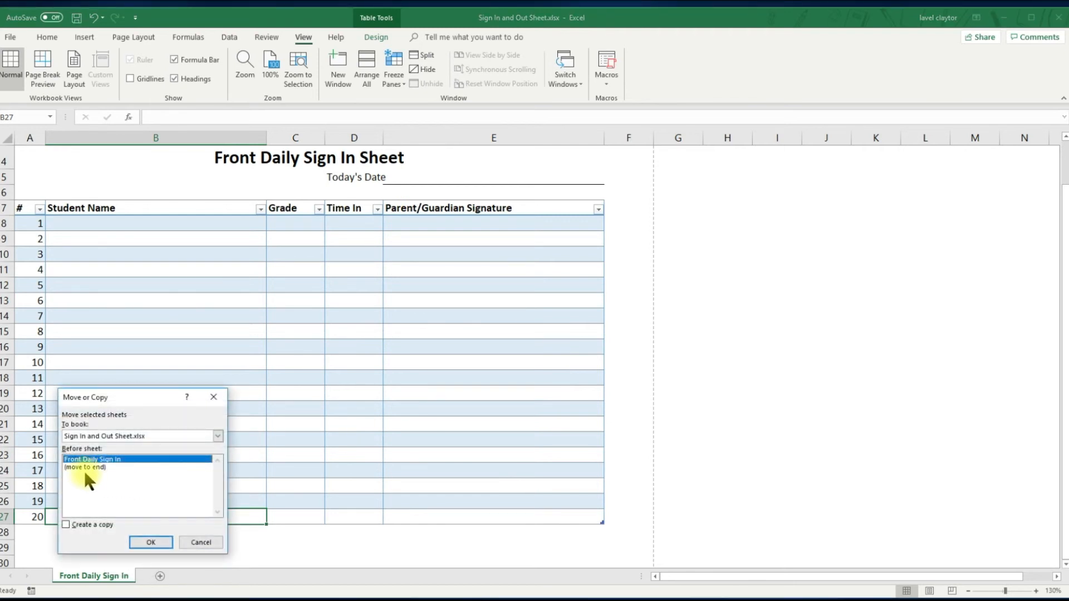
pyautogui.click(83, 468)
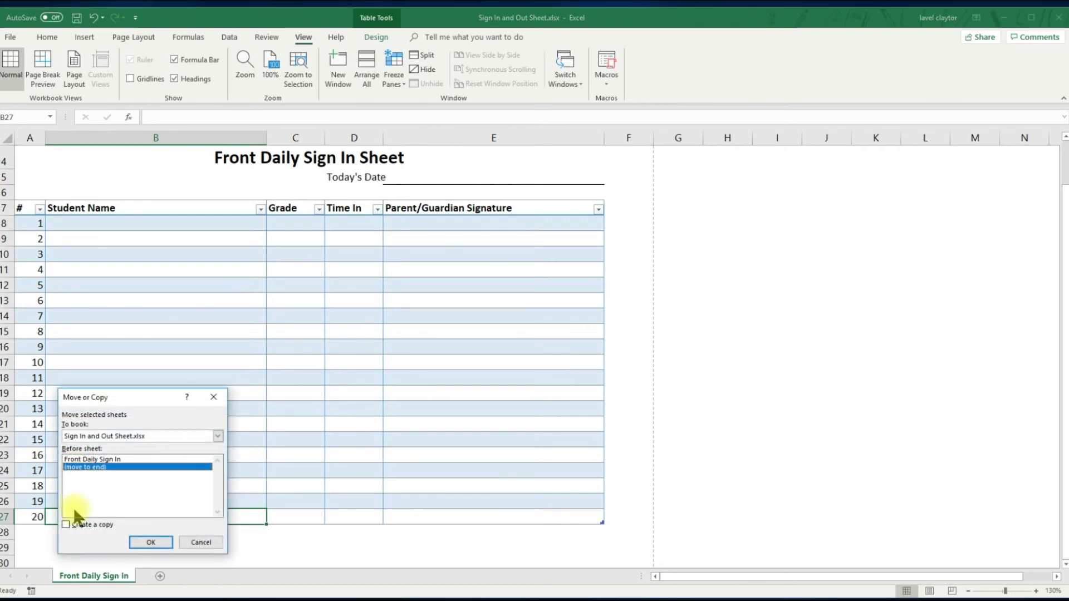
pyautogui.click(67, 526)
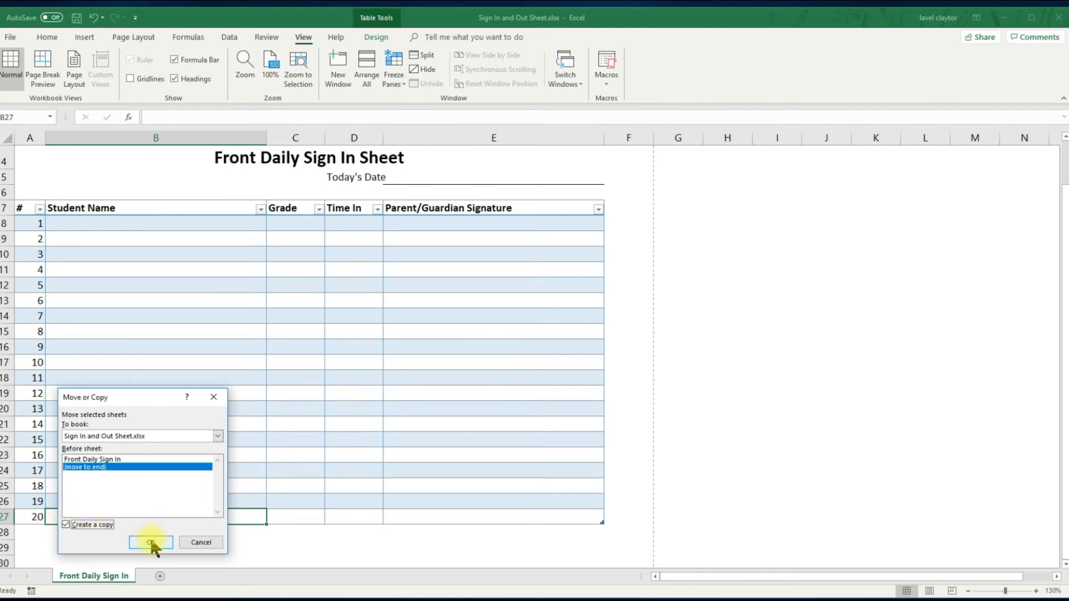
pyautogui.click(151, 542)
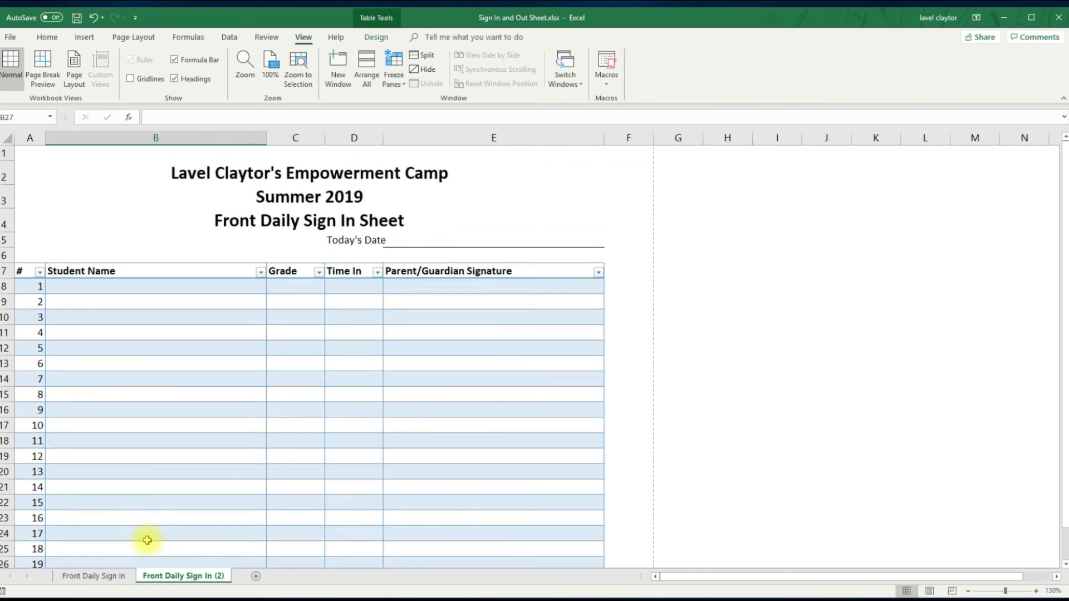
pyautogui.moveTo(31, 238)
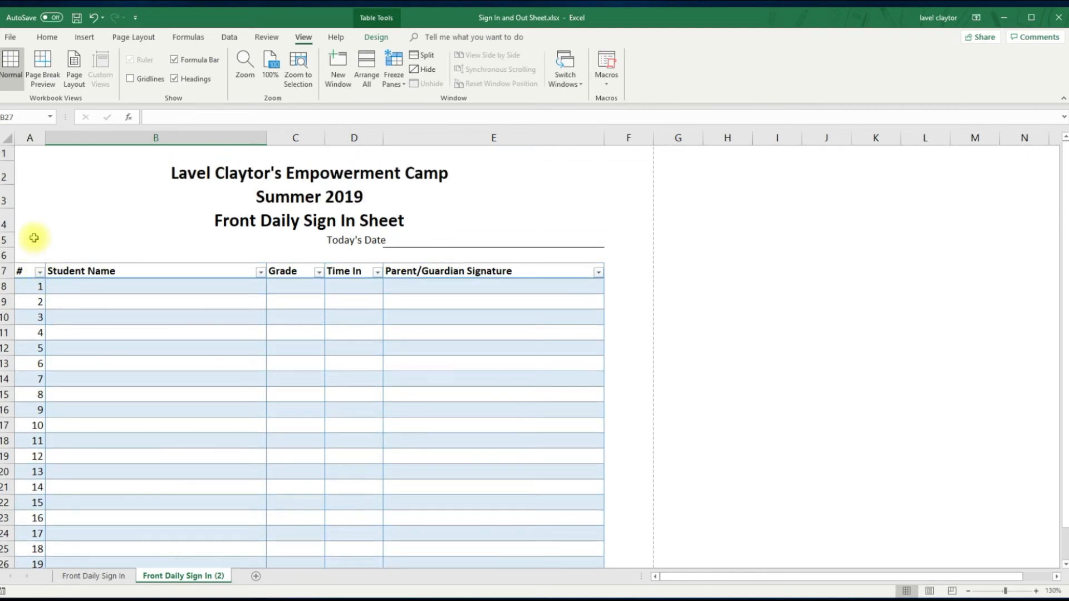
# Retitle the copy Front Daily Sign Out Sheet with a Time Out column and rename its tab Front Daily Sign Out.
pyautogui.click(307, 220)
pyautogui.write('Out')
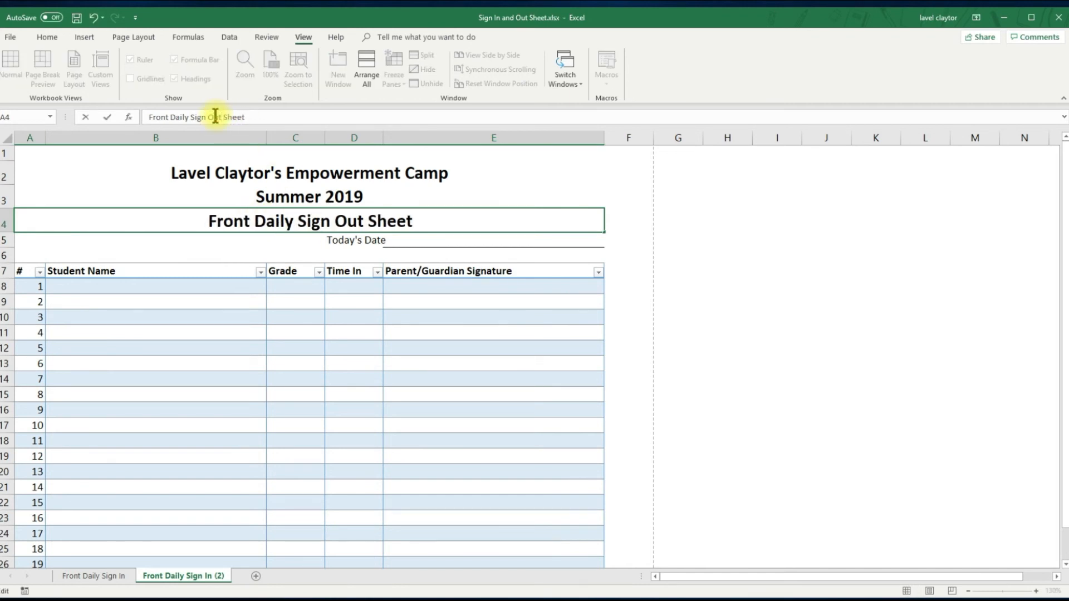
pyautogui.moveTo(363, 272)
pyautogui.write('Out')
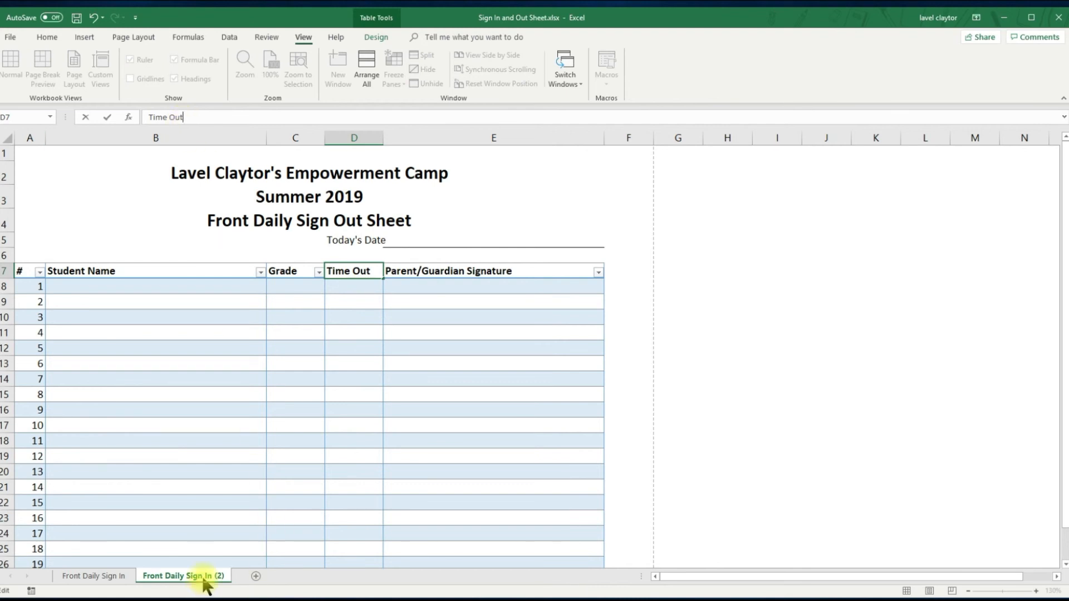
pyautogui.rightClick(184, 576)
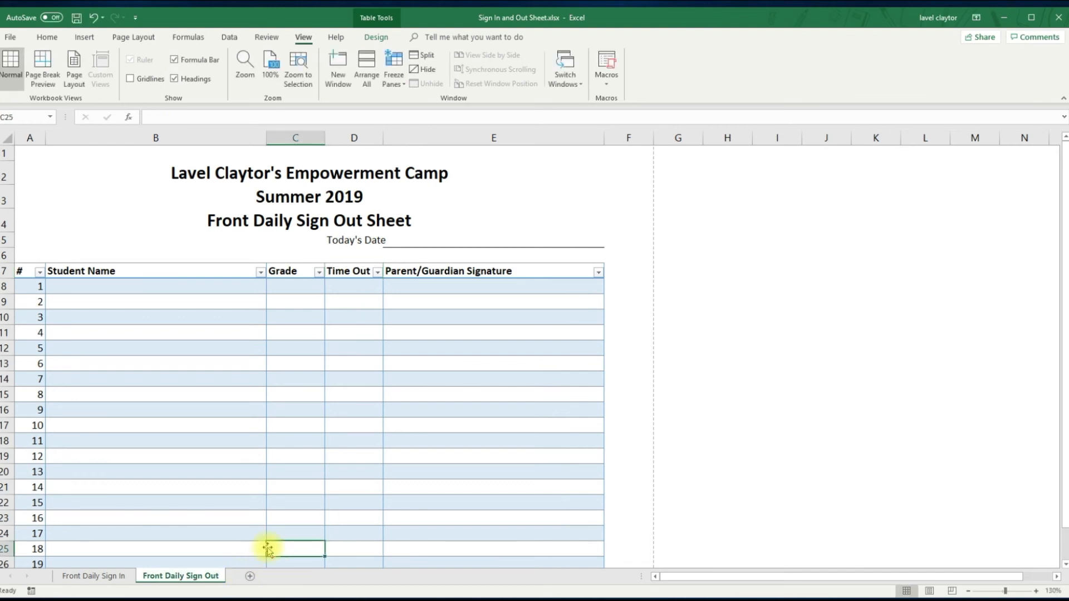
pyautogui.moveTo(284, 379)
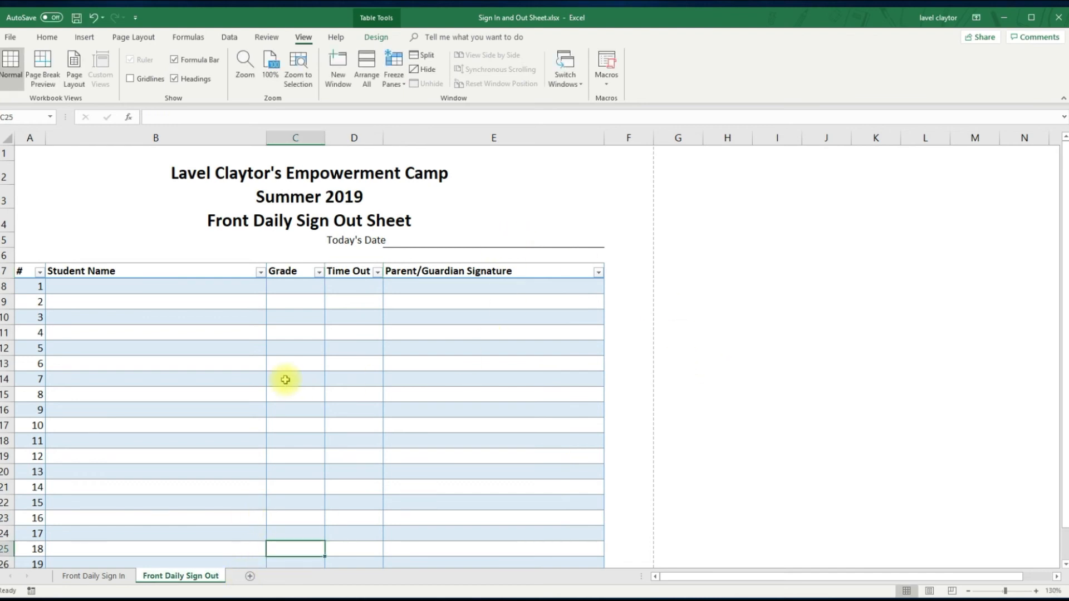